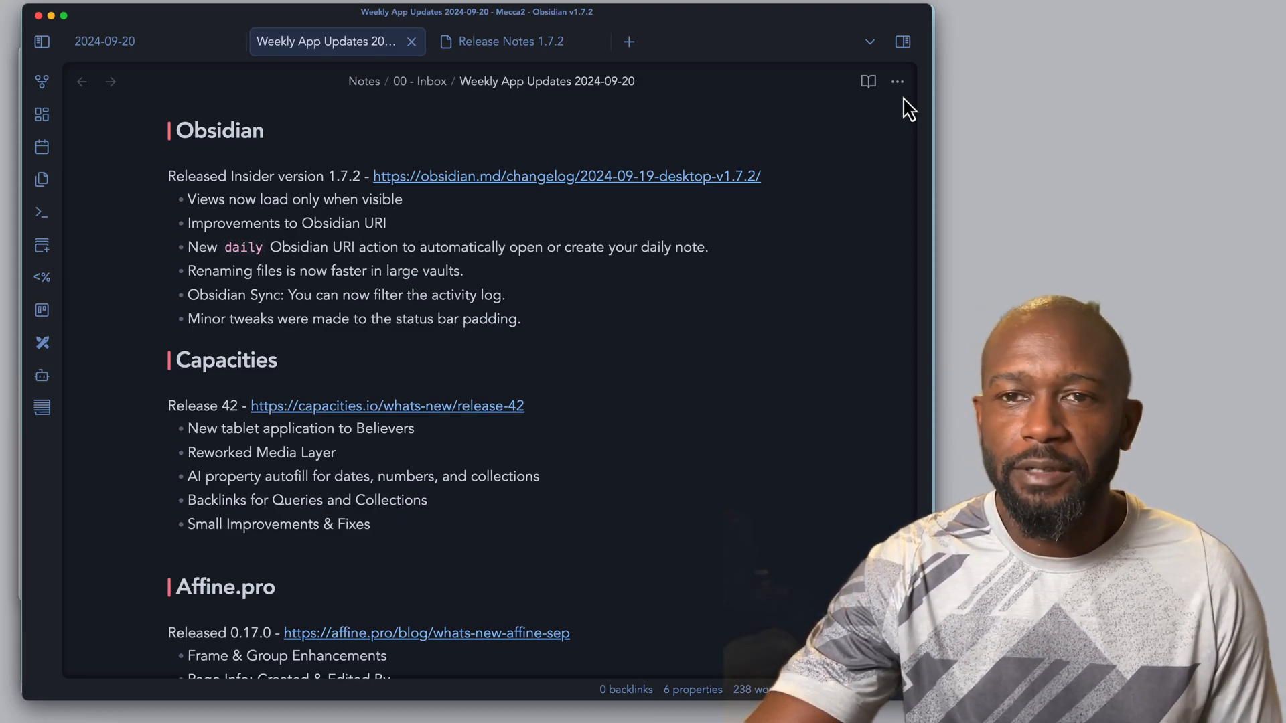
mouse_move(541, 270)
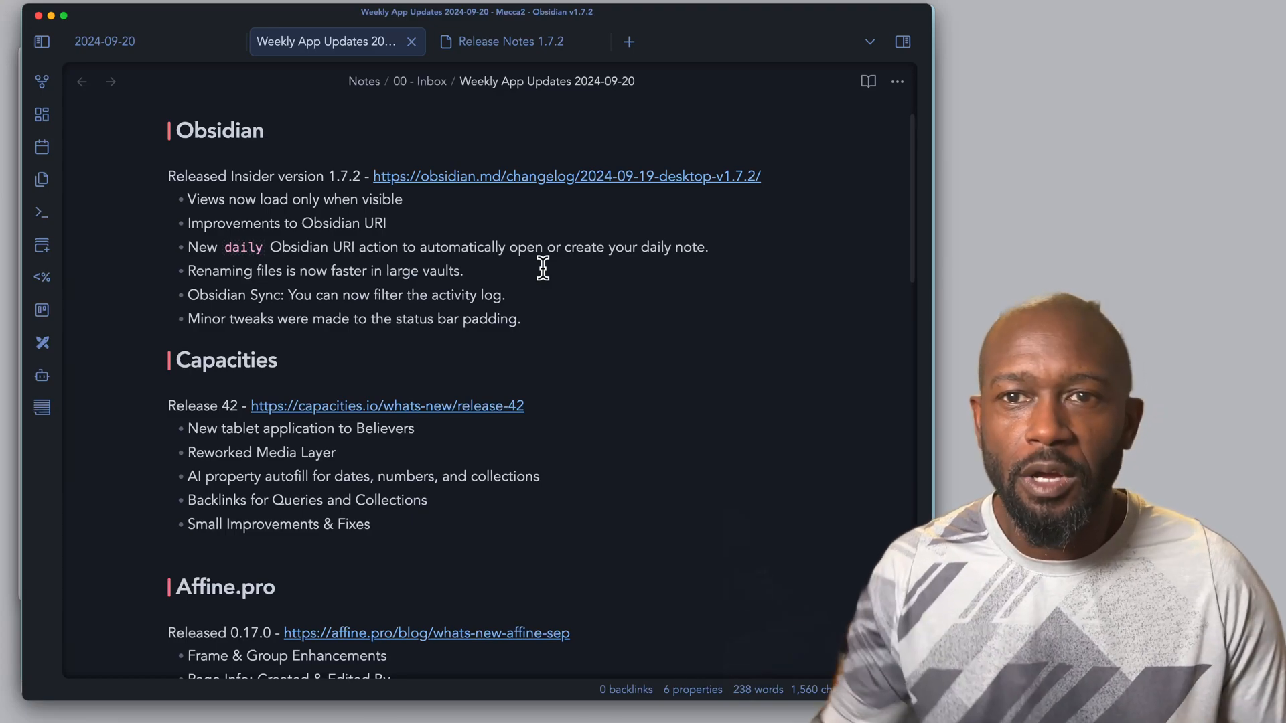
mouse_move(524, 284)
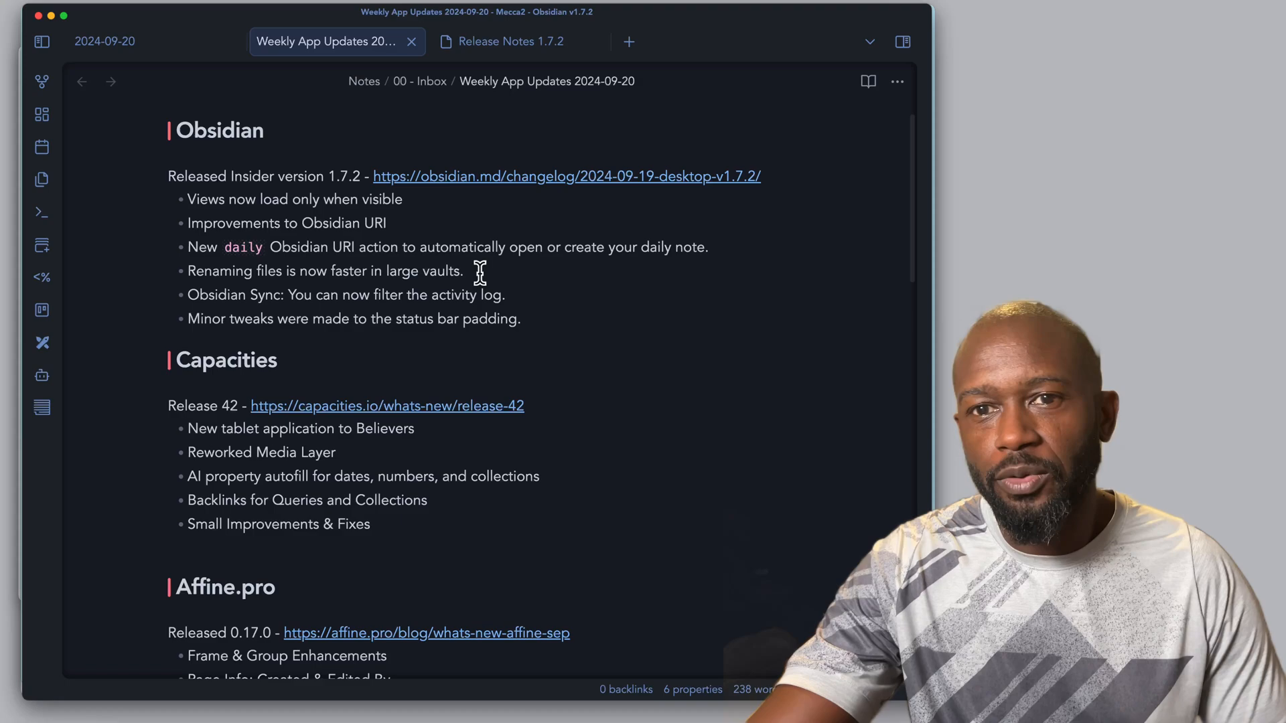
mouse_move(402, 342)
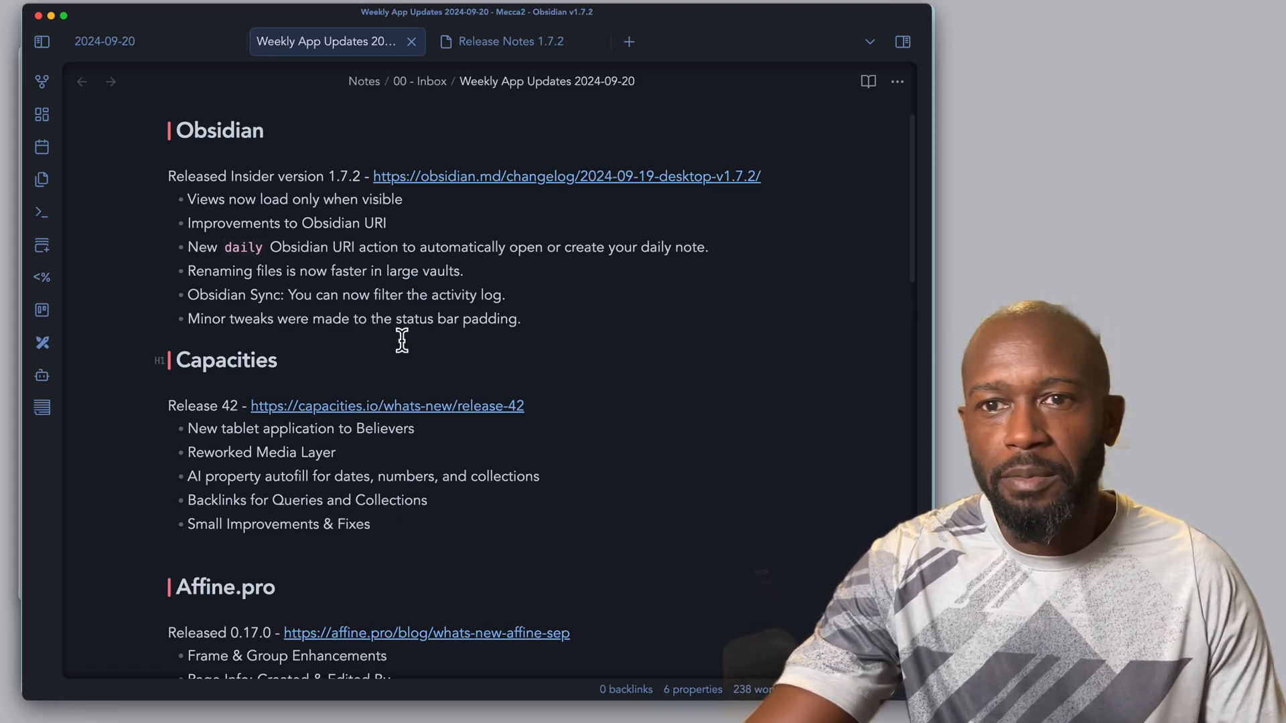
mouse_move(323, 320)
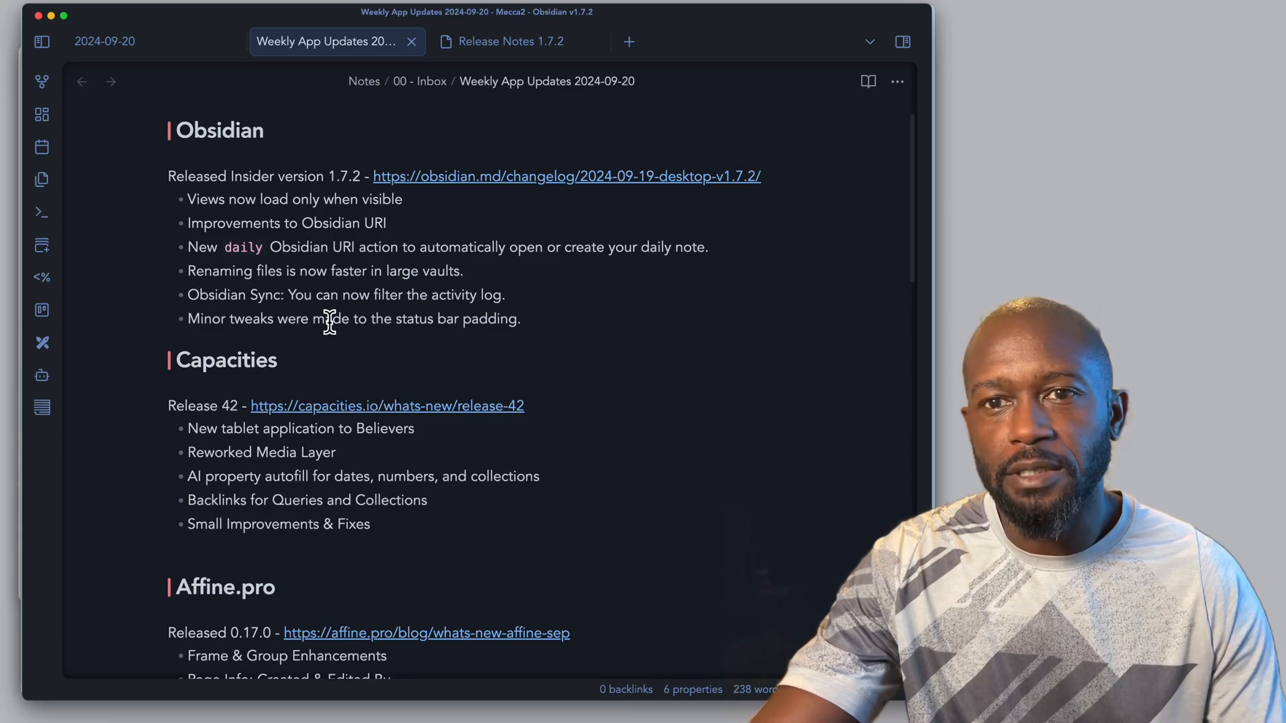
mouse_move(386, 341)
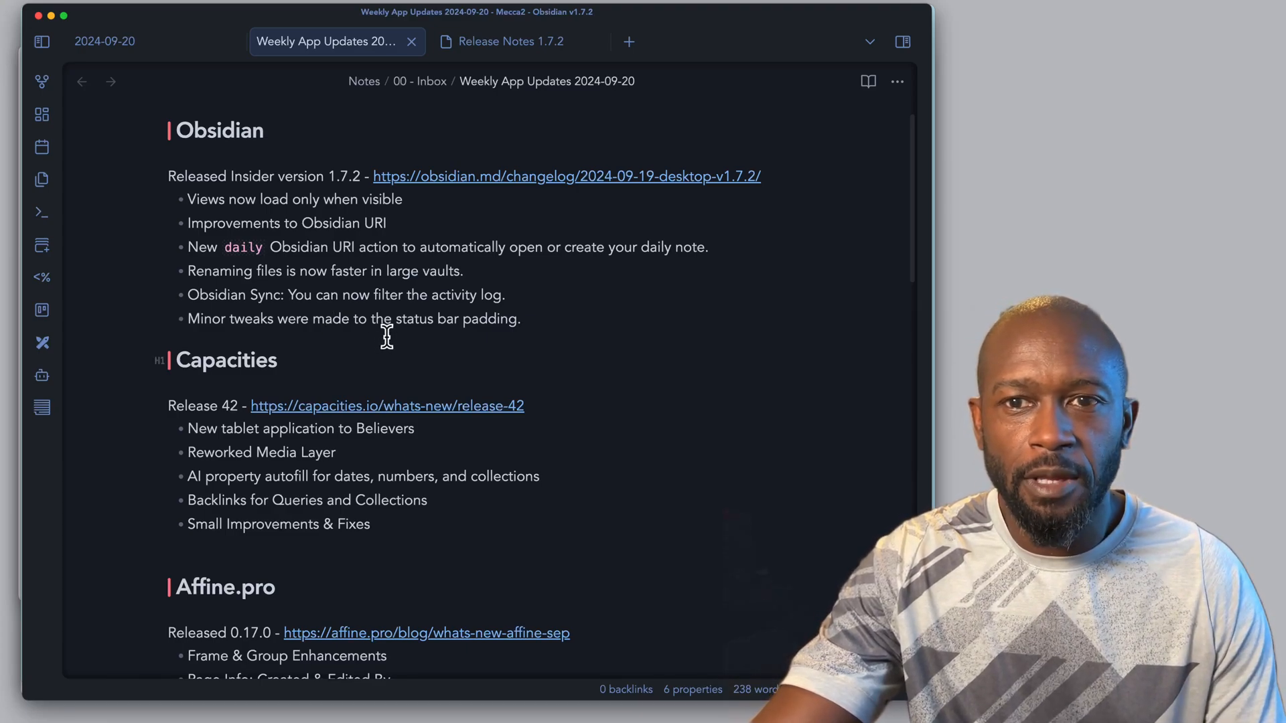
mouse_move(229, 304)
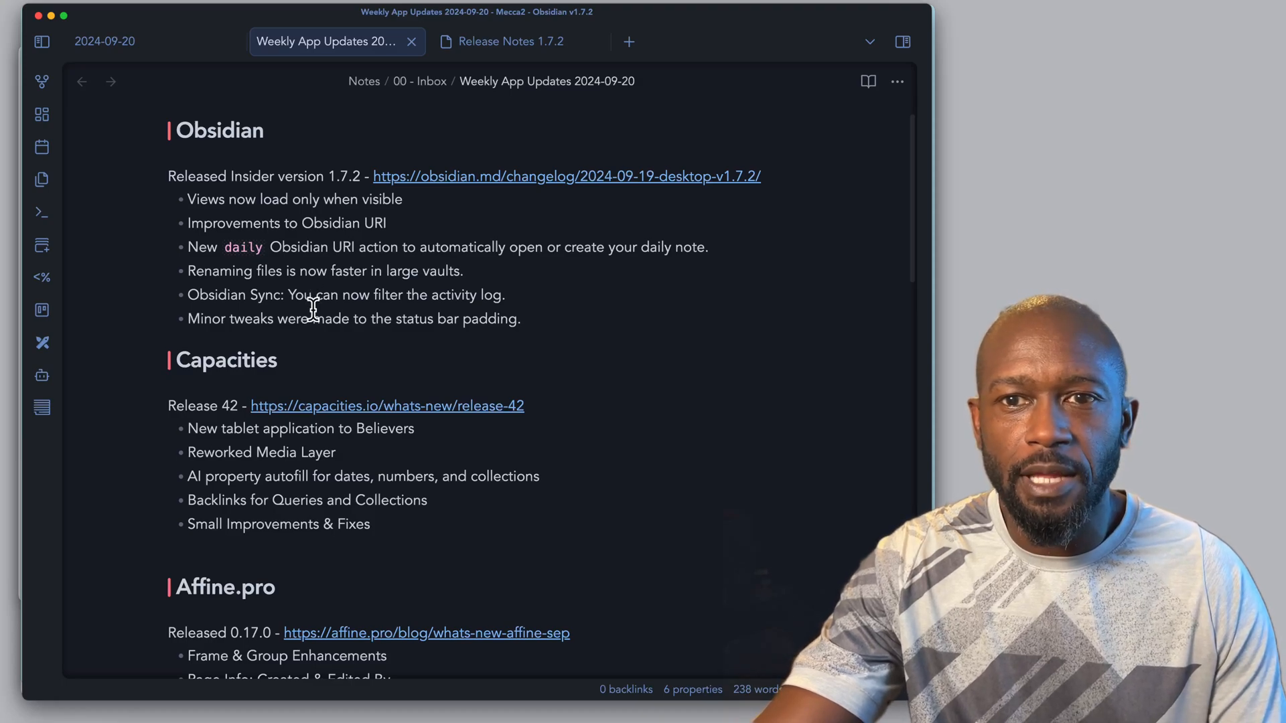
mouse_move(340, 278)
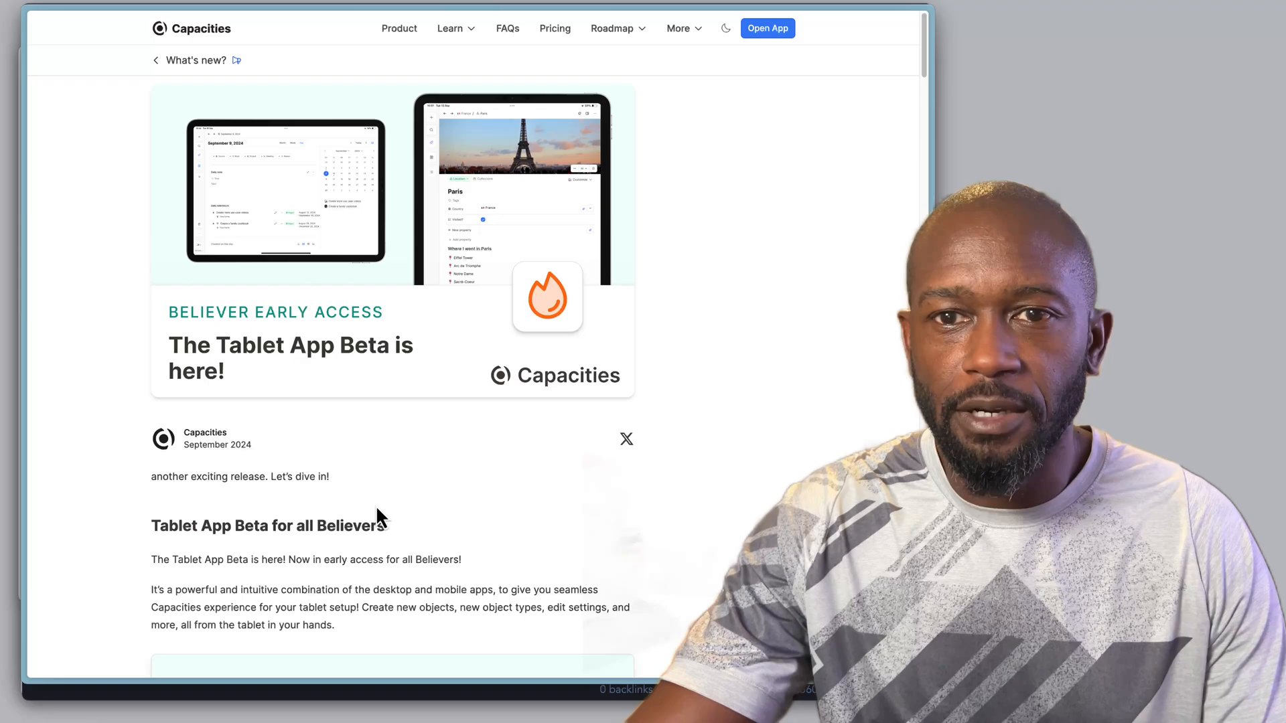
mouse_move(342, 379)
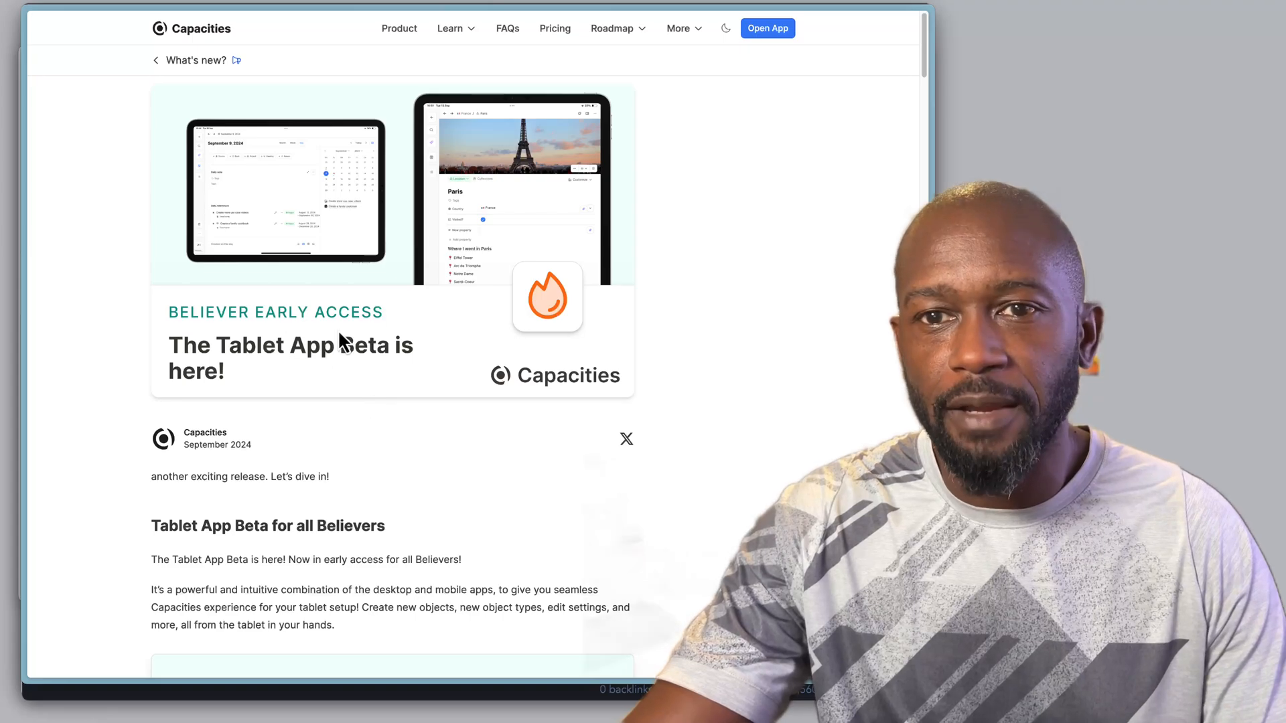
Scroll the Weekly App Updates note down through the Capacities release highlights
scroll(down, 3)
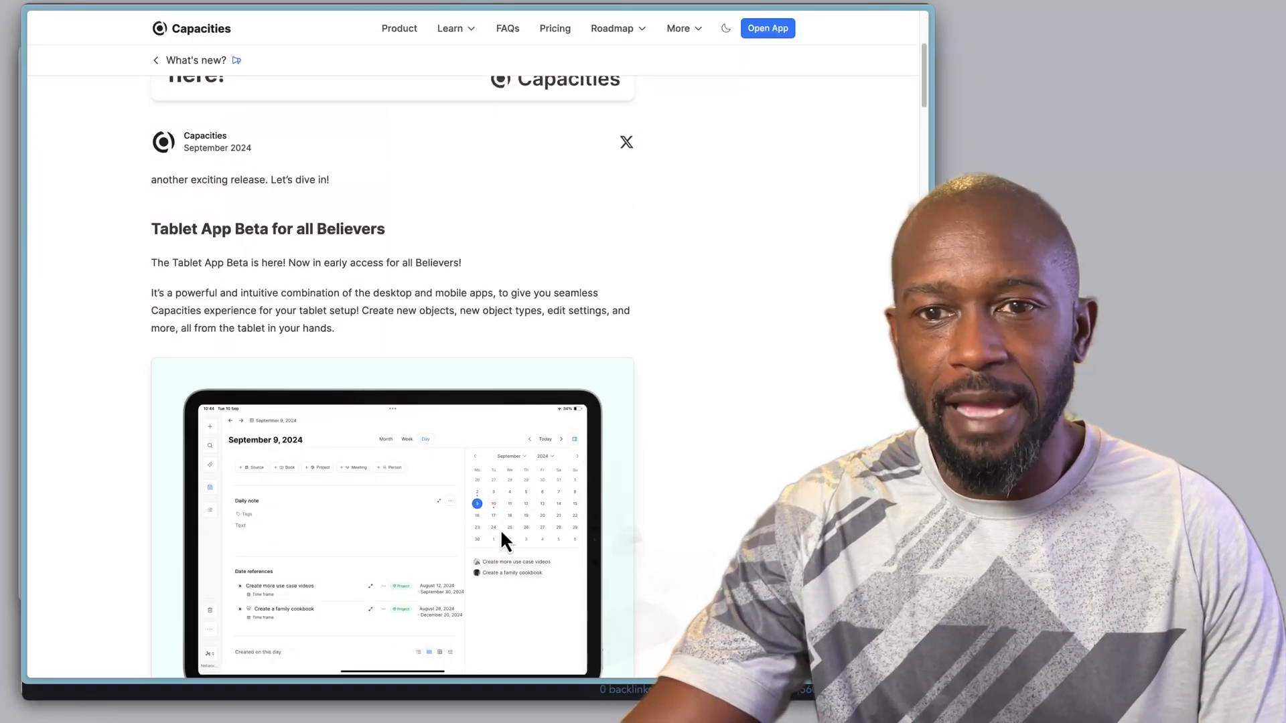
scroll(down, 3)
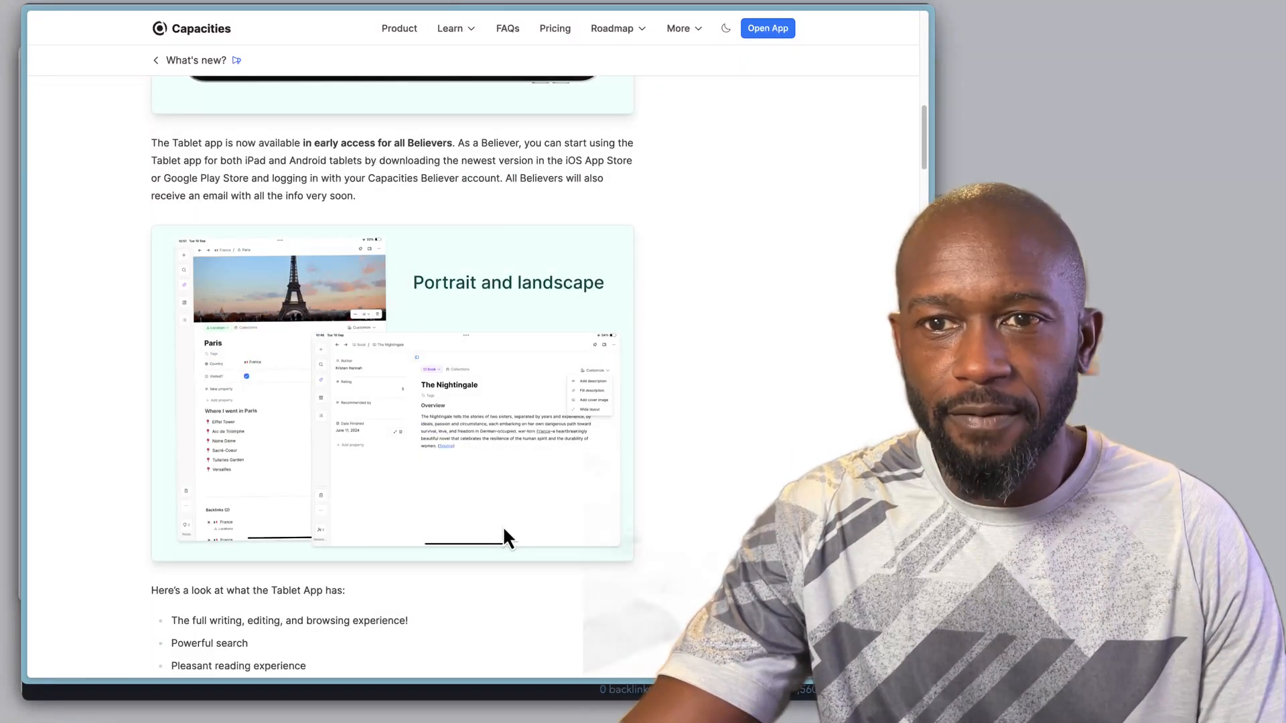
scroll(down, 3)
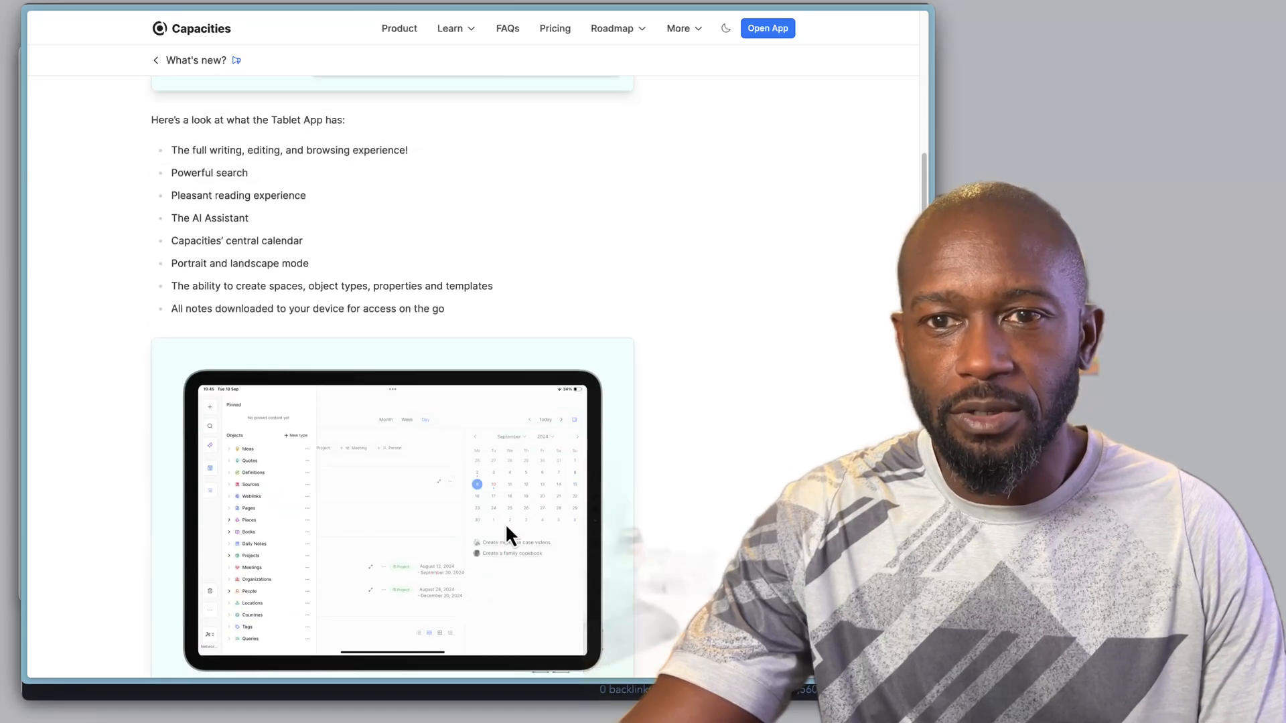
scroll(down, 3)
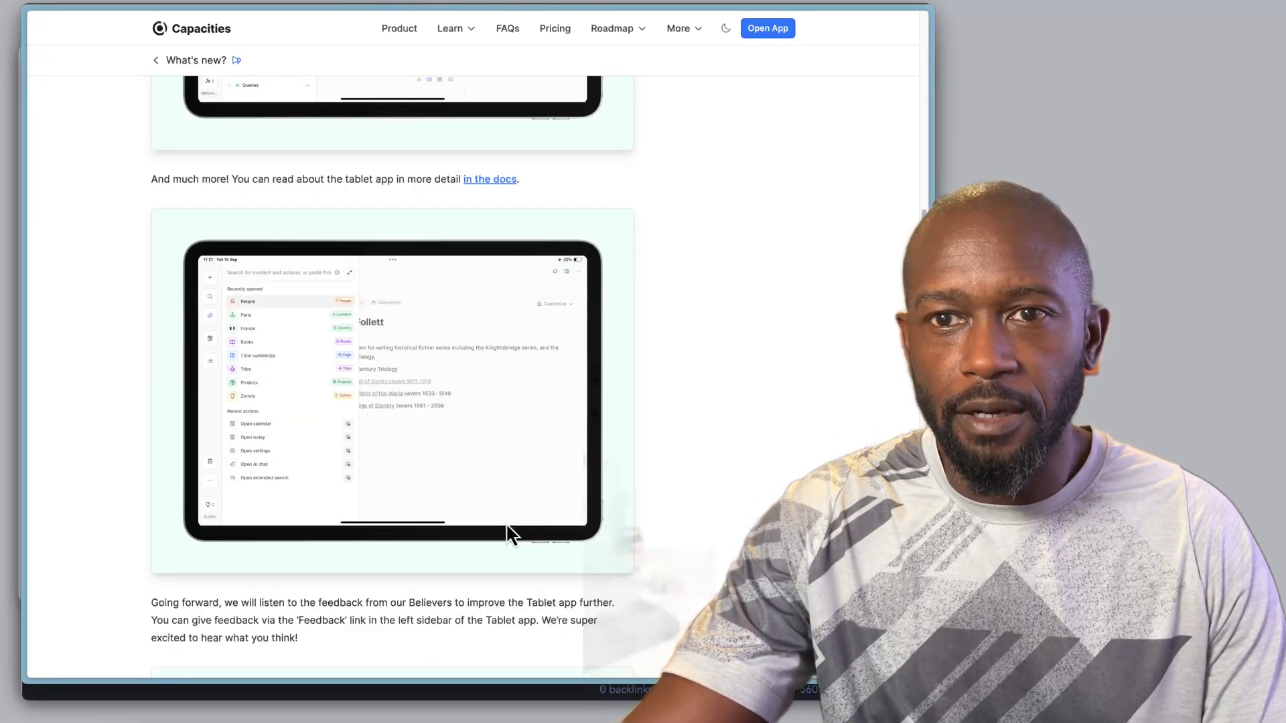
scroll(down, 3)
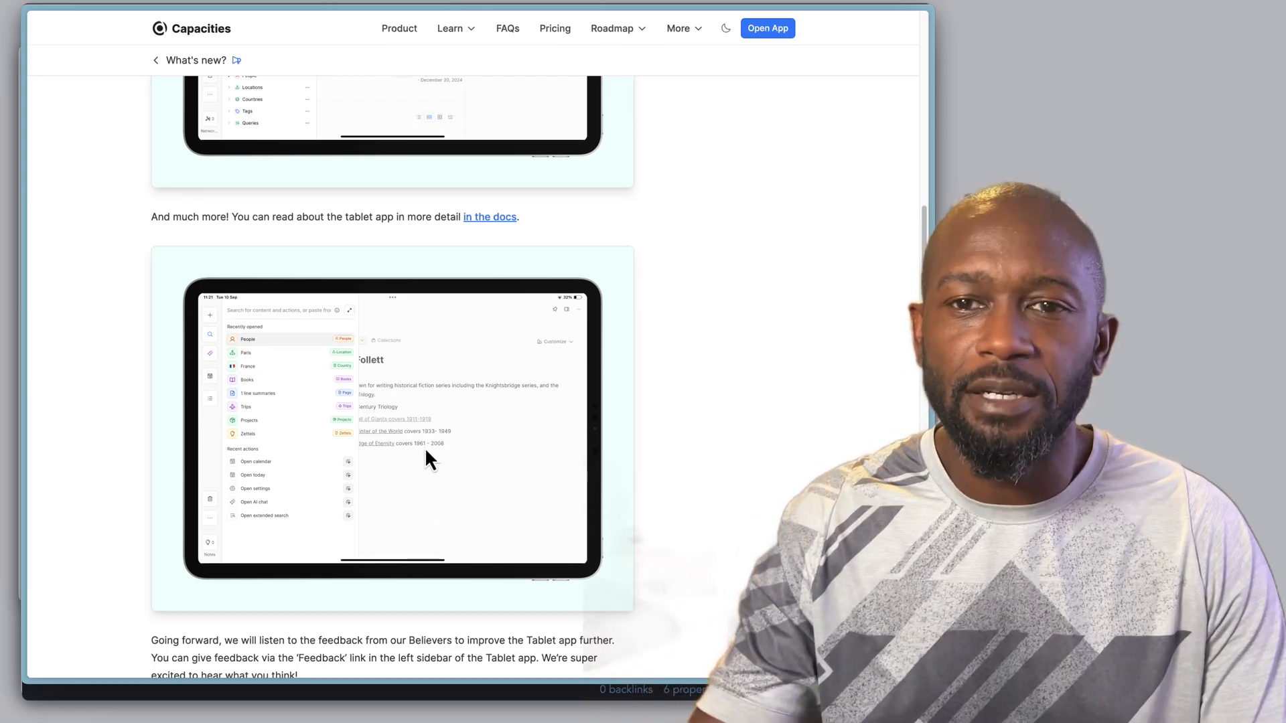
mouse_move(447, 472)
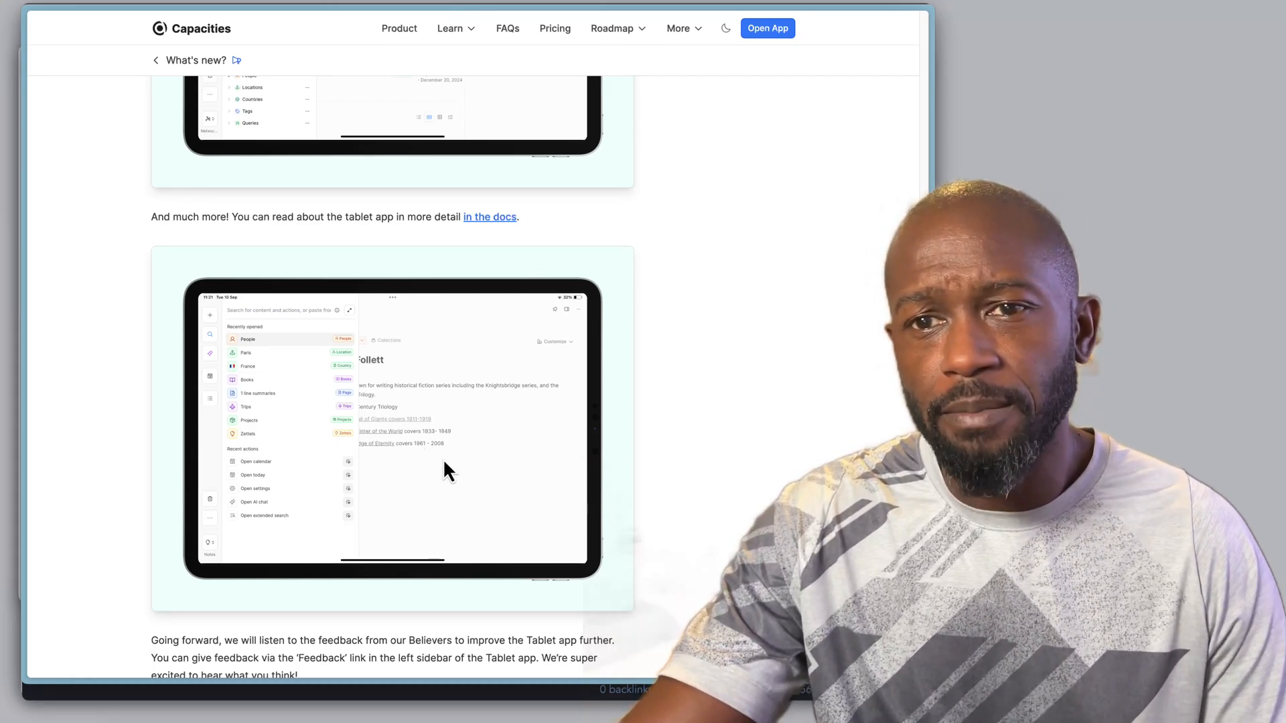
mouse_move(425, 466)
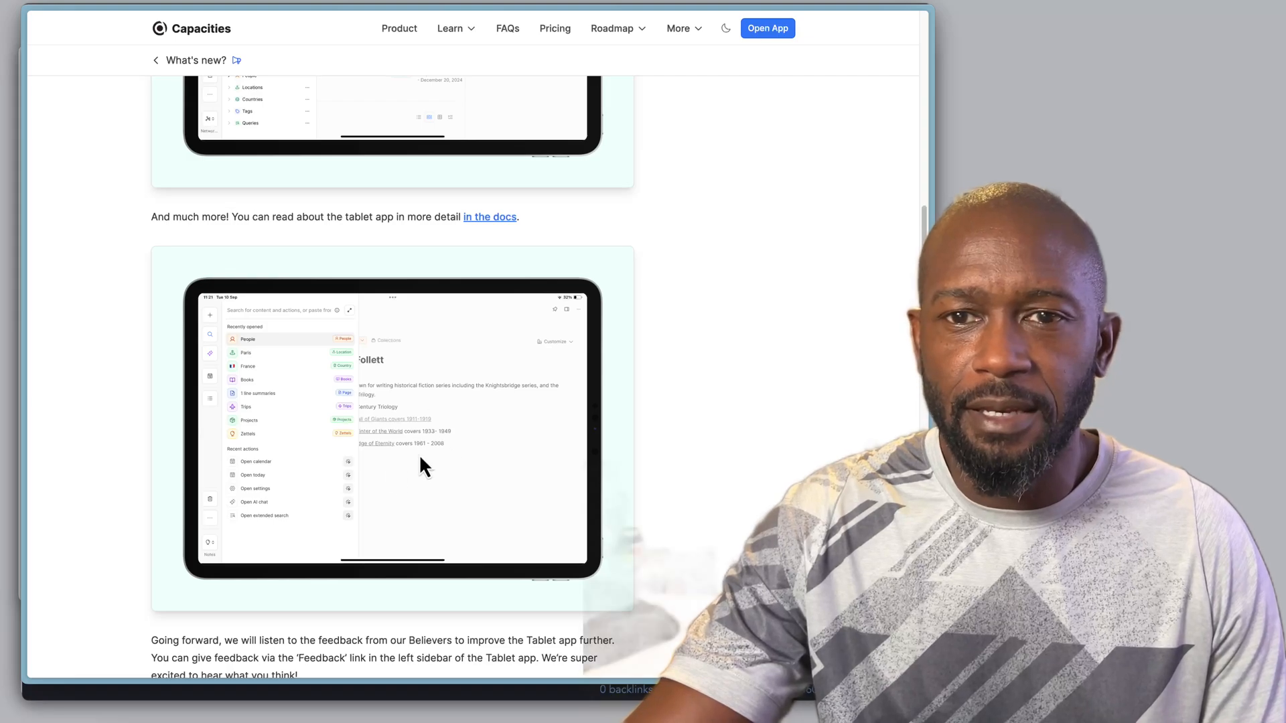
mouse_move(389, 528)
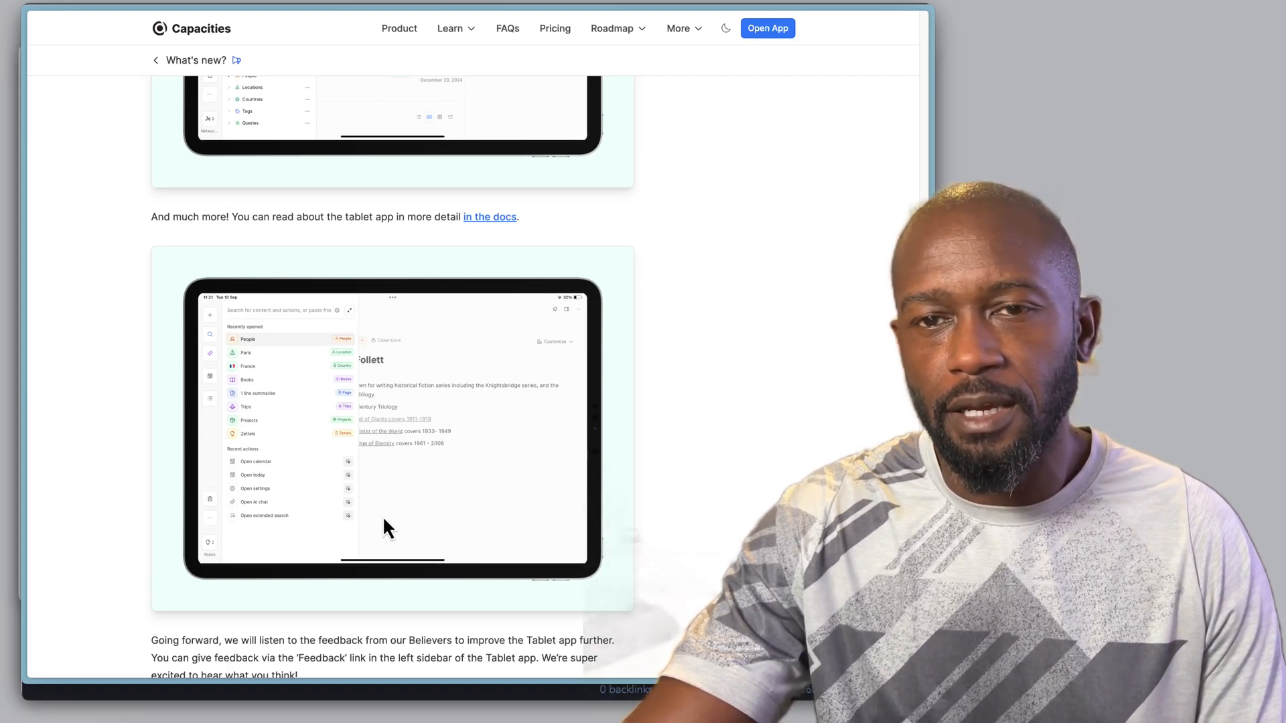
mouse_move(374, 527)
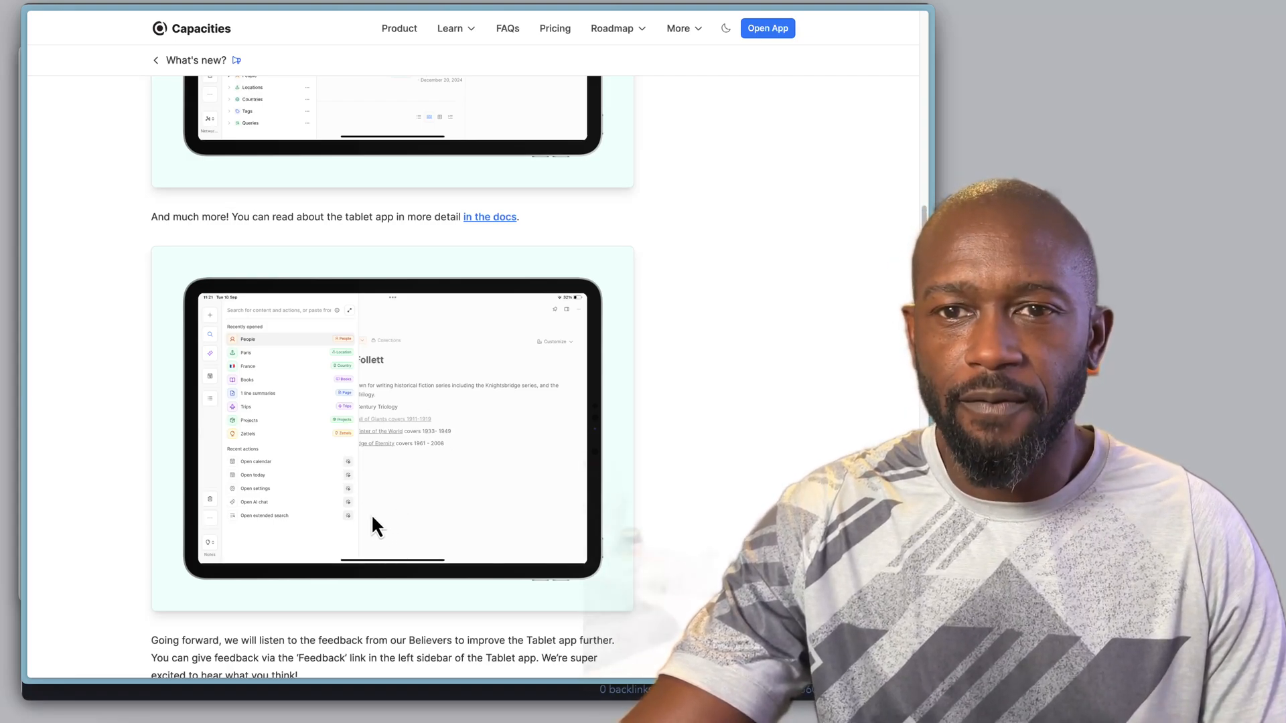
mouse_move(382, 523)
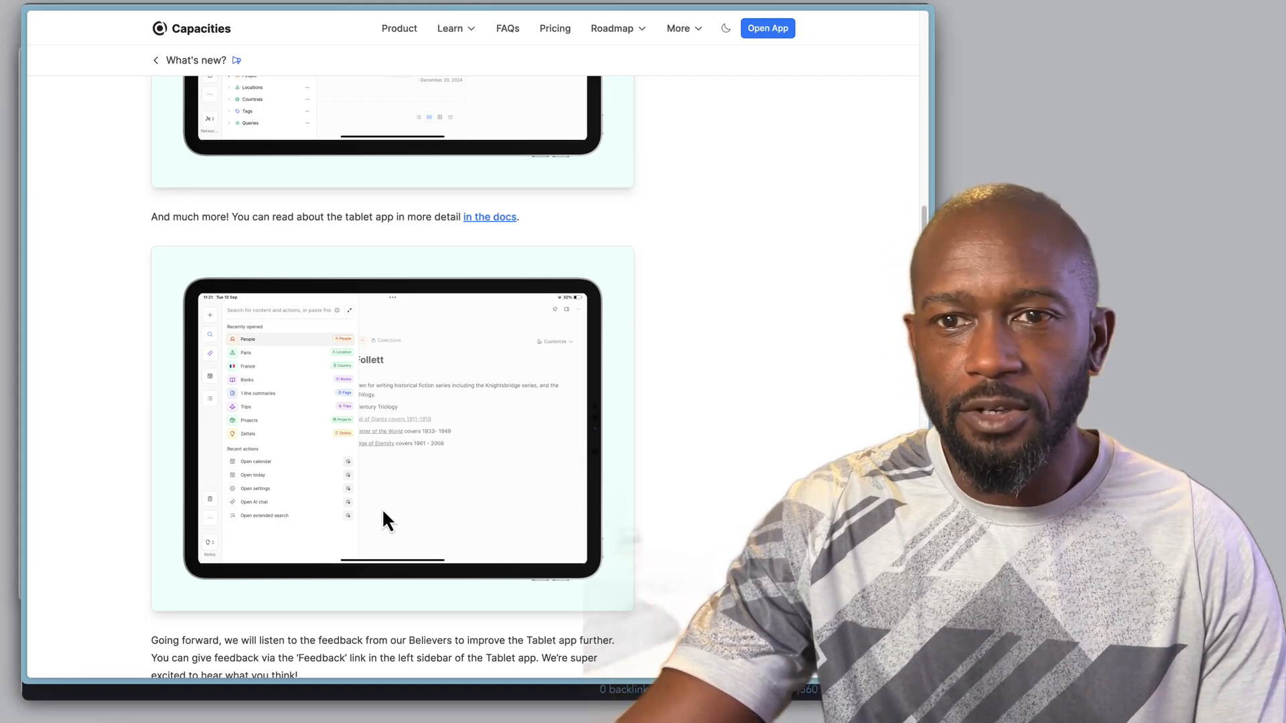
mouse_move(375, 528)
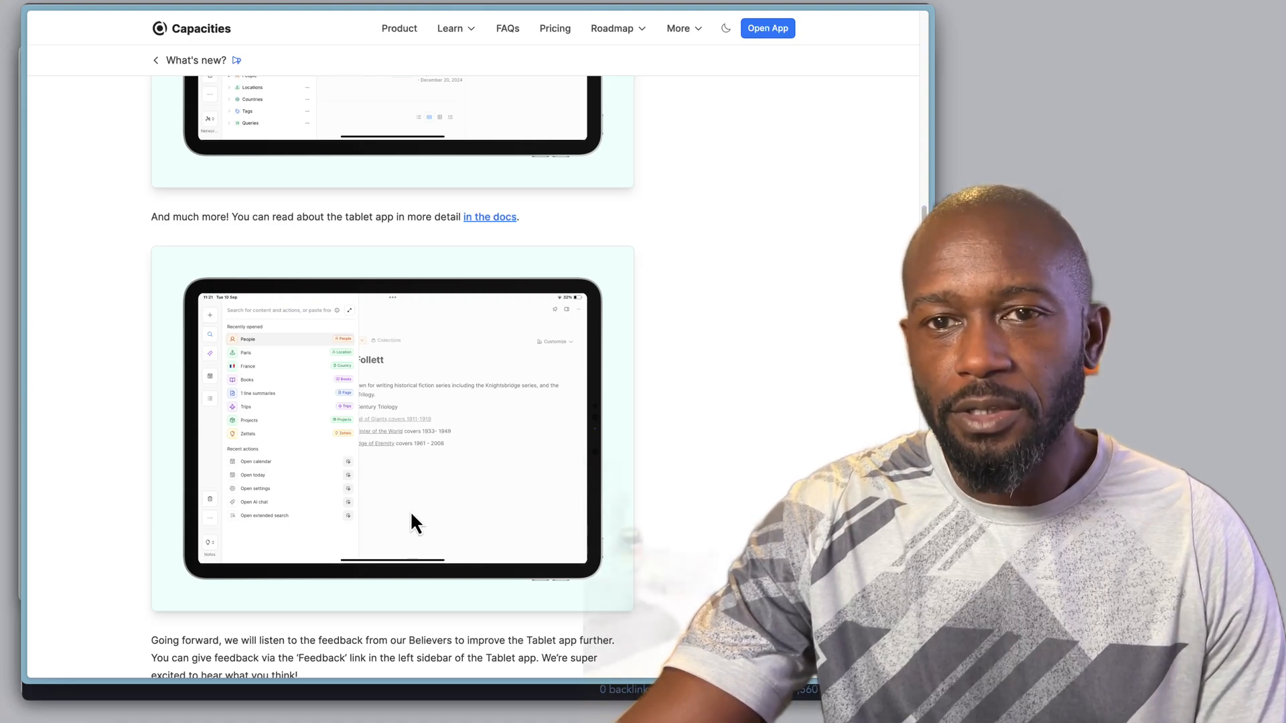
mouse_move(205, 308)
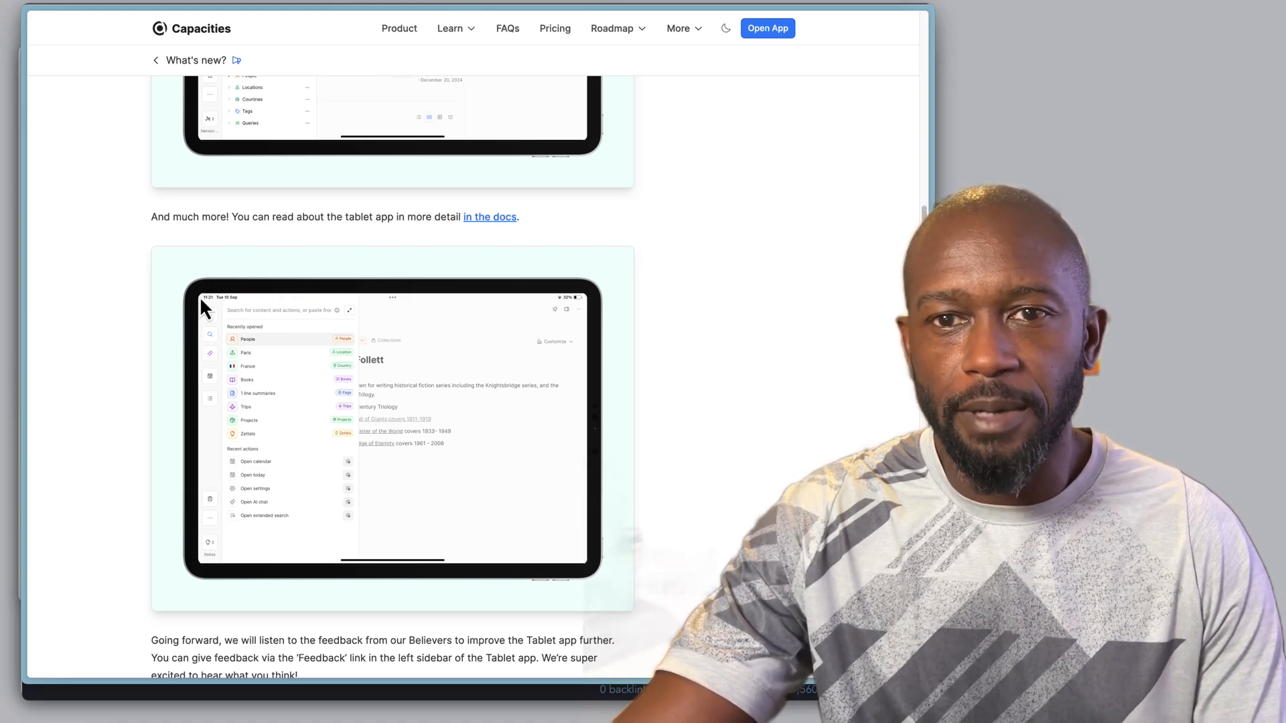
mouse_move(212, 499)
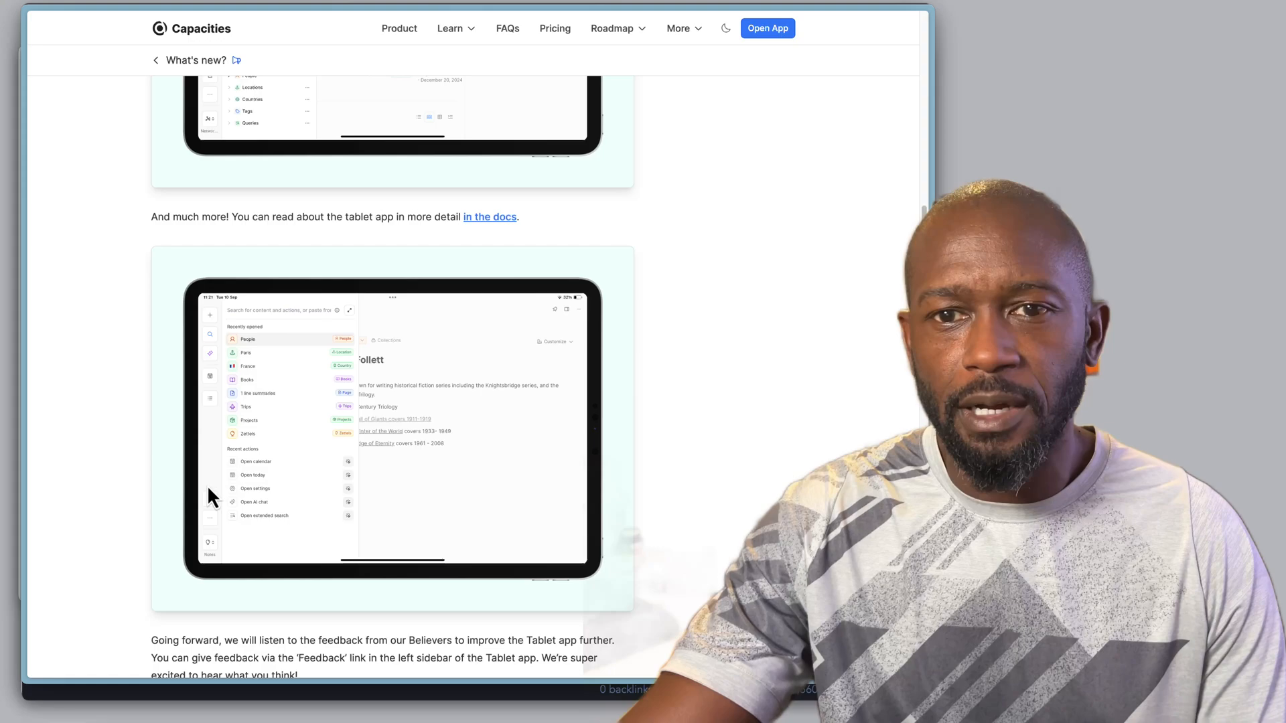
mouse_move(299, 491)
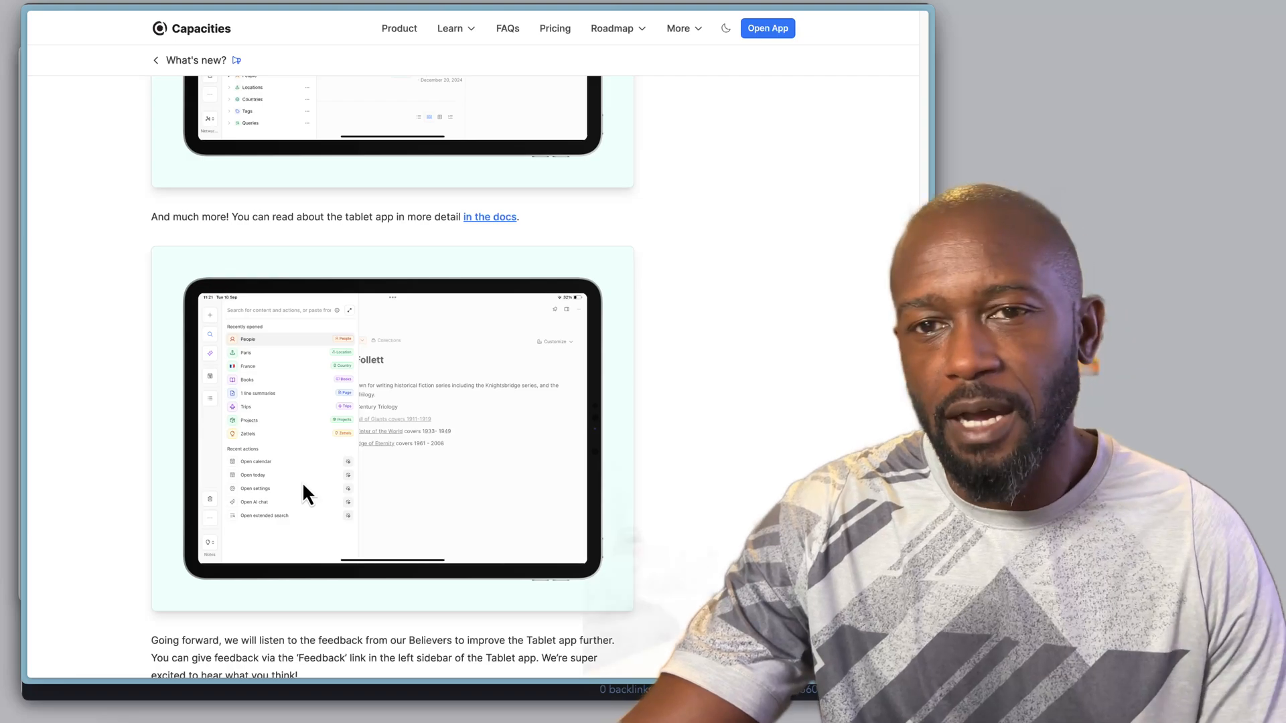
scroll(down, 3)
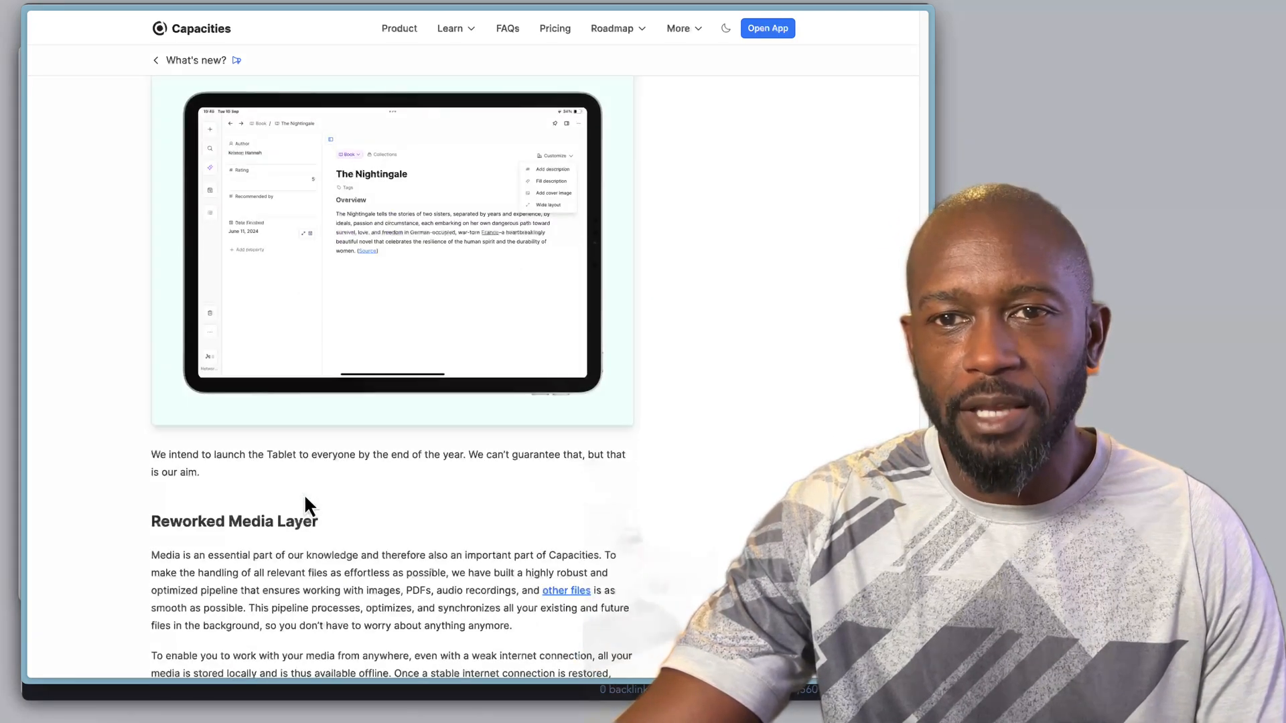
scroll(up, 3)
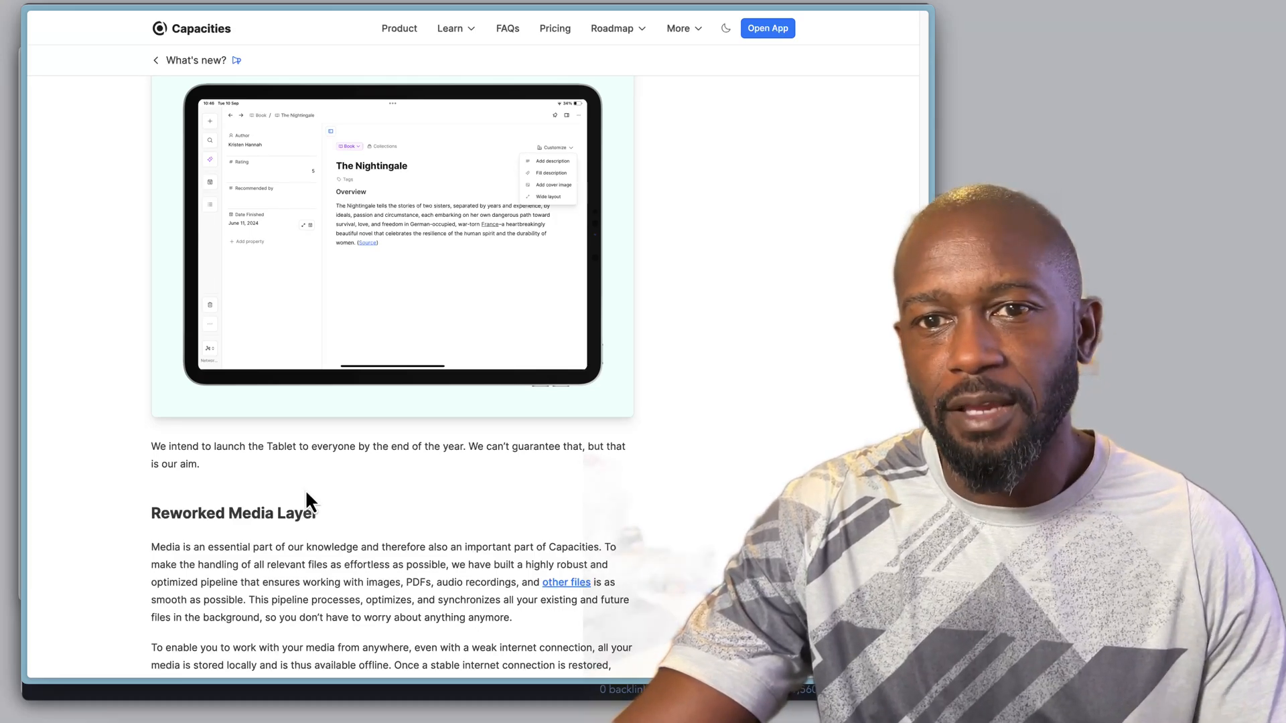
scroll(down, 3)
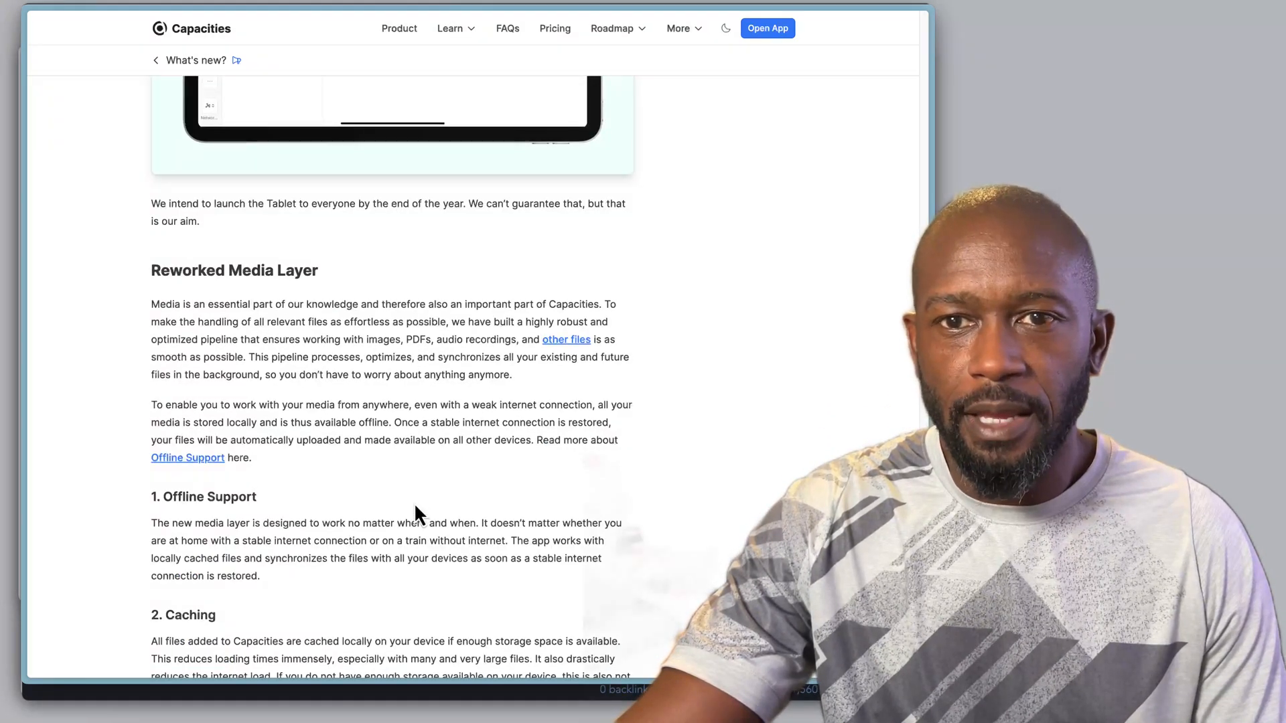
scroll(down, 3)
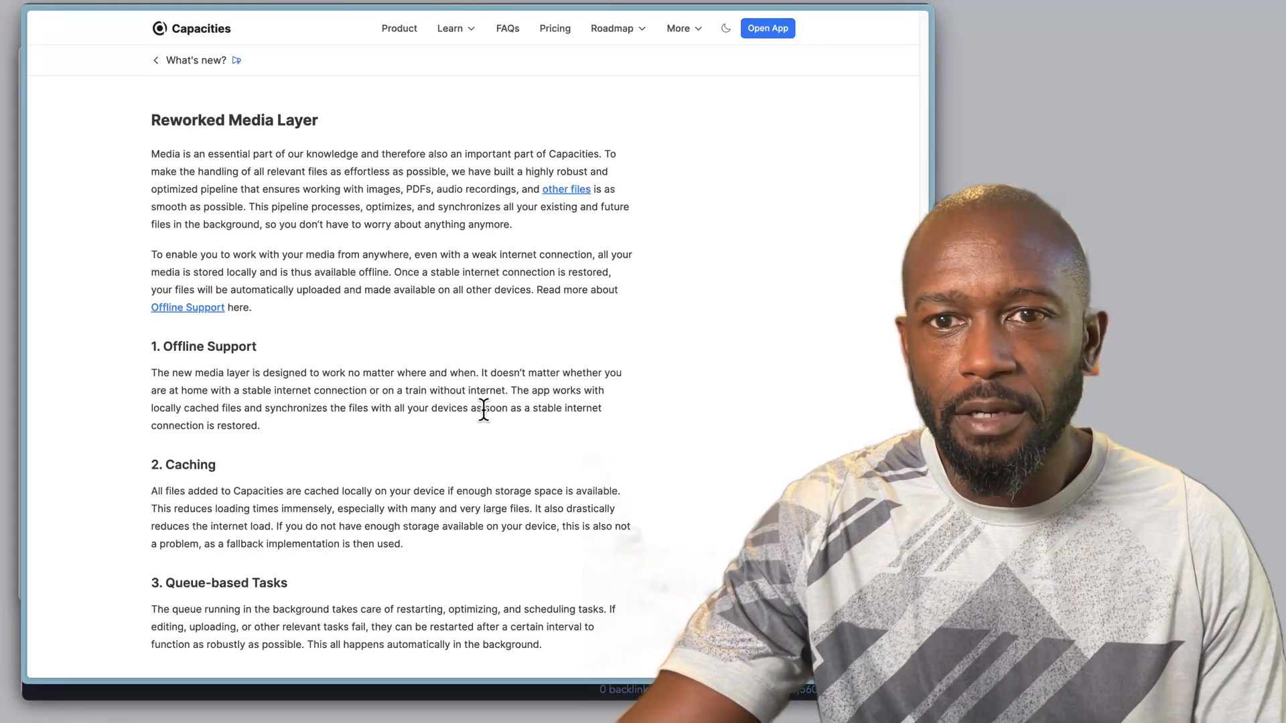
Continue down to the Affine.pro section and into the AFFiNE 0.17 Frame & Group Enhancements notes
scroll(down, 3)
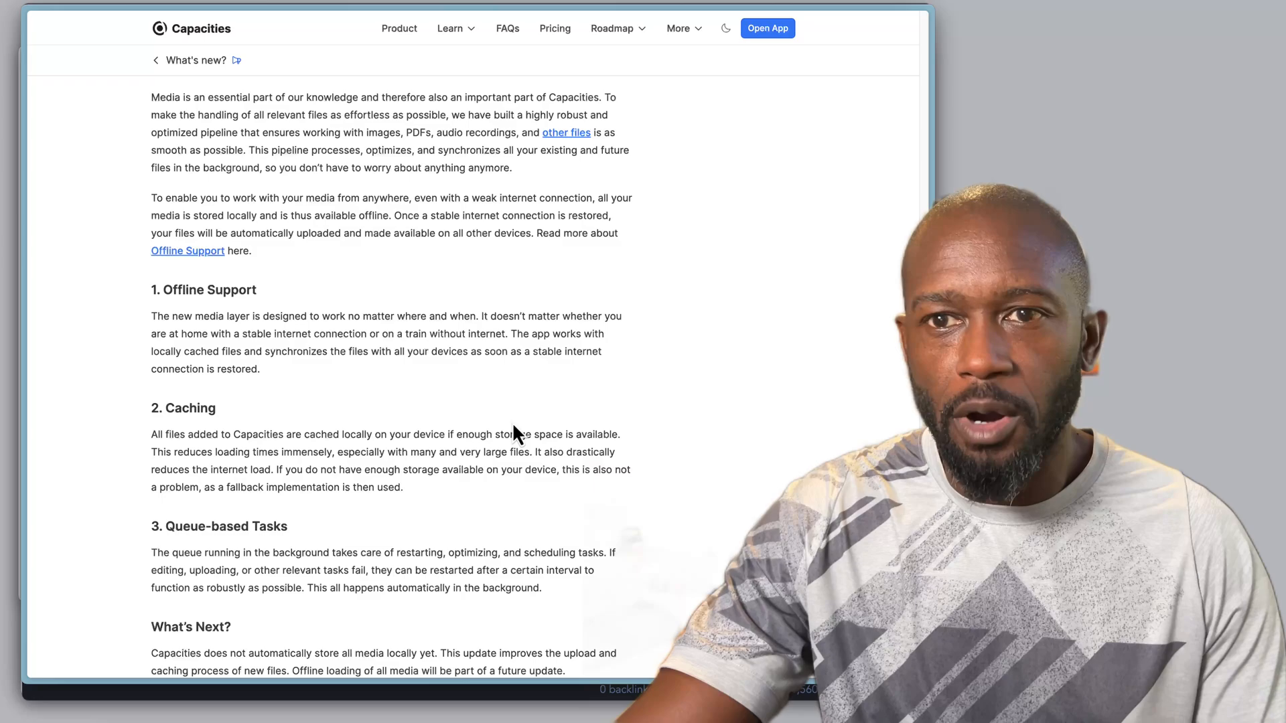
mouse_move(533, 418)
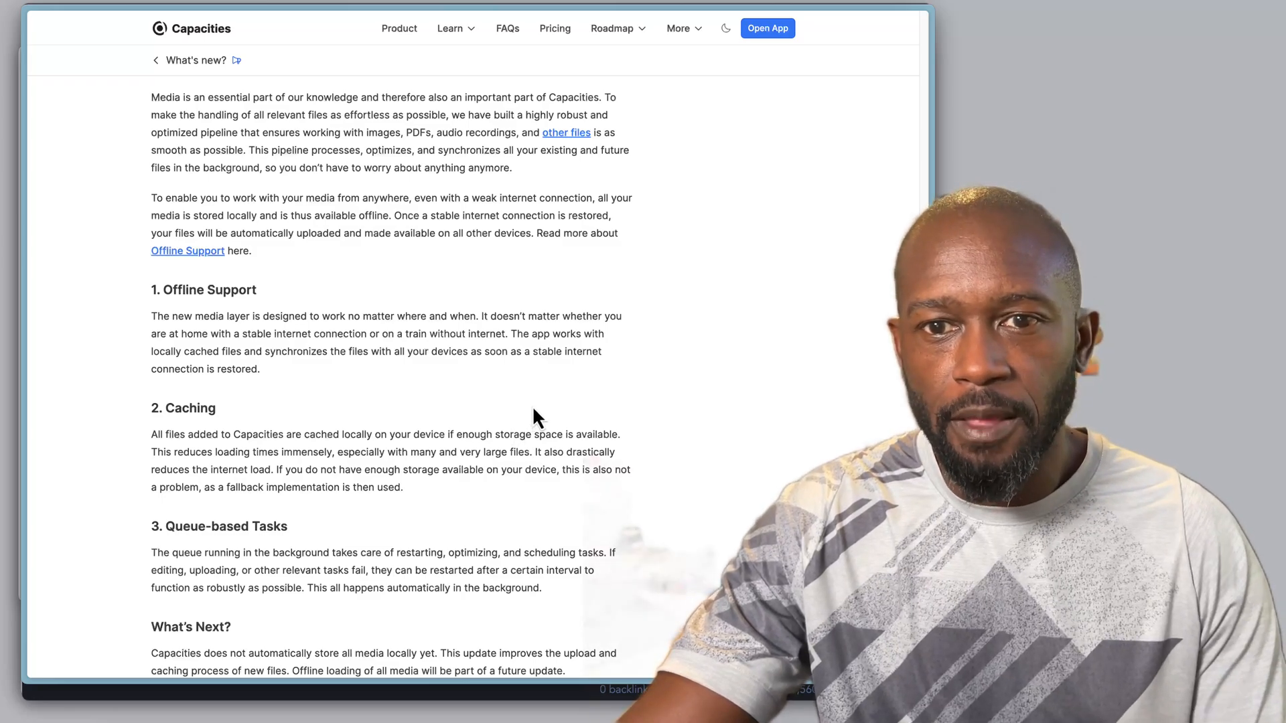
scroll(down, 3)
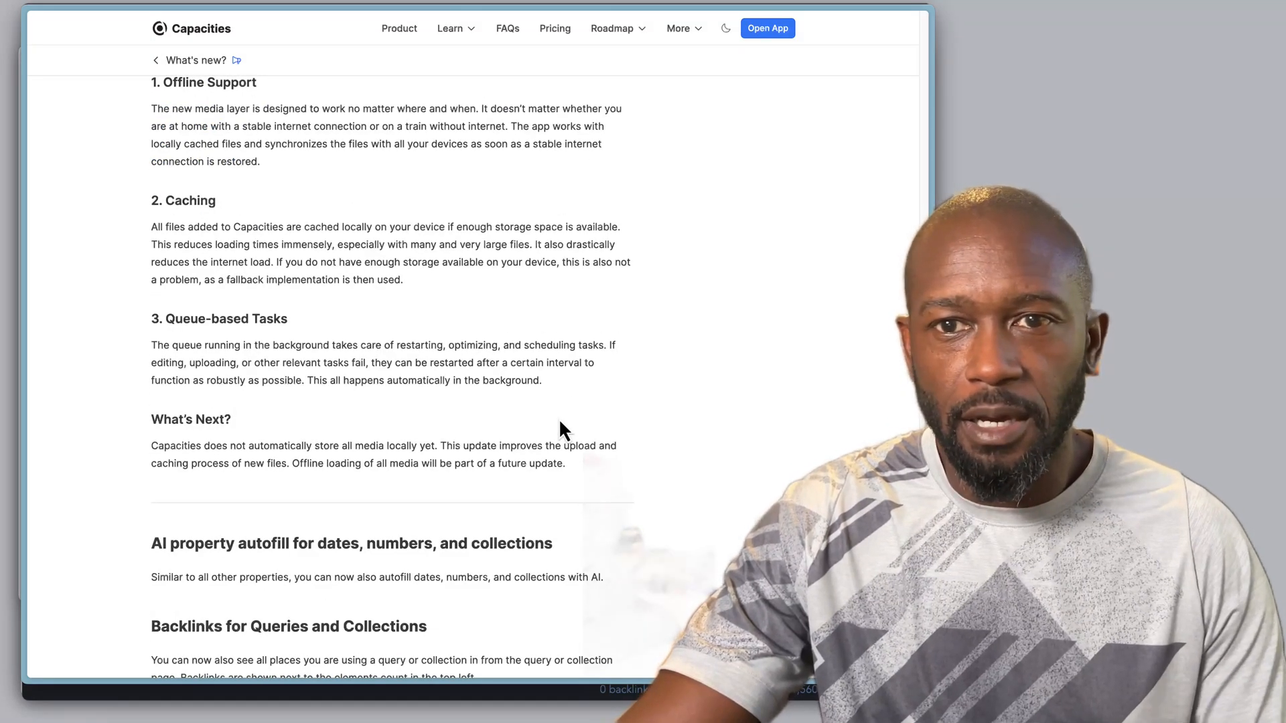
mouse_move(266, 402)
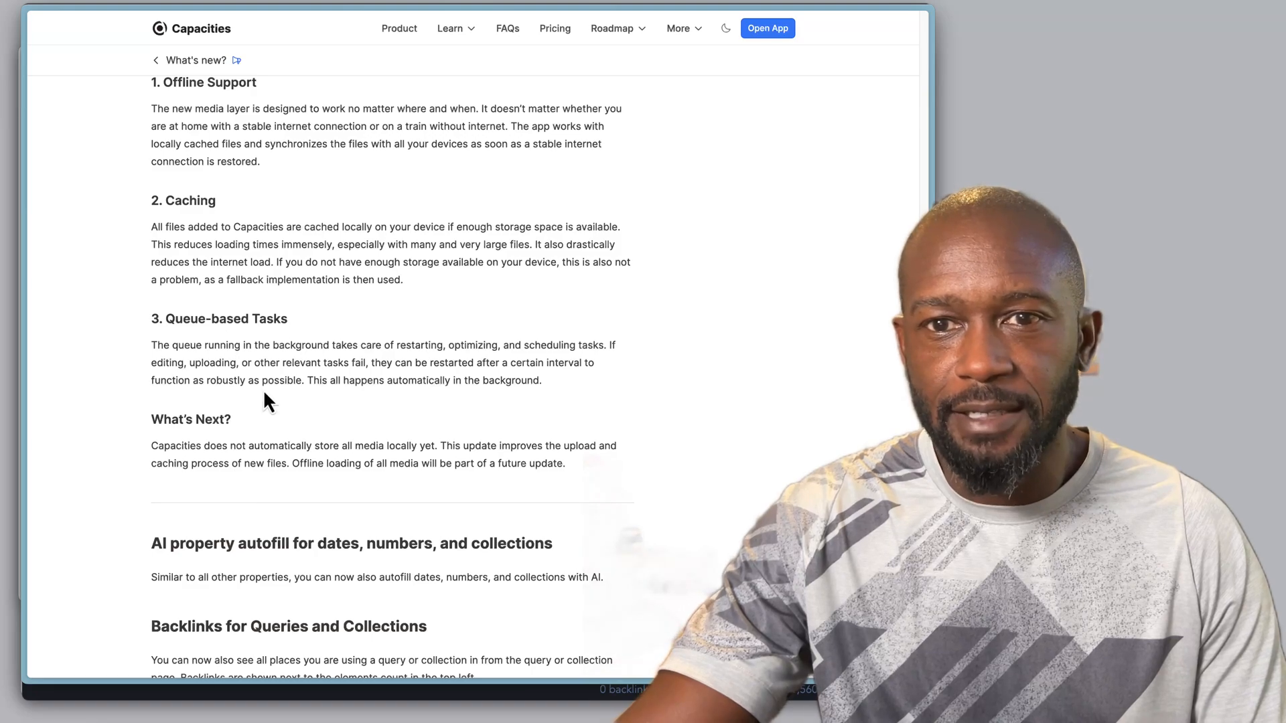
mouse_move(451, 420)
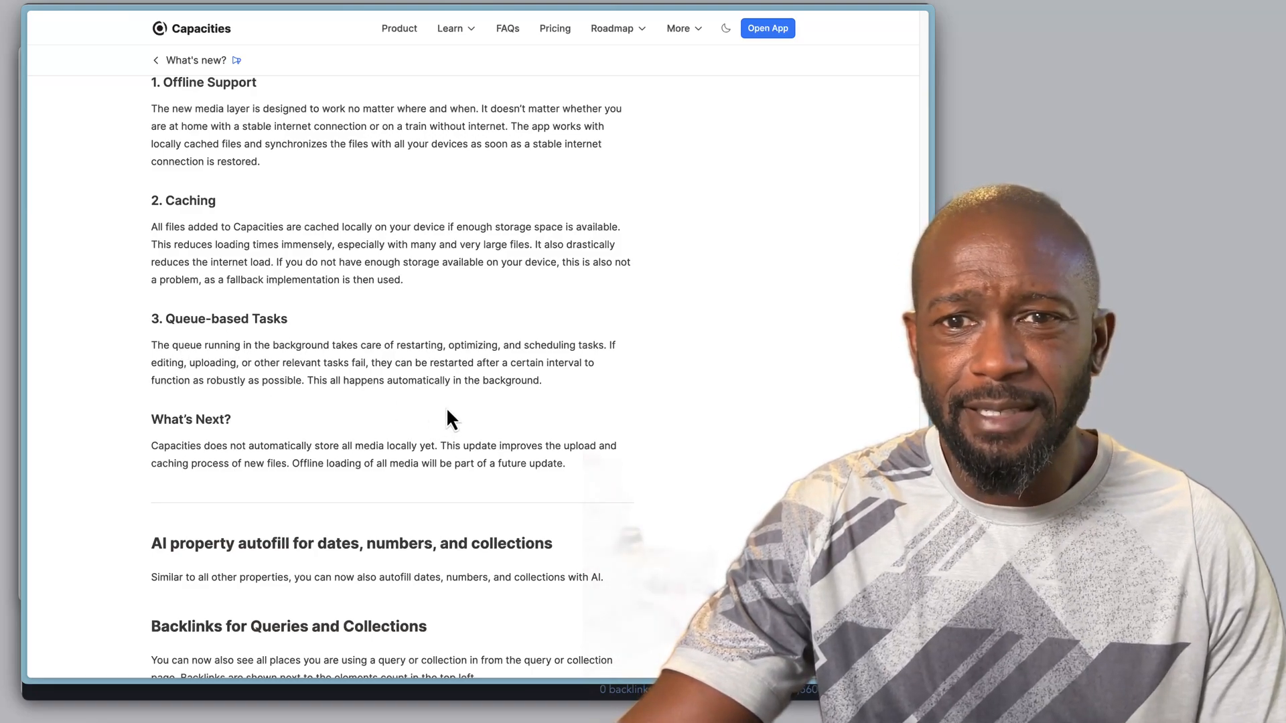
mouse_move(571, 402)
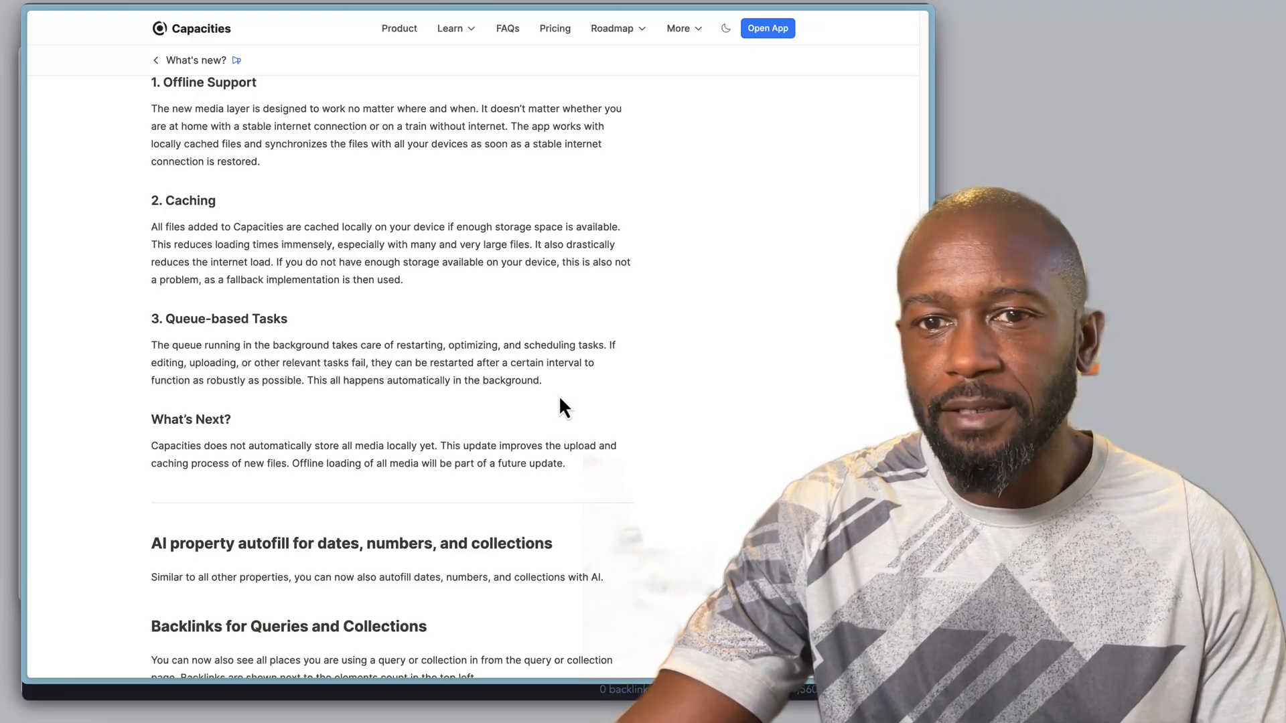
scroll(down, 3)
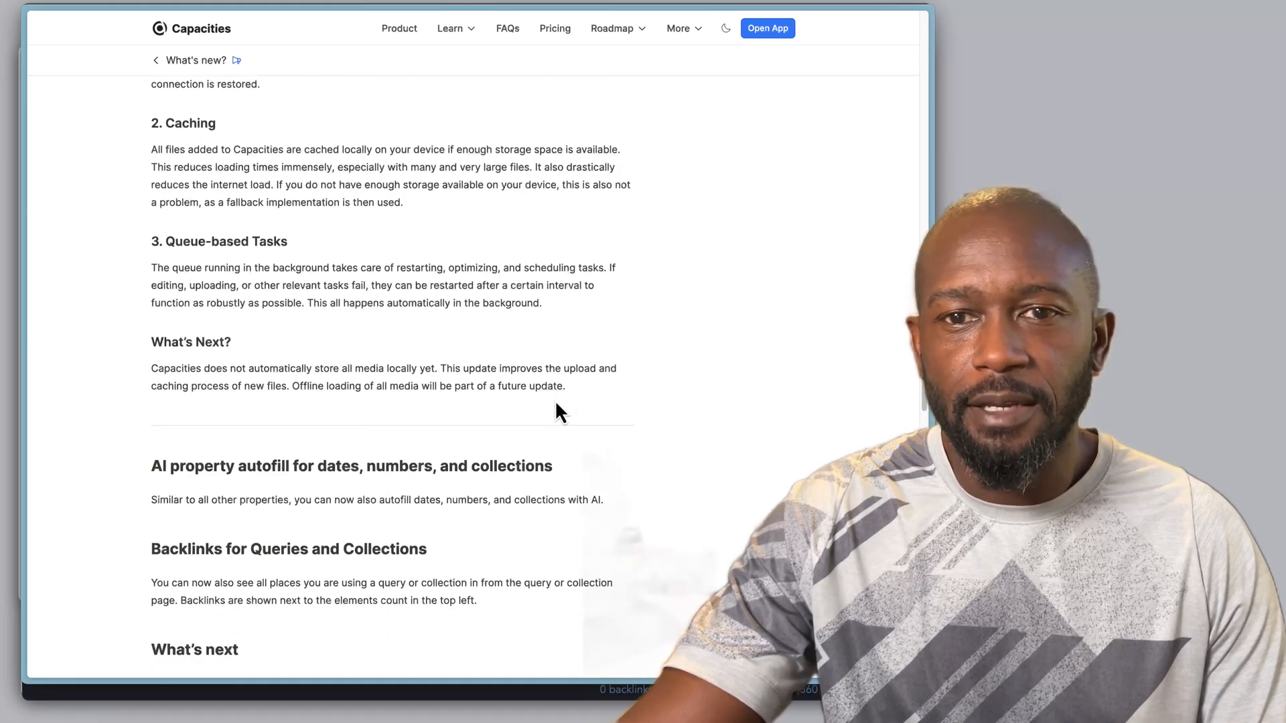
scroll(down, 3)
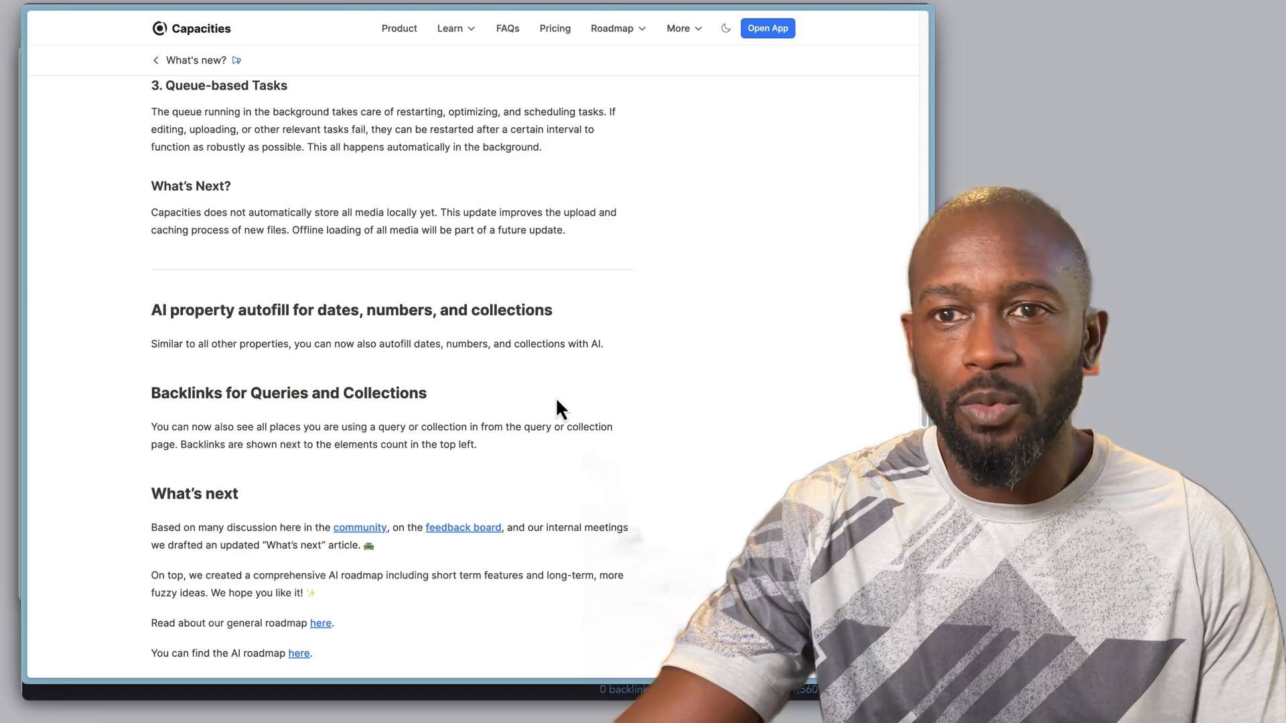
mouse_move(561, 389)
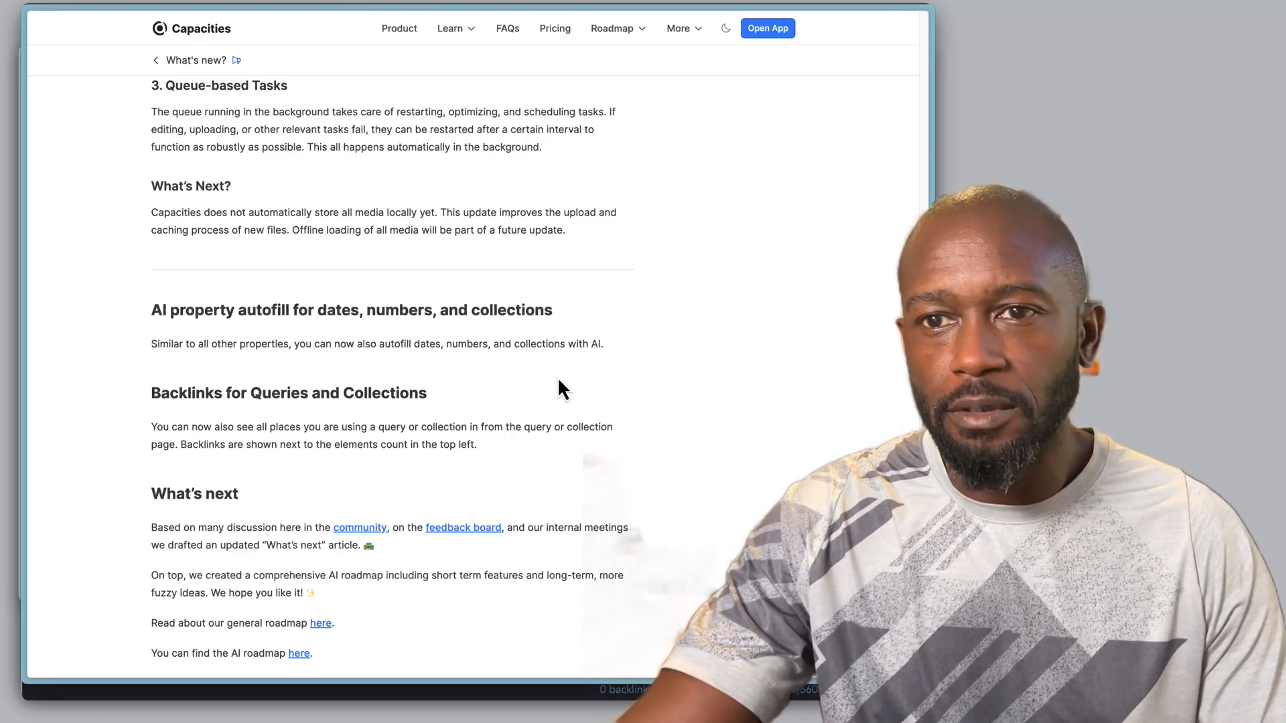
mouse_move(557, 375)
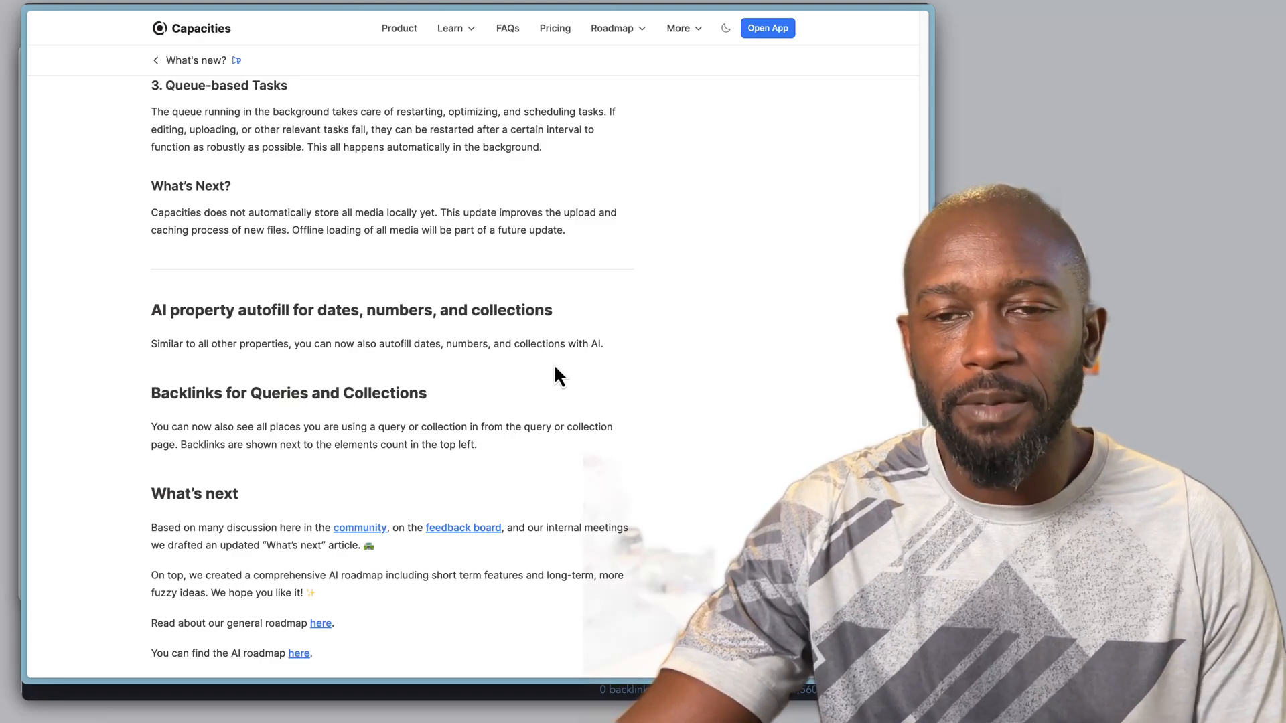
mouse_move(570, 365)
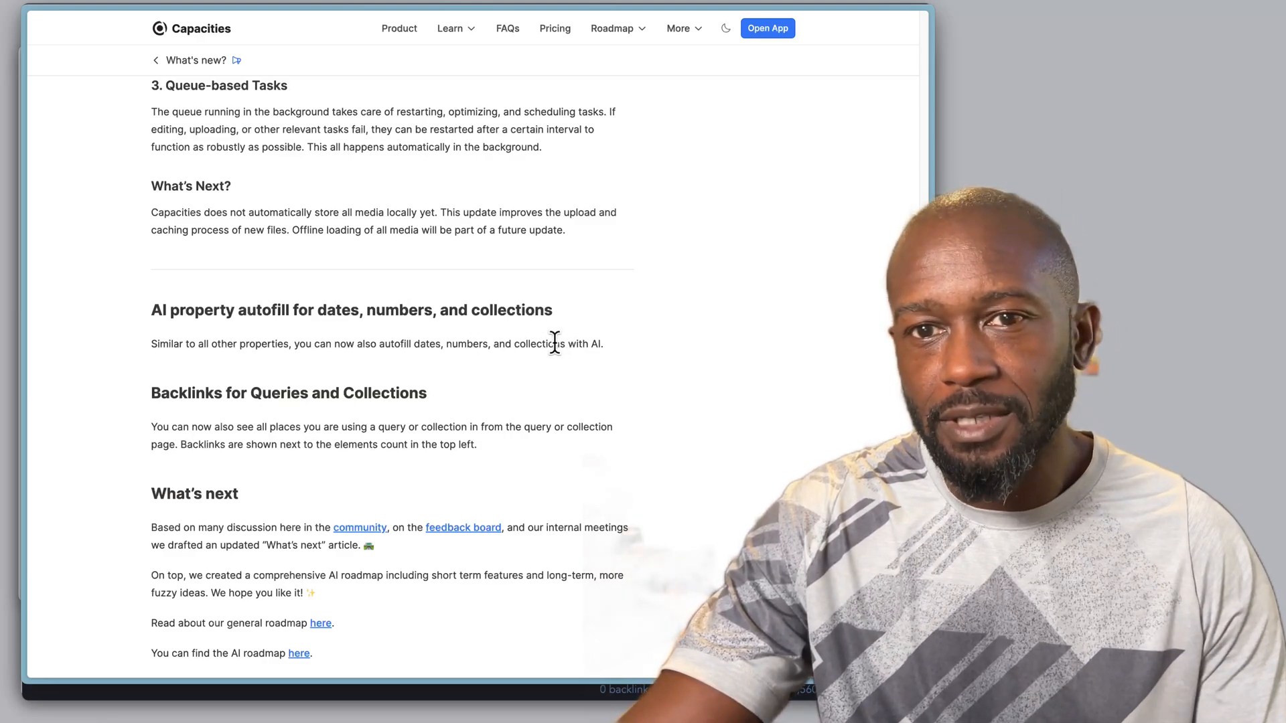
mouse_move(538, 393)
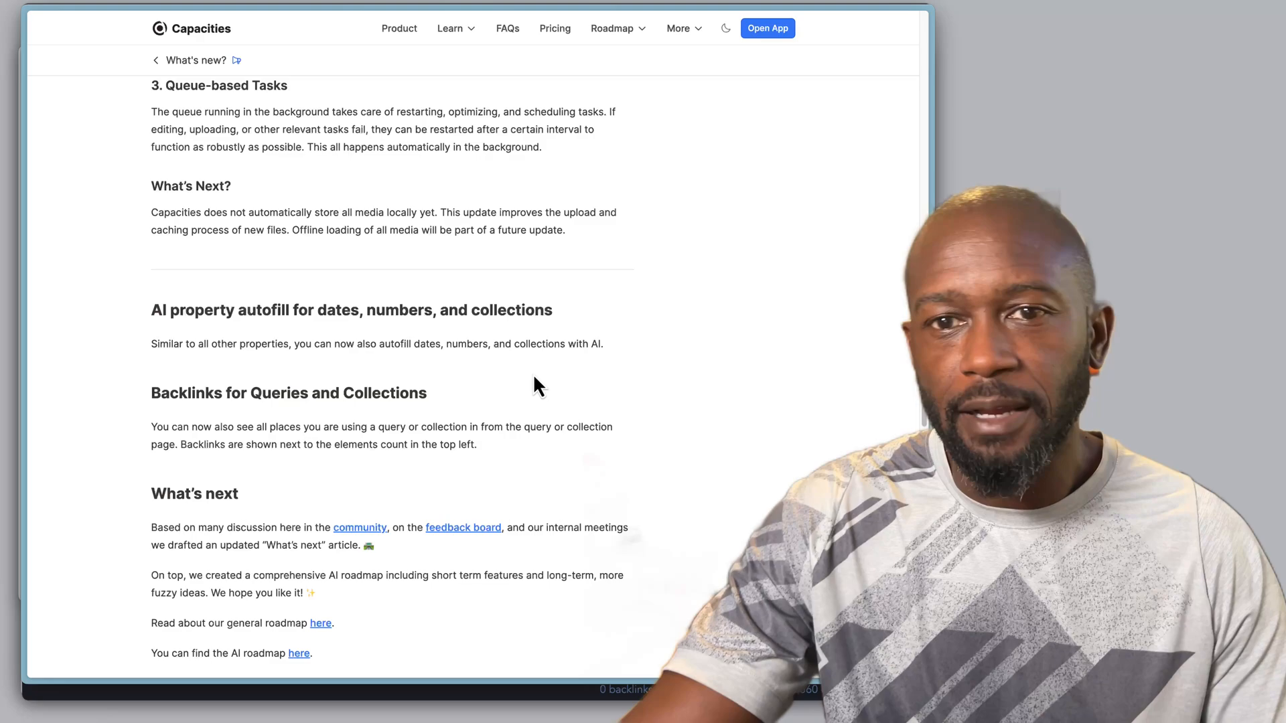
scroll(down, 3)
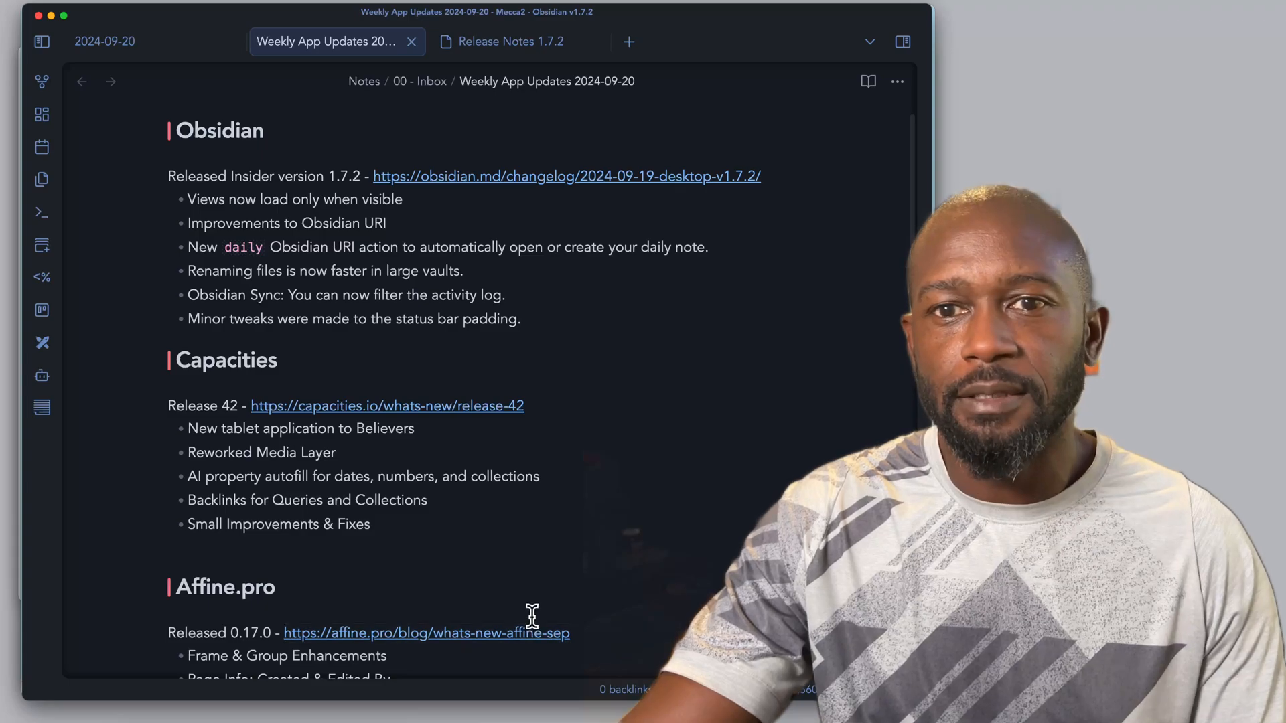
scroll(down, 3)
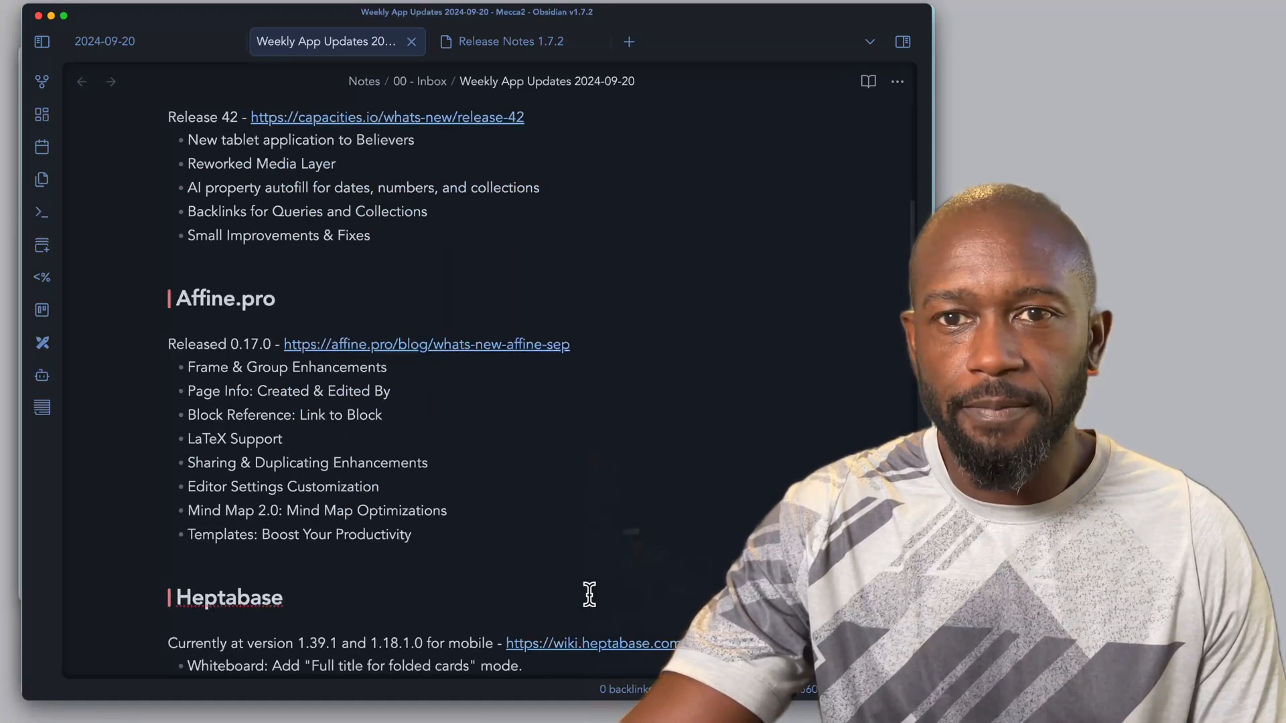
scroll(down, 3)
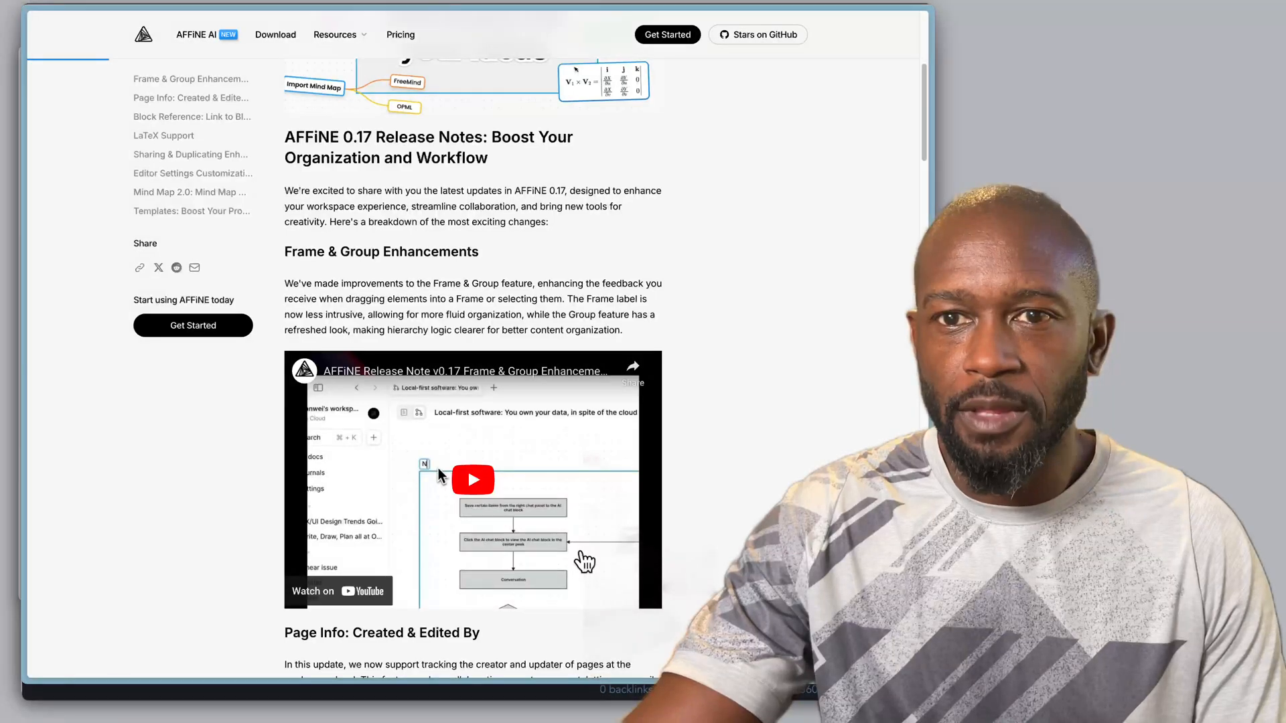
Read the AFFiNE 0.17 release notes down to the Editor Settings Customization section
scroll(down, 3)
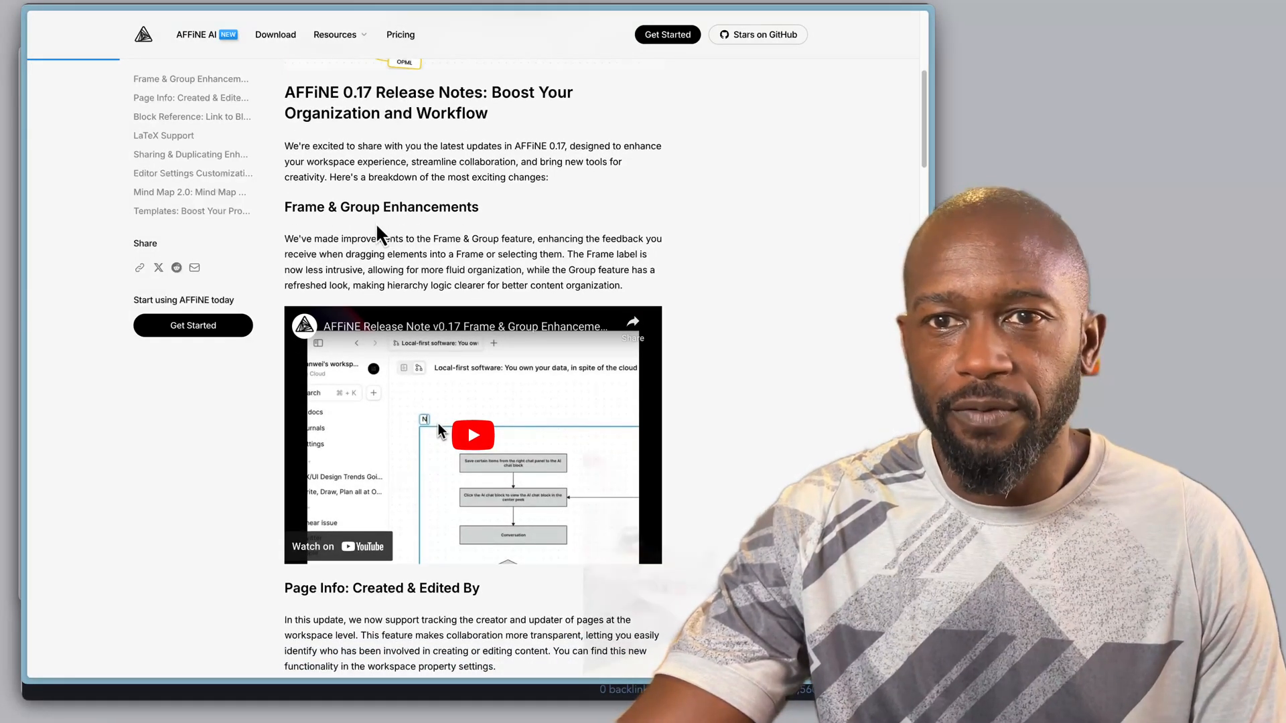
mouse_move(545, 335)
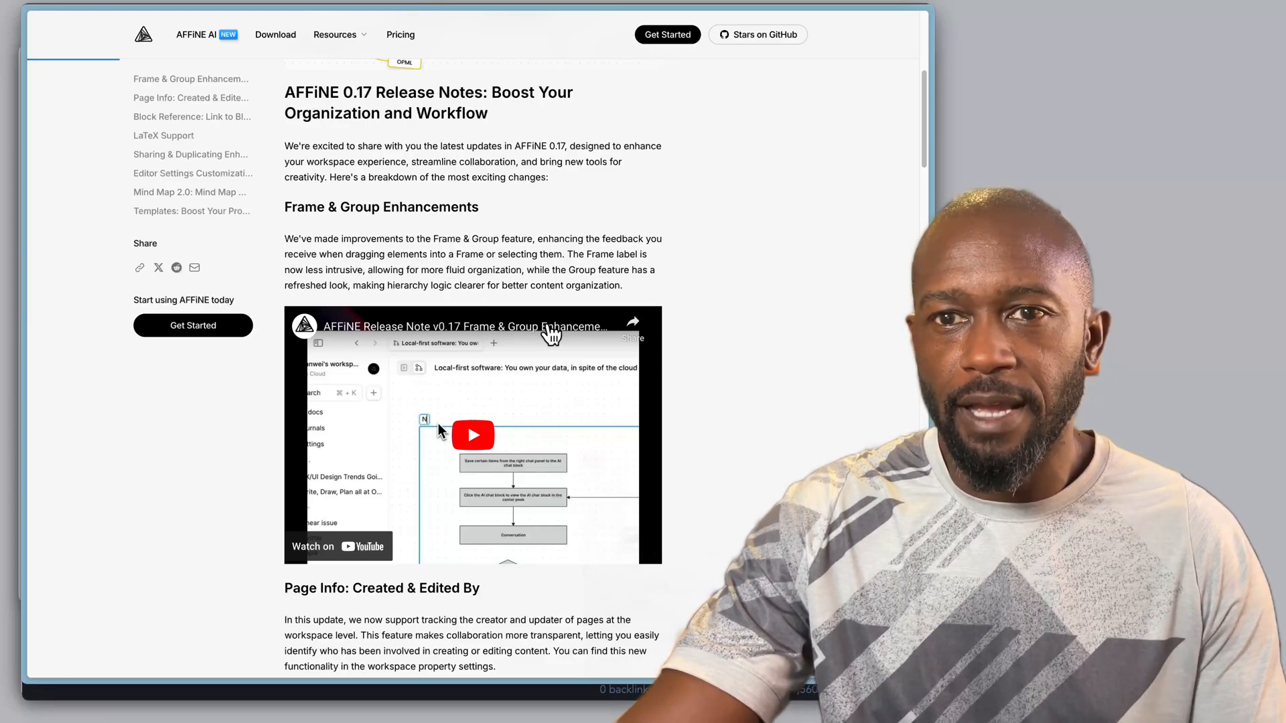
scroll(down, 3)
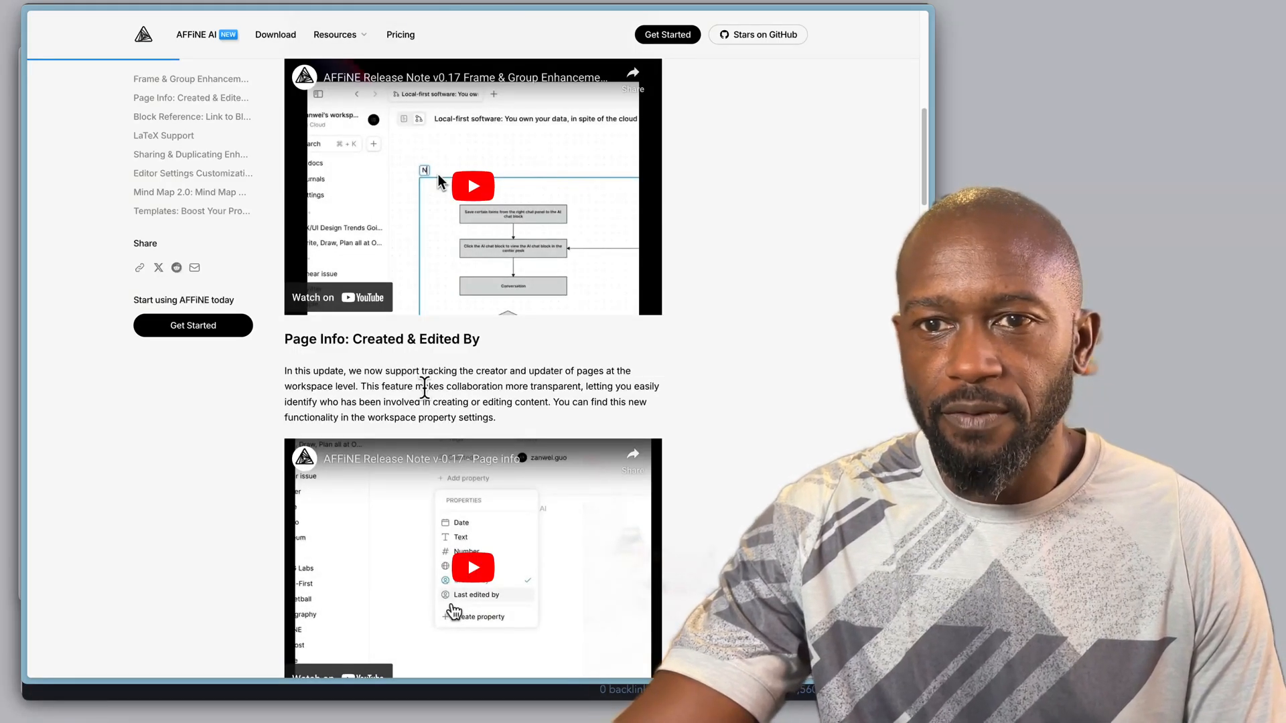
scroll(down, 3)
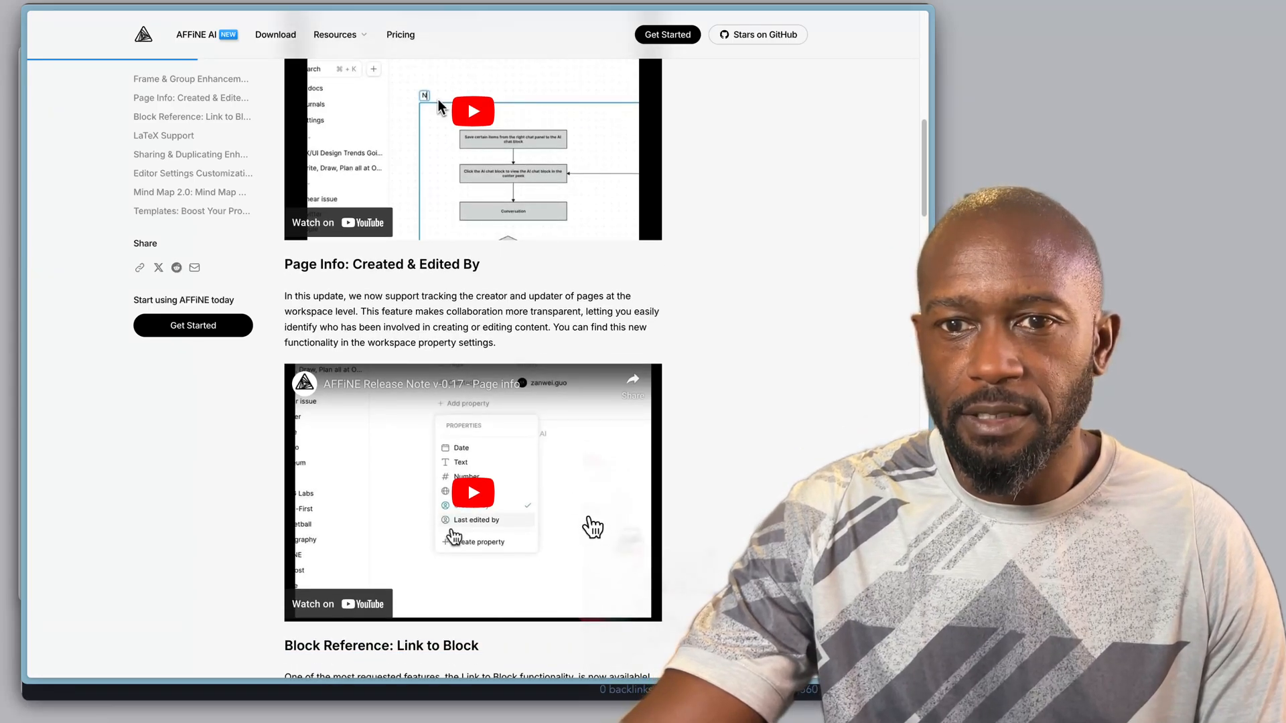
scroll(down, 3)
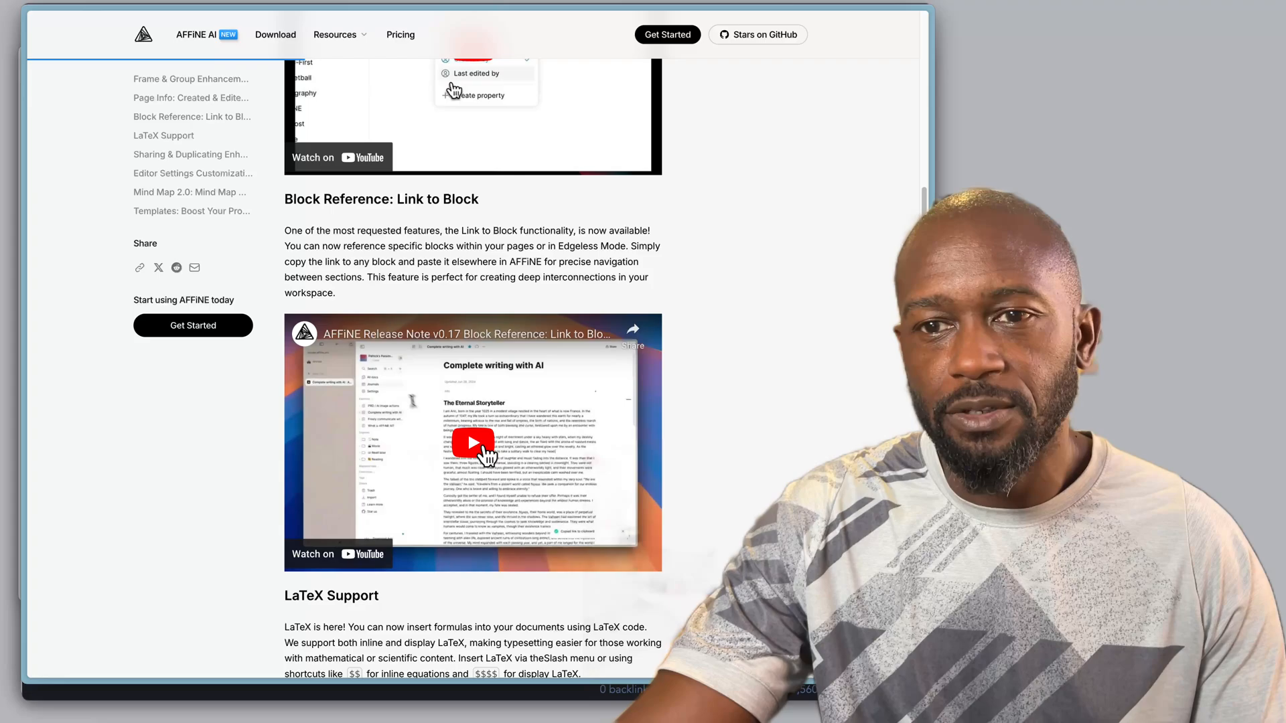
scroll(down, 3)
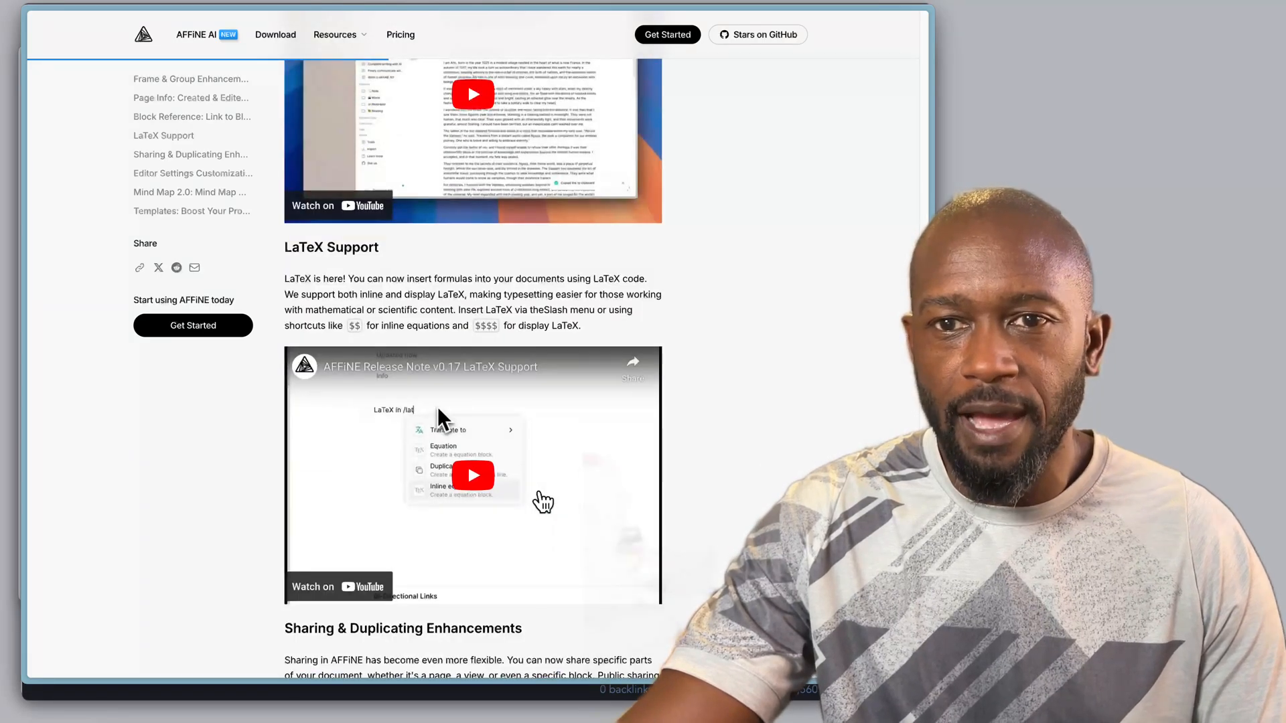
scroll(down, 3)
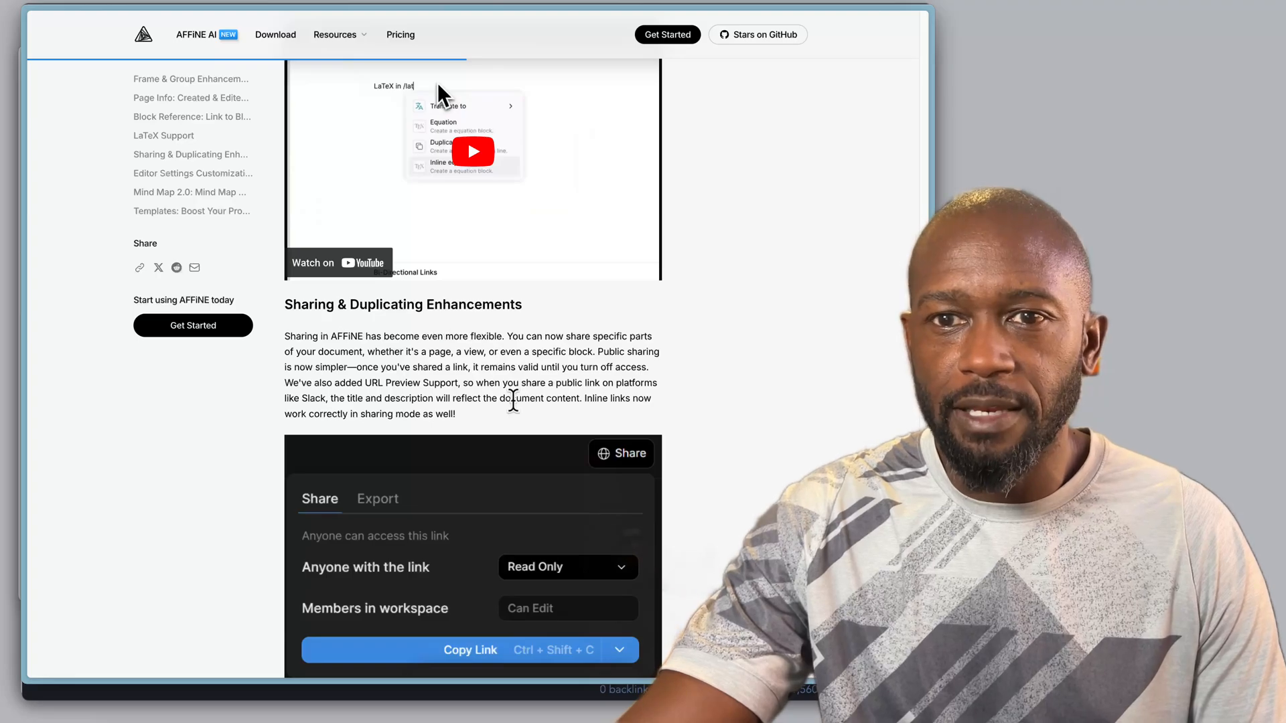
scroll(down, 3)
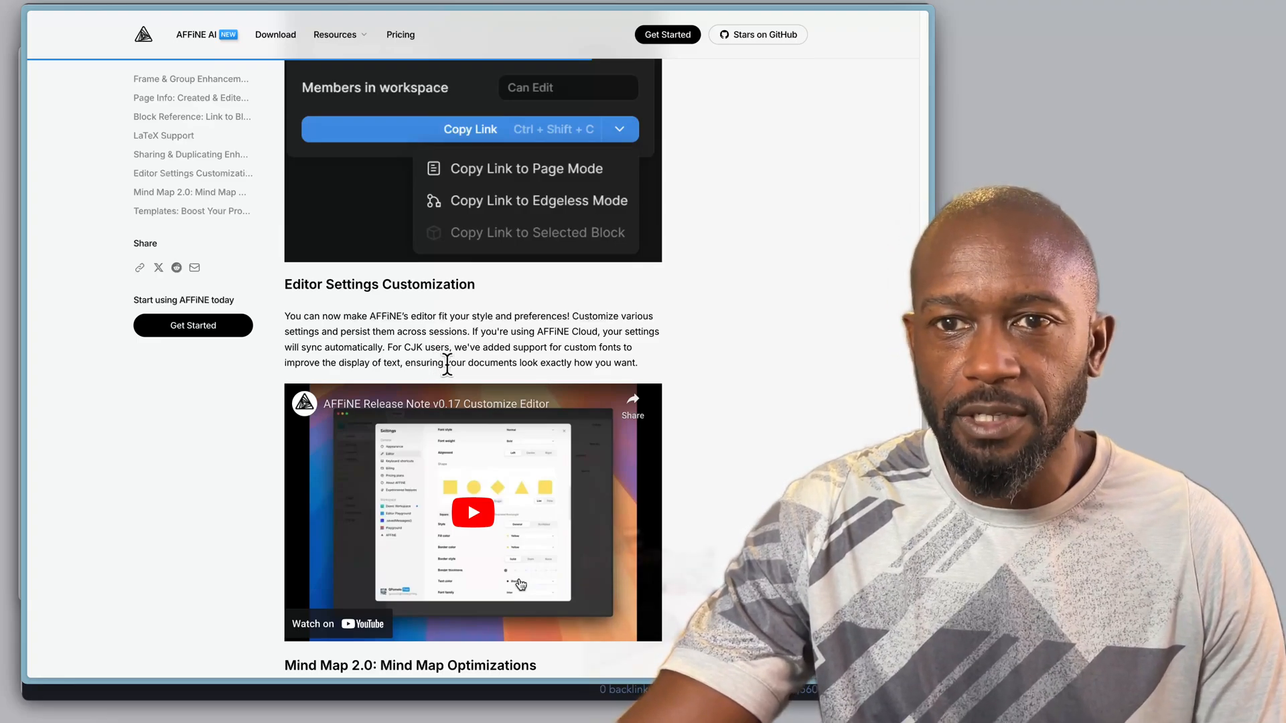
scroll(down, 3)
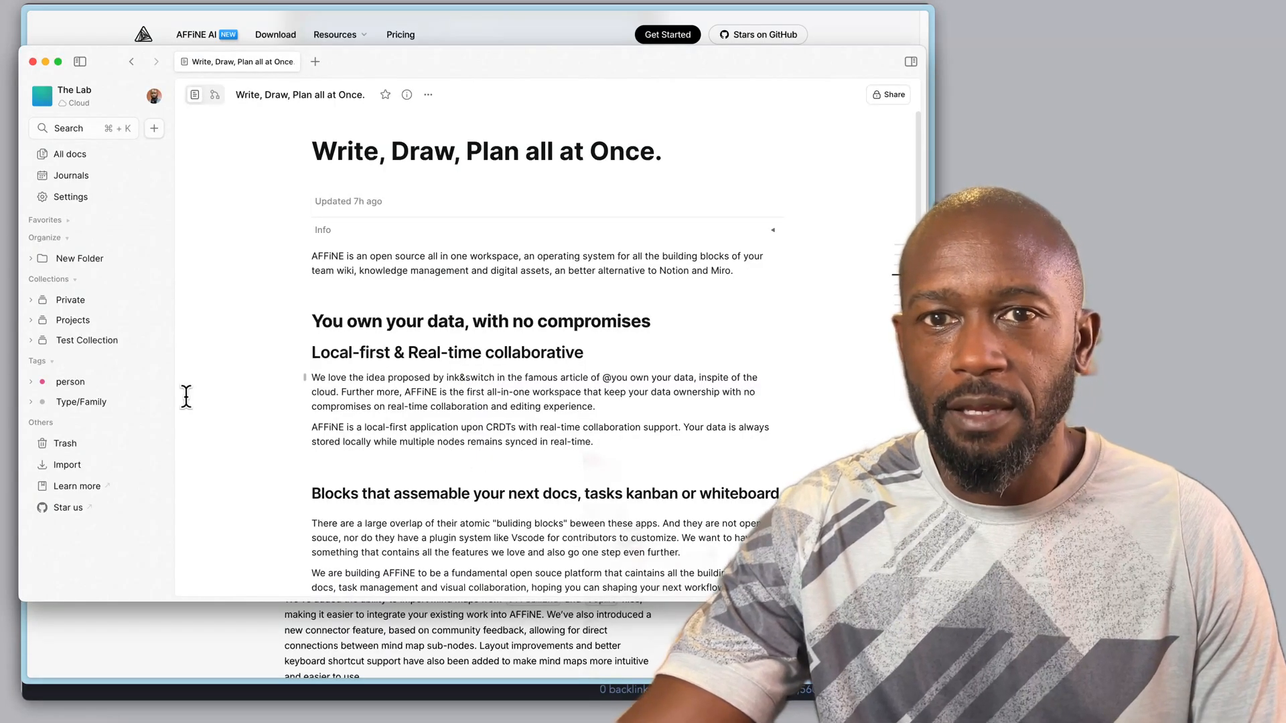
Browse AFFiNE's editor settings through note, shape, connector, pen and mind map defaults
click(71, 196)
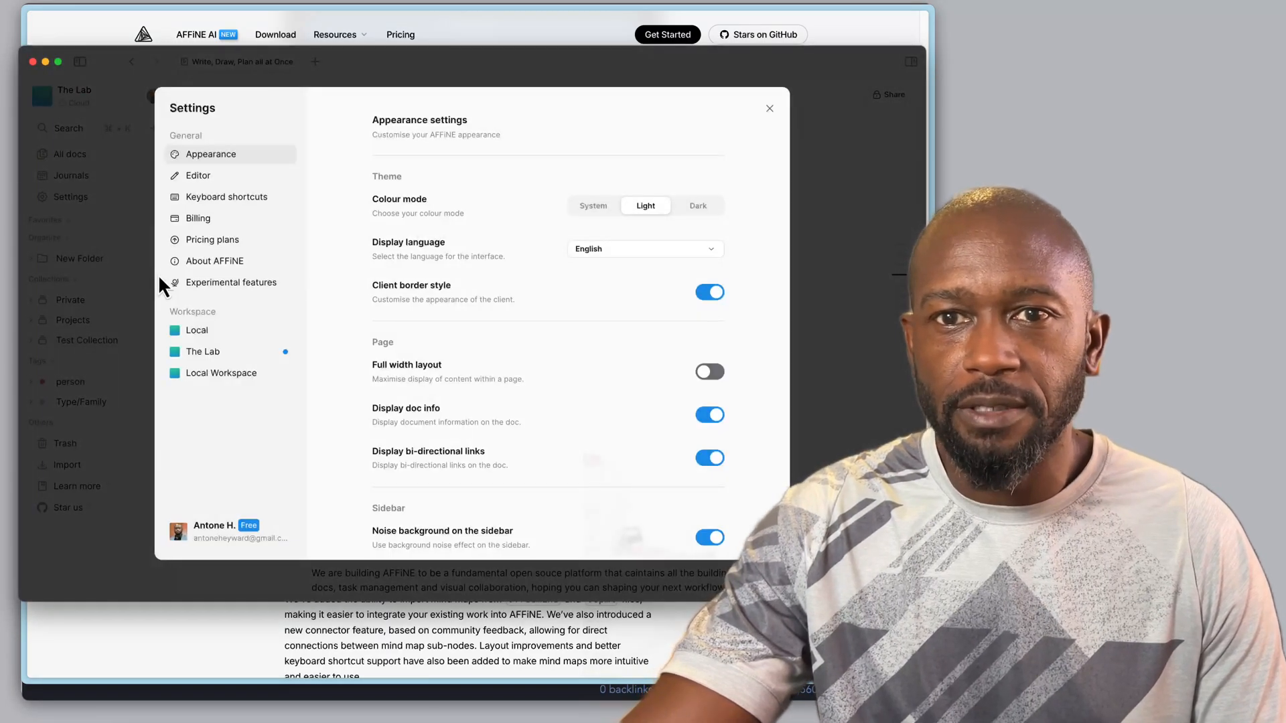
click(198, 174)
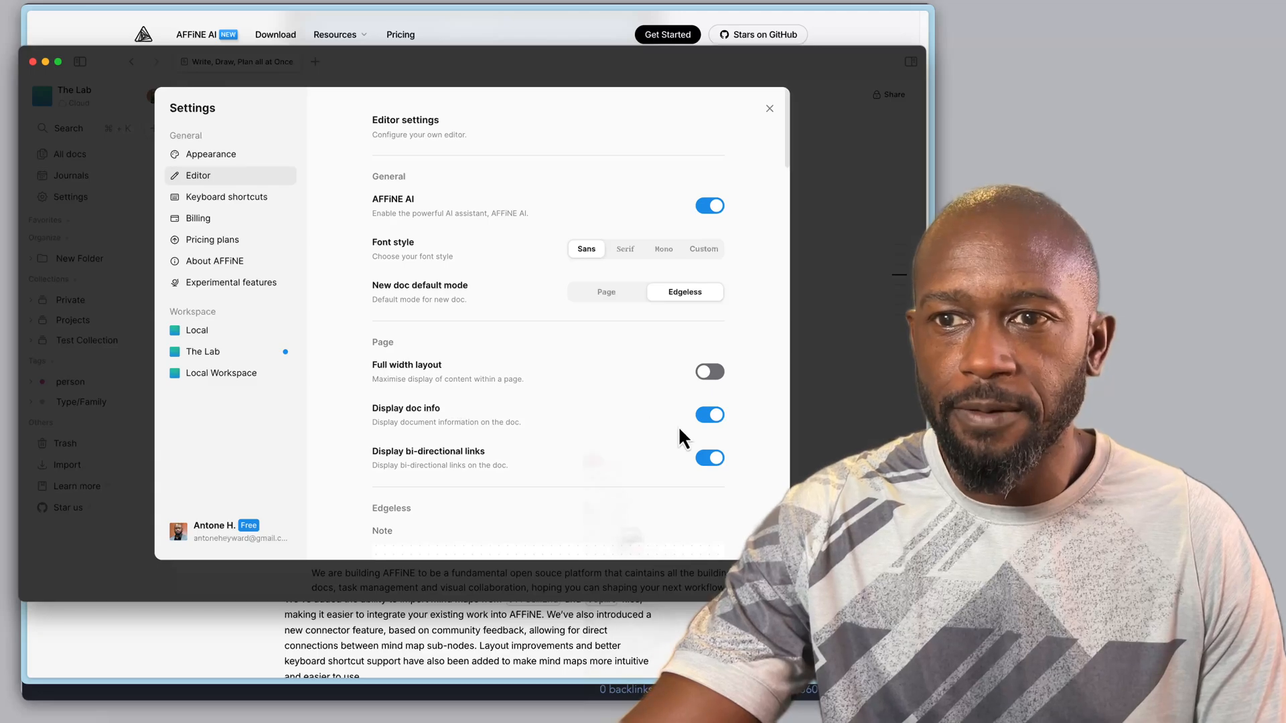
scroll(down, 3)
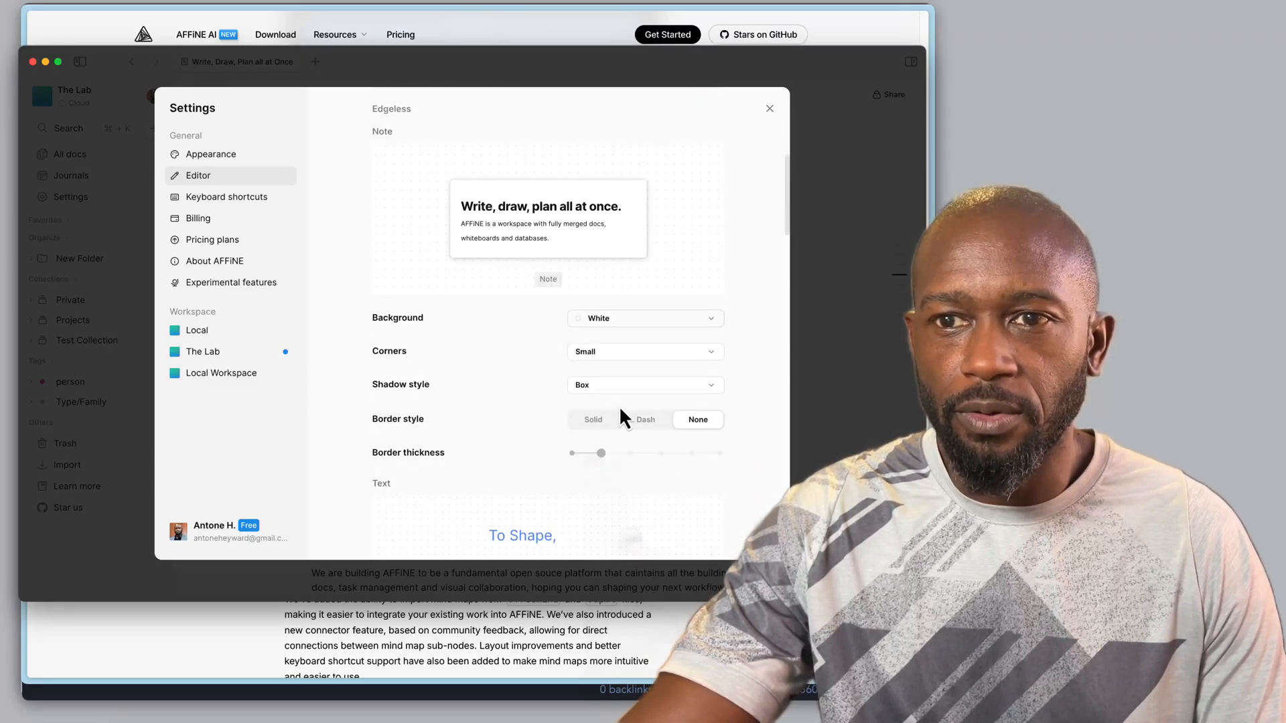
mouse_move(582, 454)
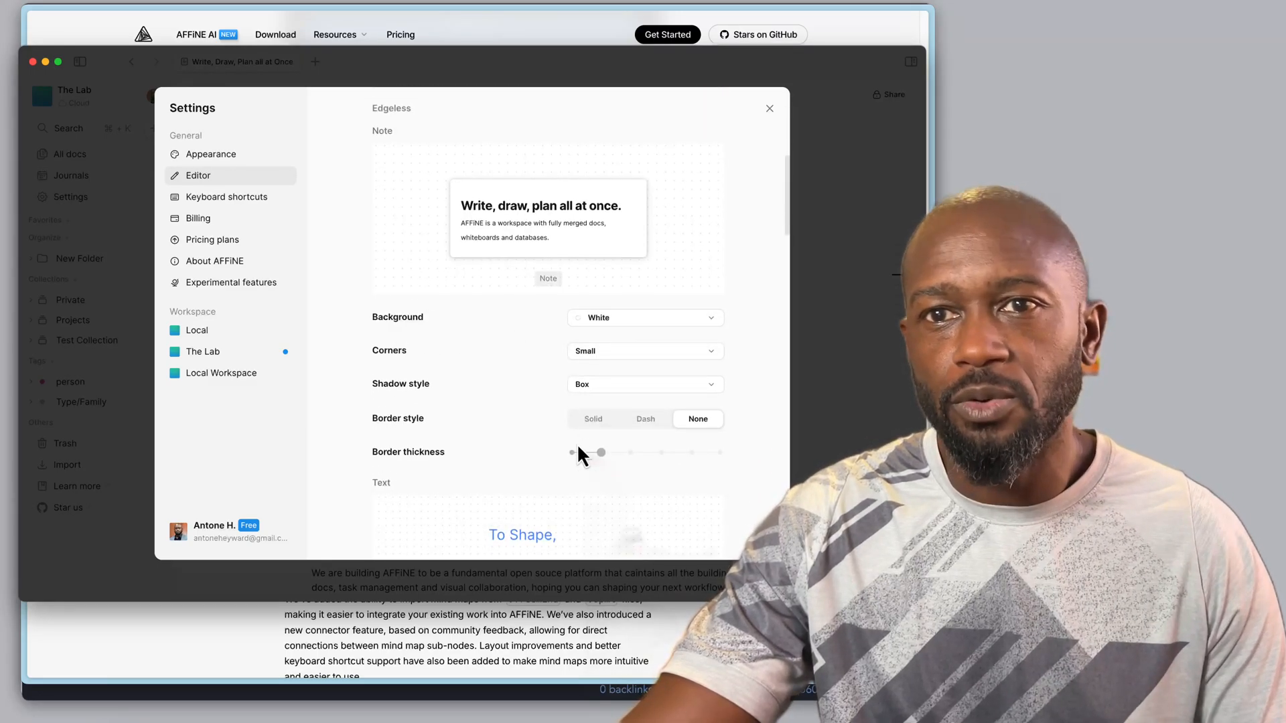
scroll(down, 3)
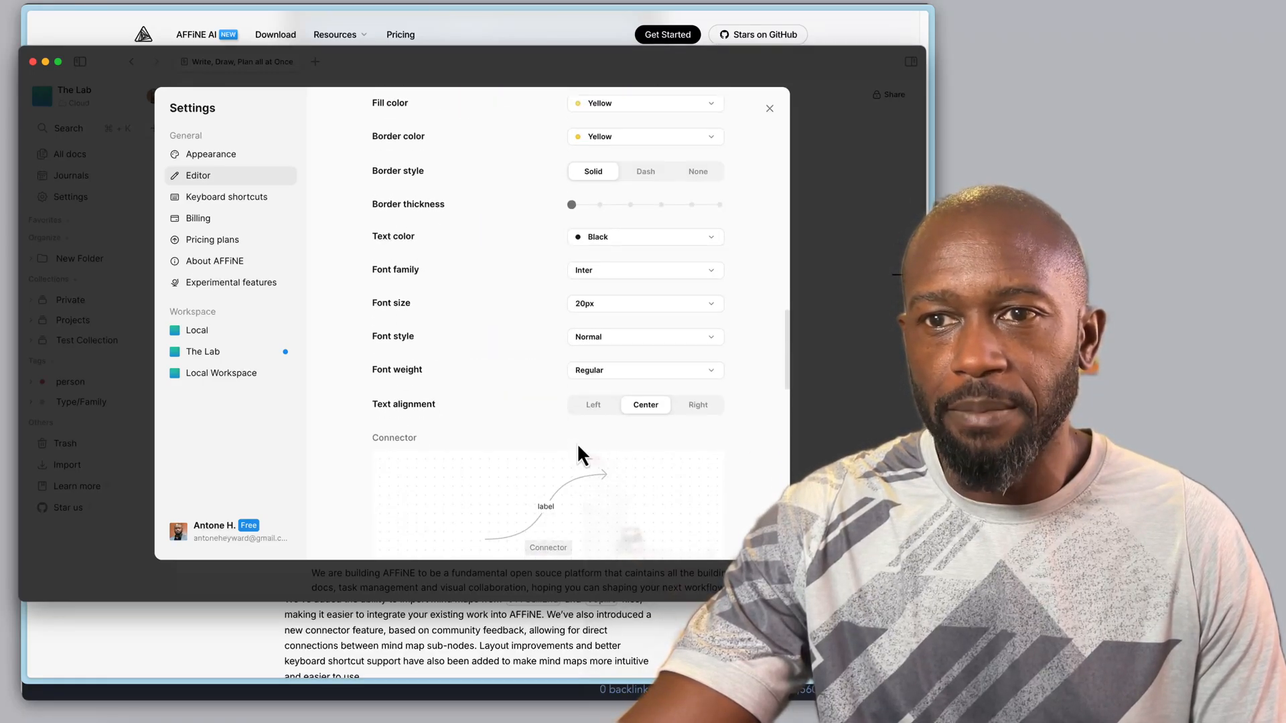
scroll(up, 3)
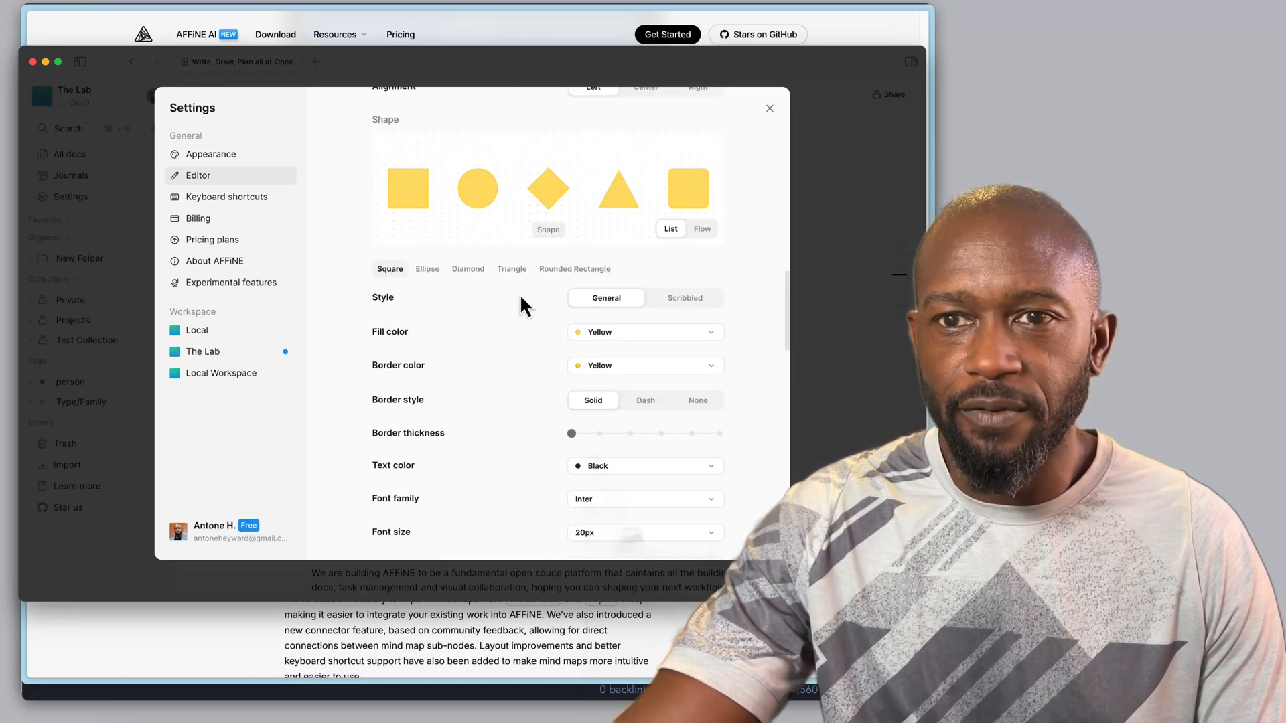
scroll(down, 3)
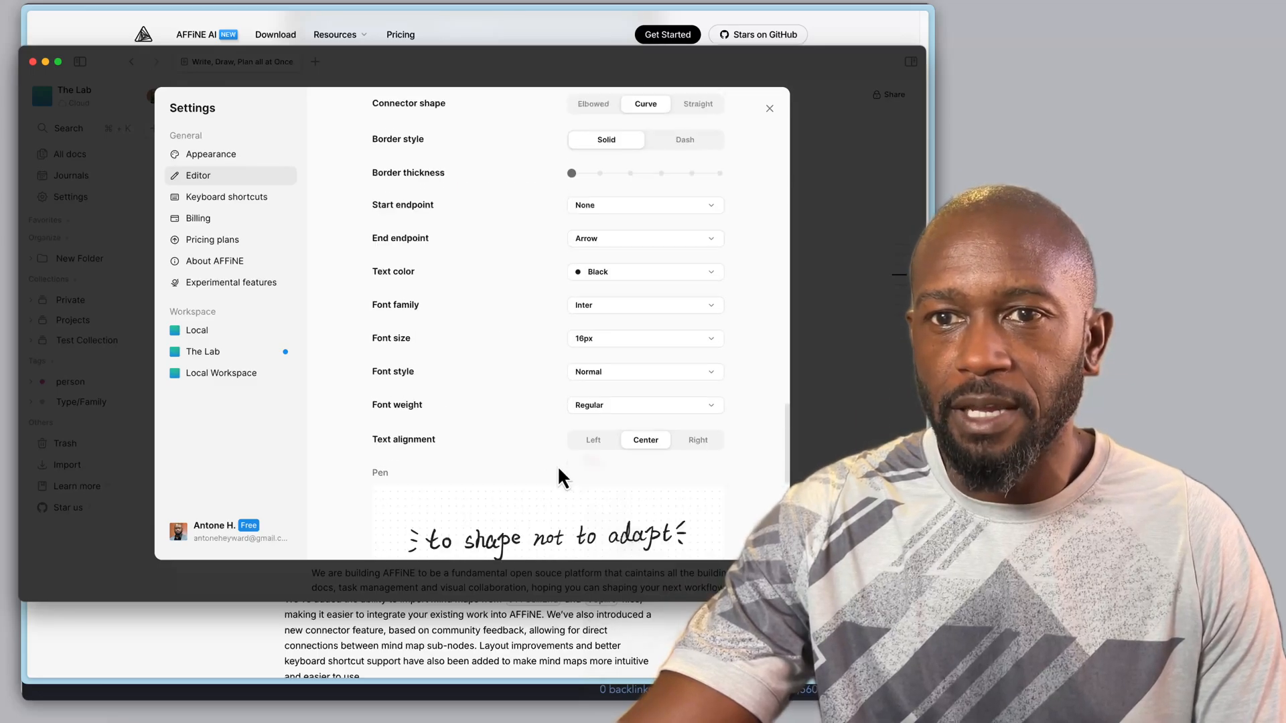
scroll(down, 3)
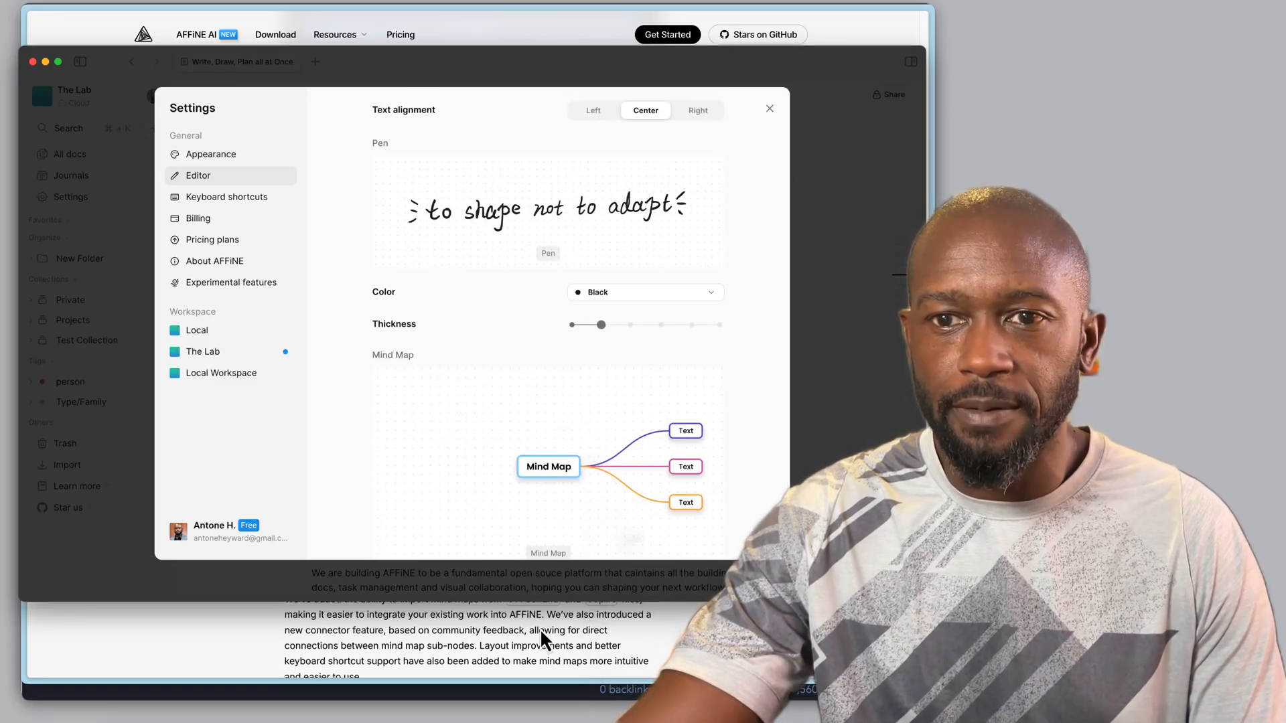
Close the settings and return to the release notes at the Mind Map 2.0 section
click(769, 108)
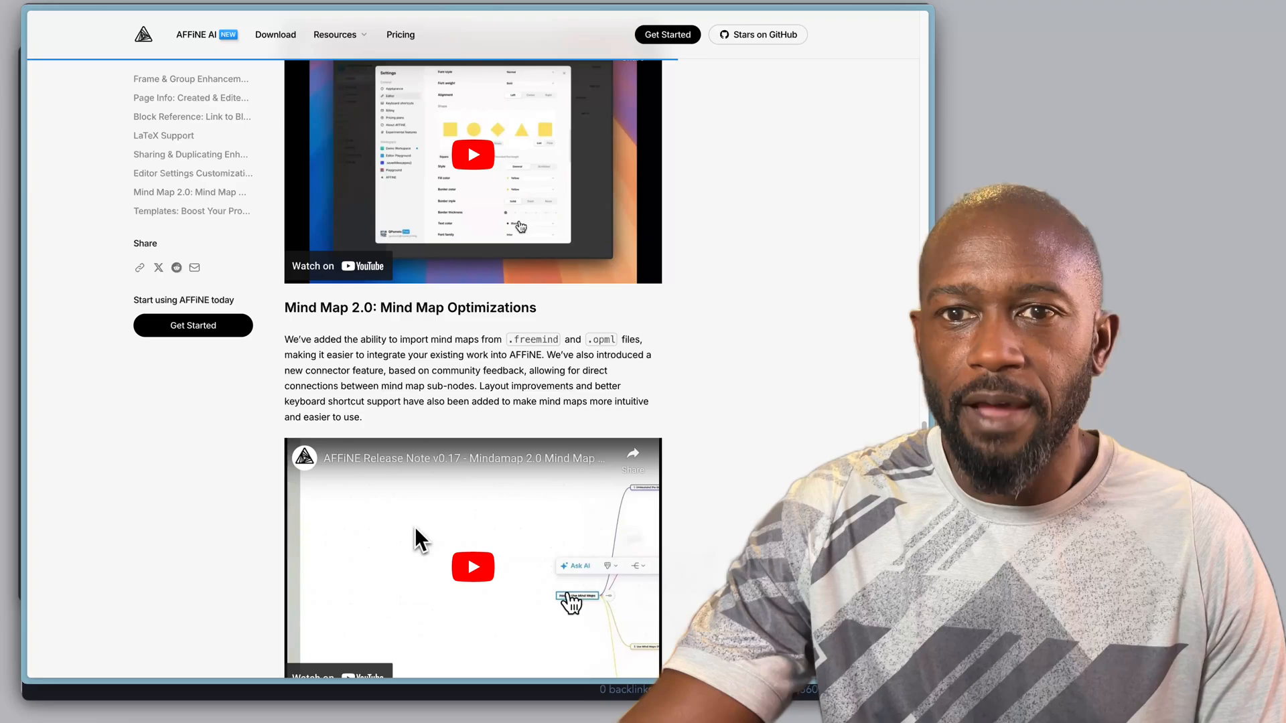
scroll(down, 3)
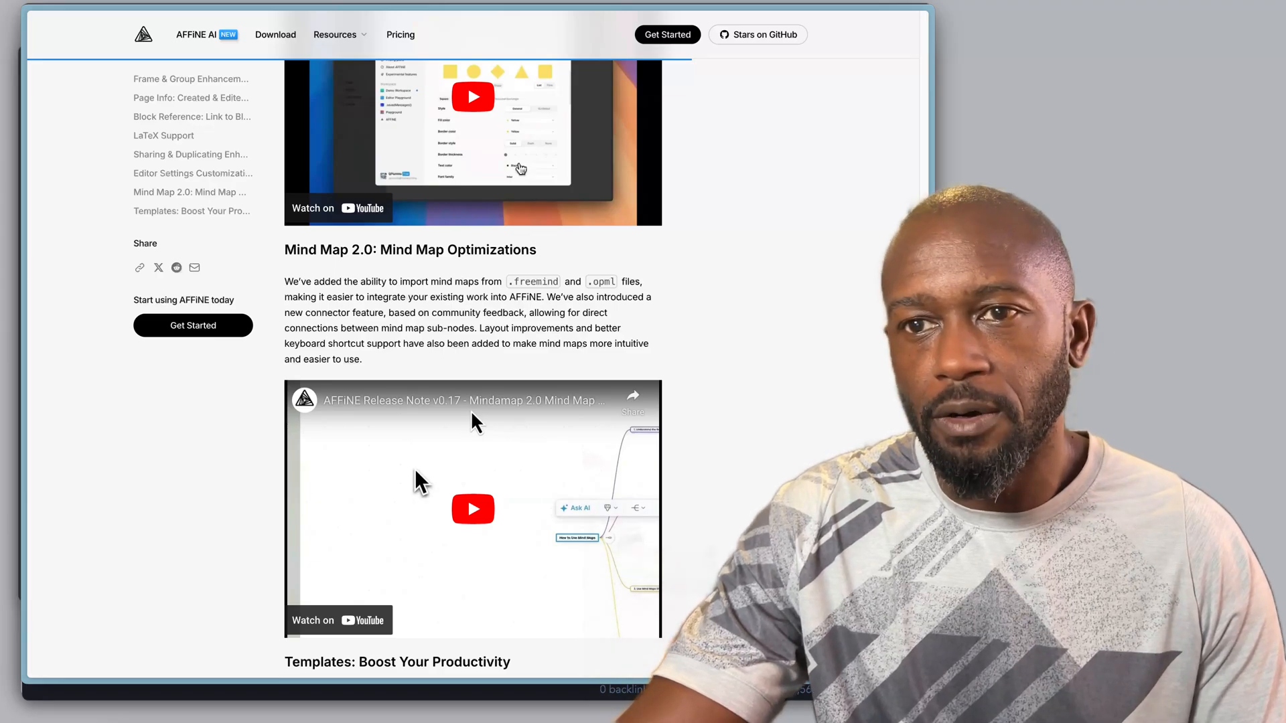
mouse_move(500, 476)
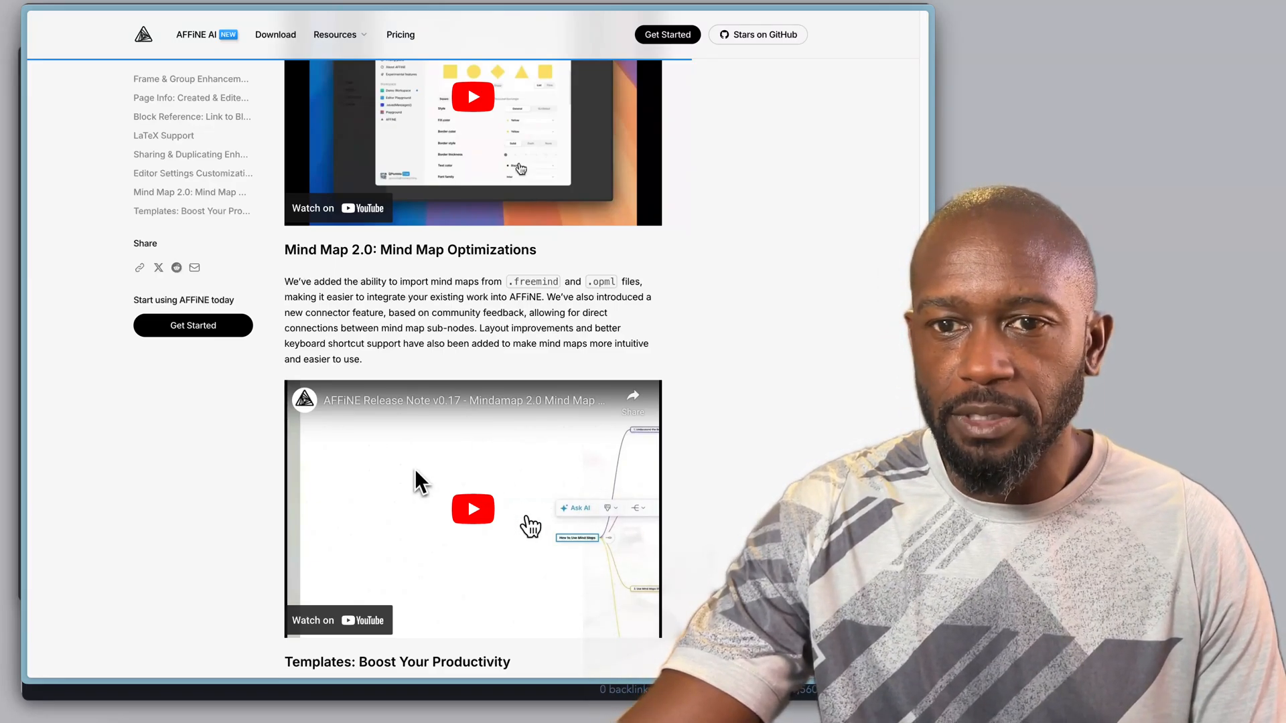
scroll(down, 3)
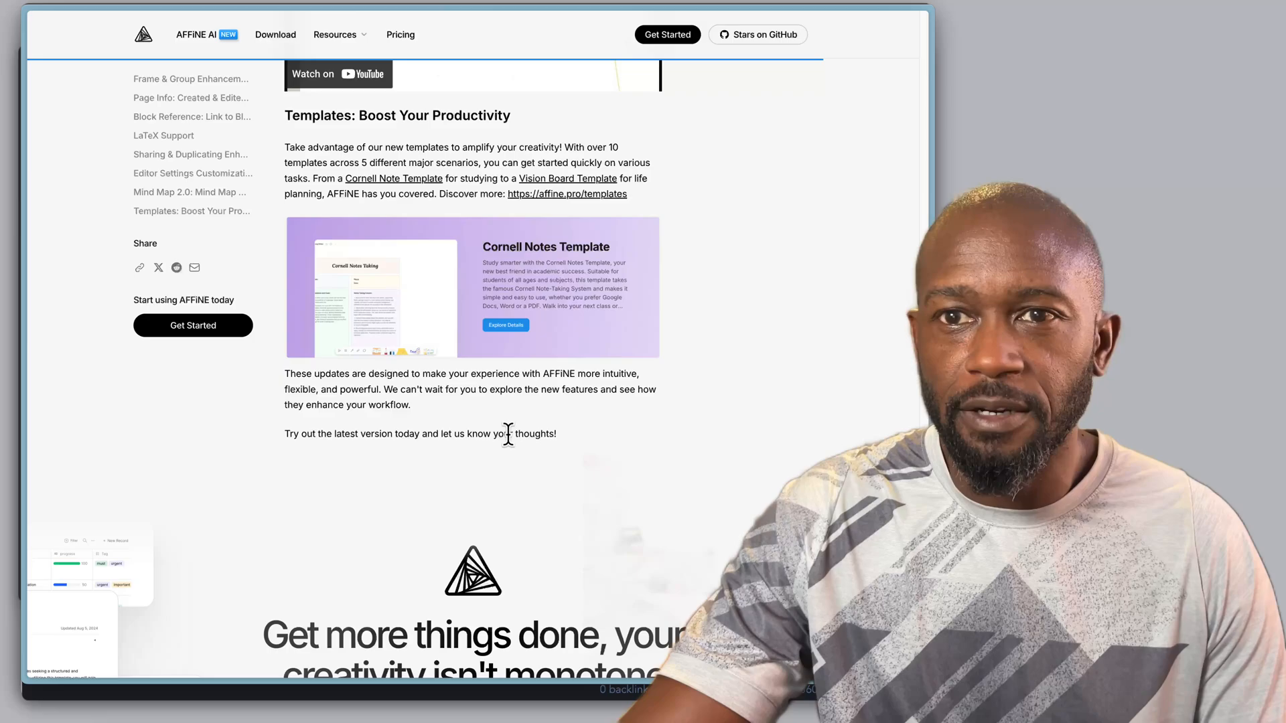
mouse_move(502, 371)
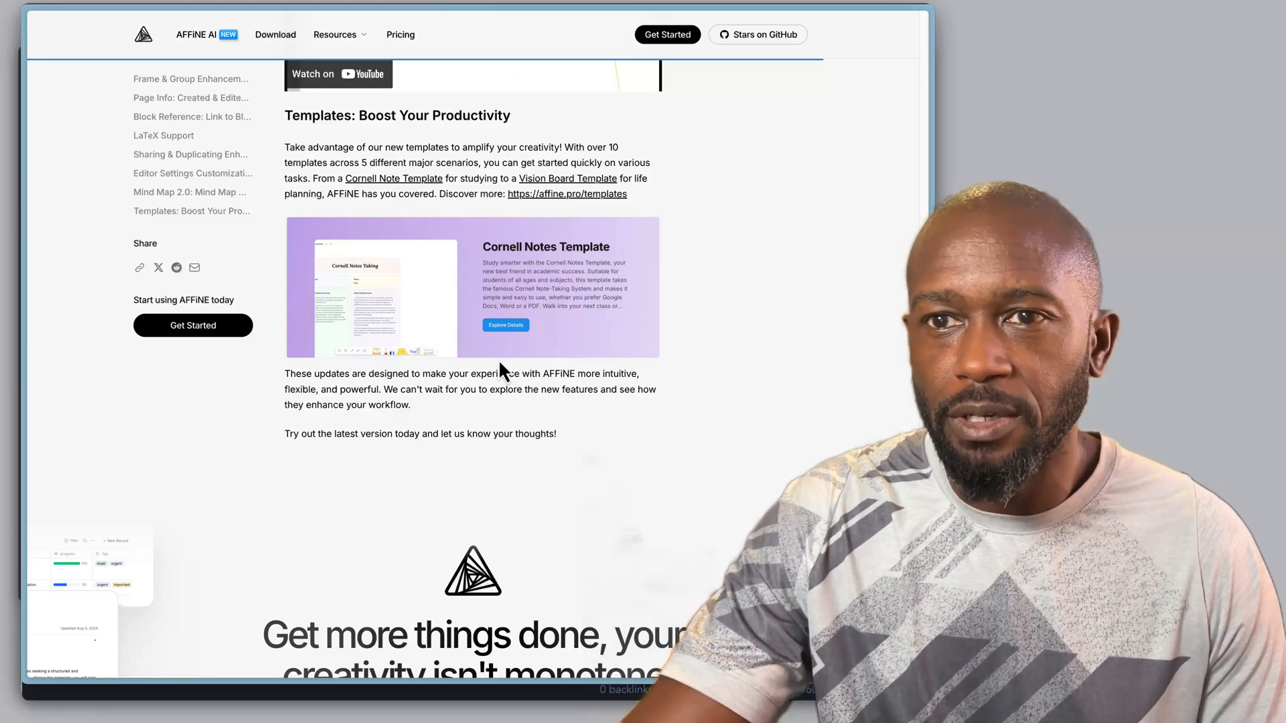
mouse_move(584, 205)
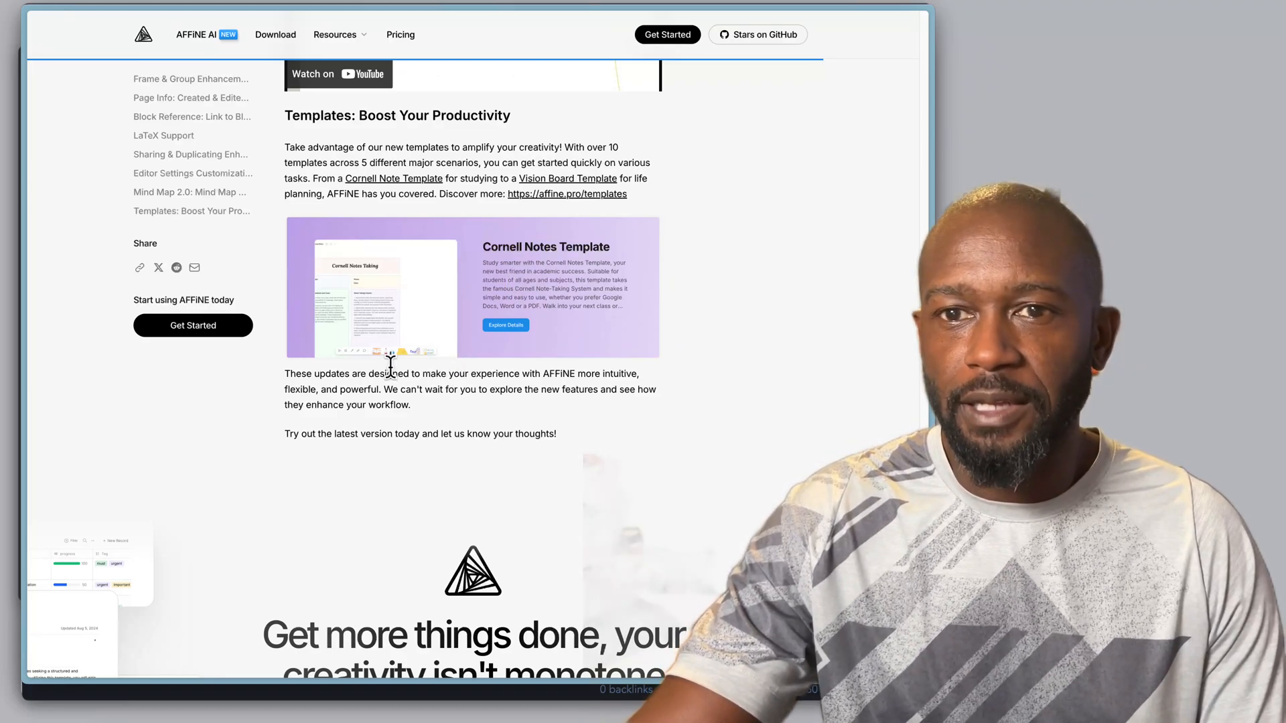
mouse_move(461, 359)
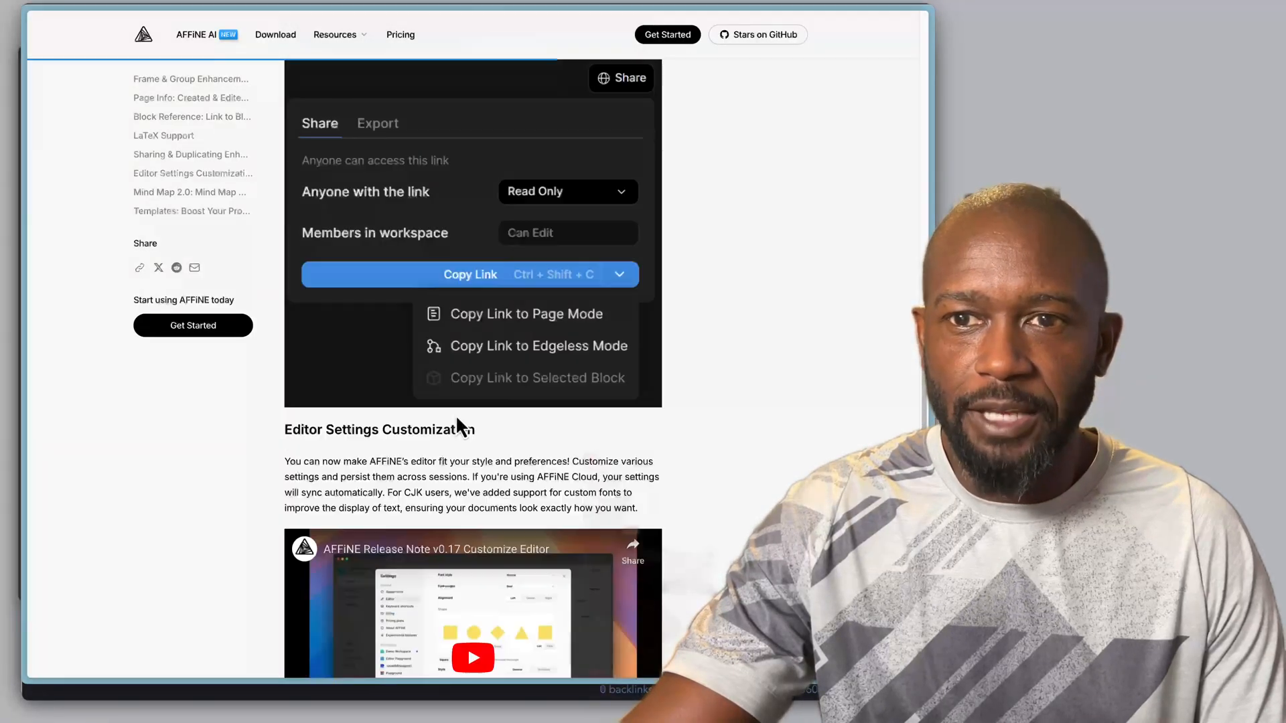
scroll(up, 3)
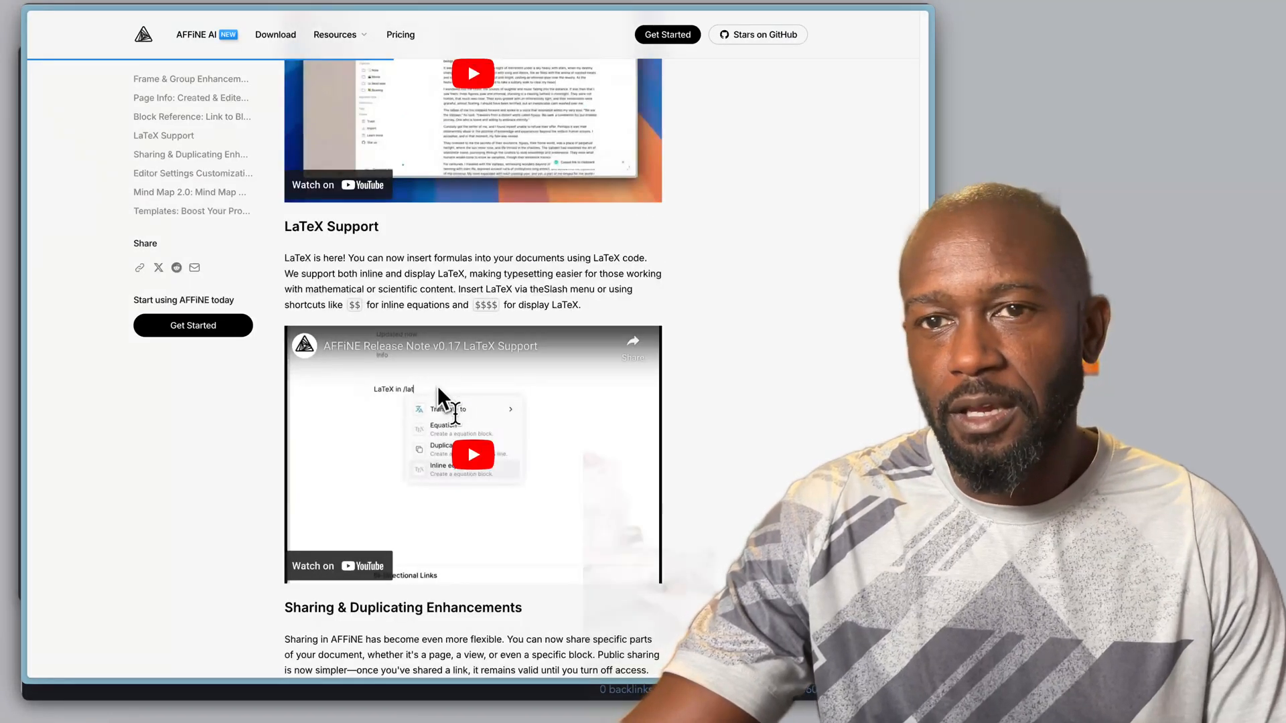
scroll(up, 3)
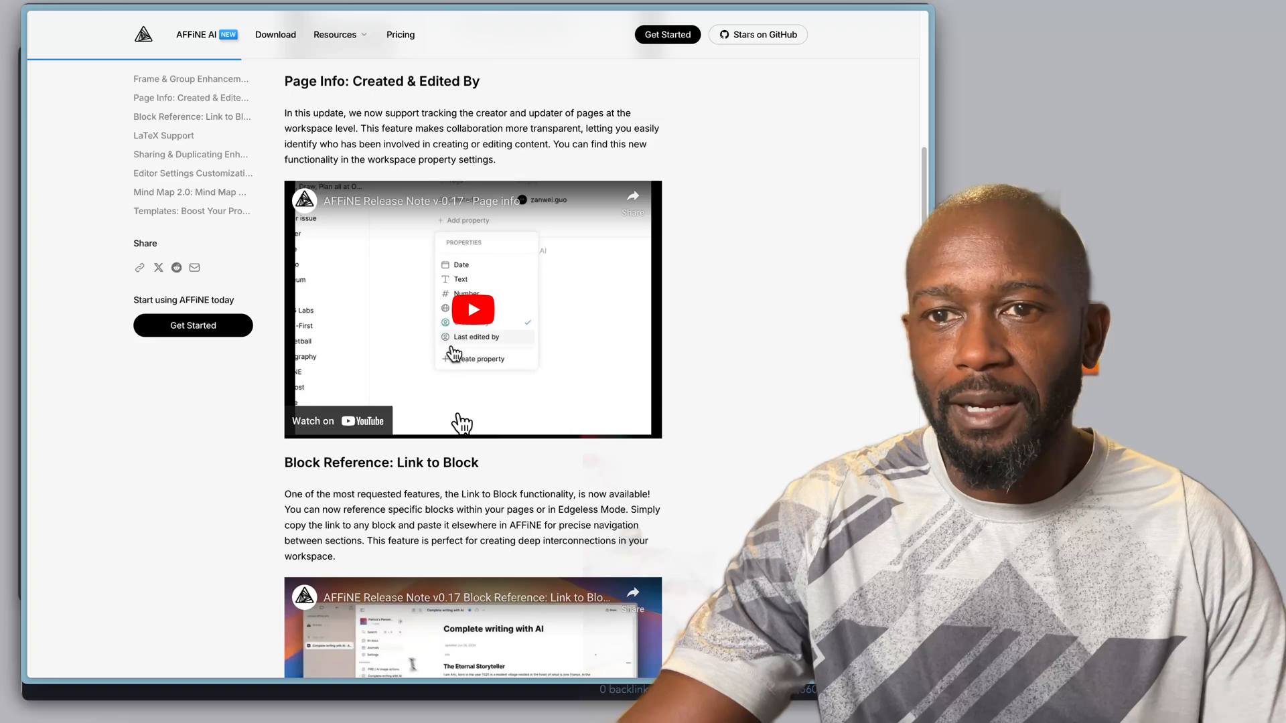
scroll(up, 3)
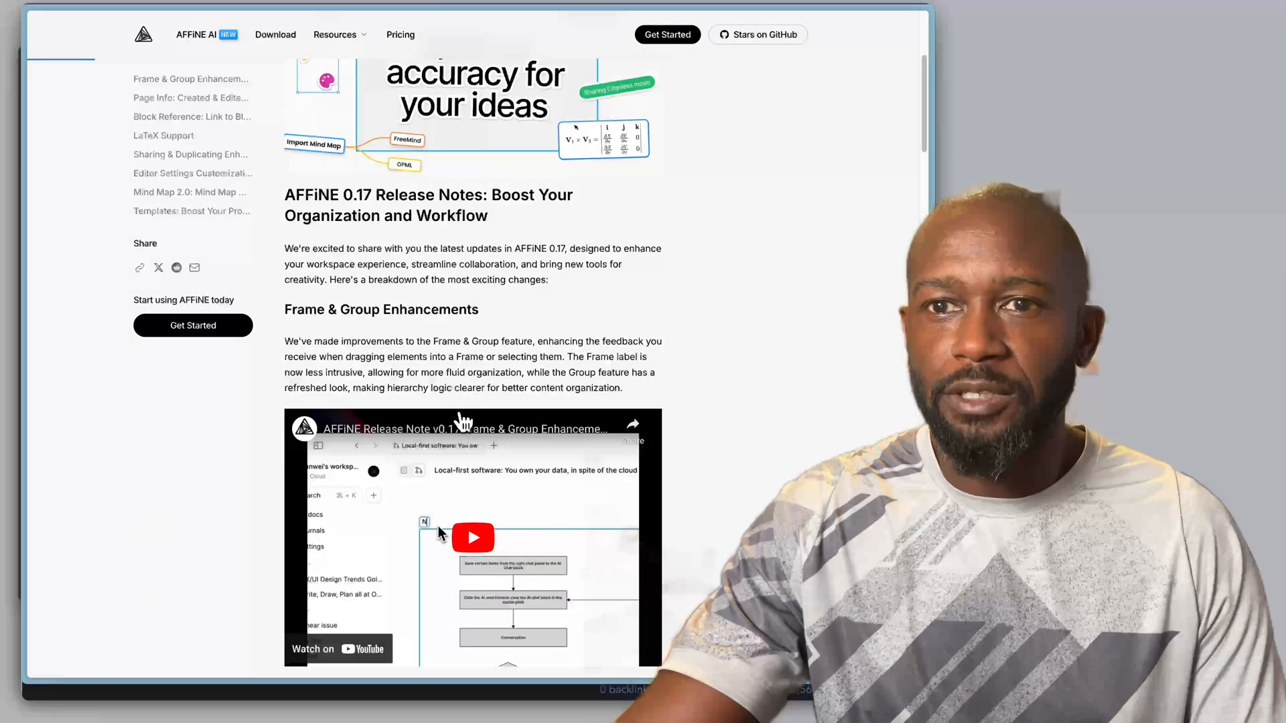
scroll(up, 3)
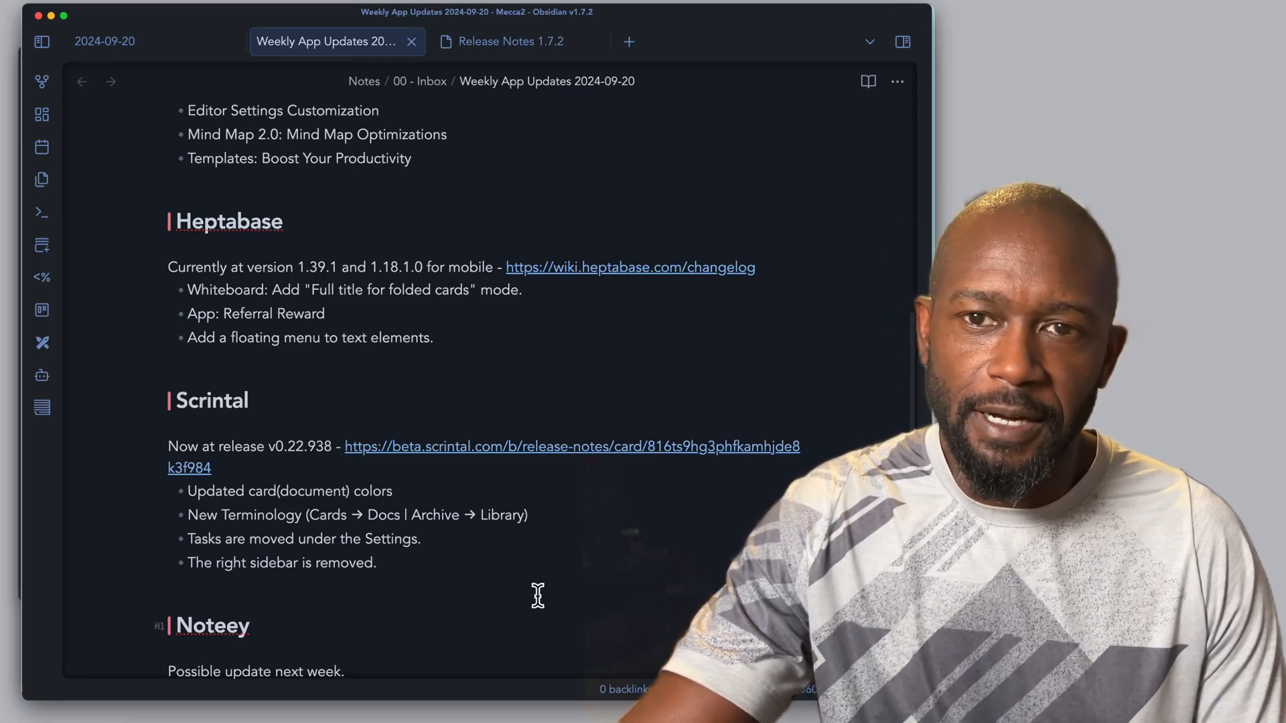
mouse_move(541, 604)
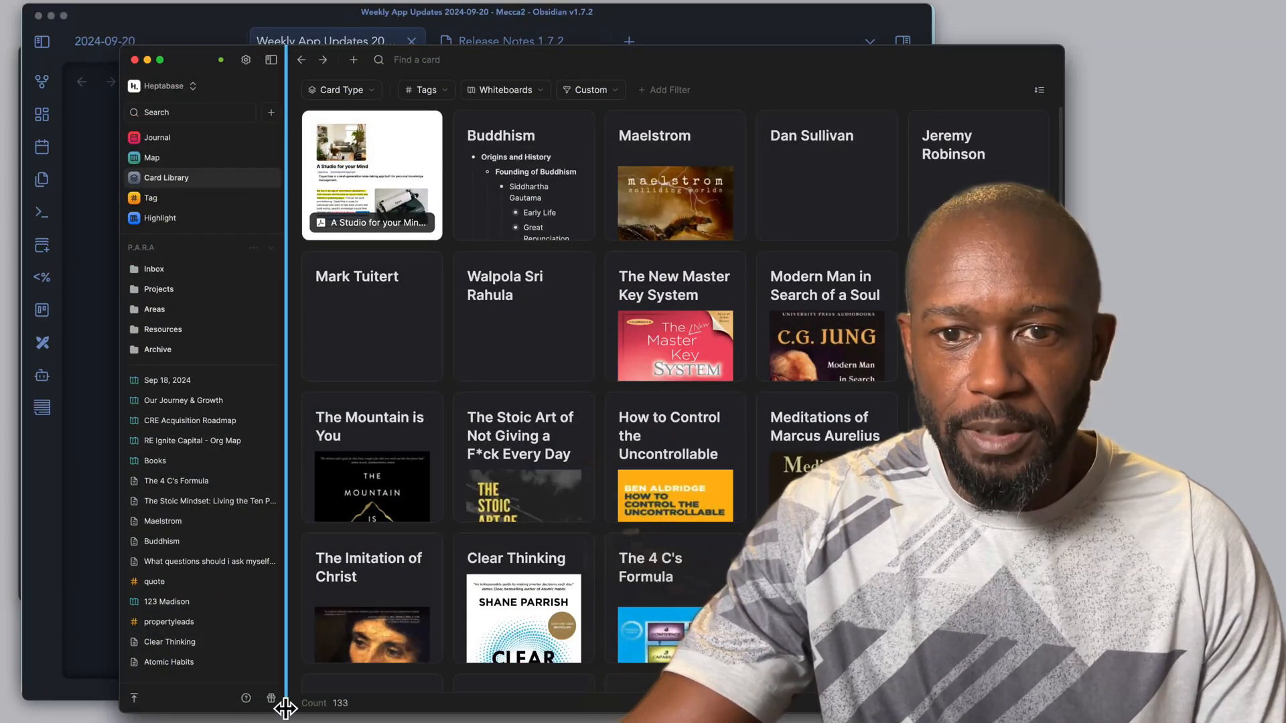
mouse_move(272, 698)
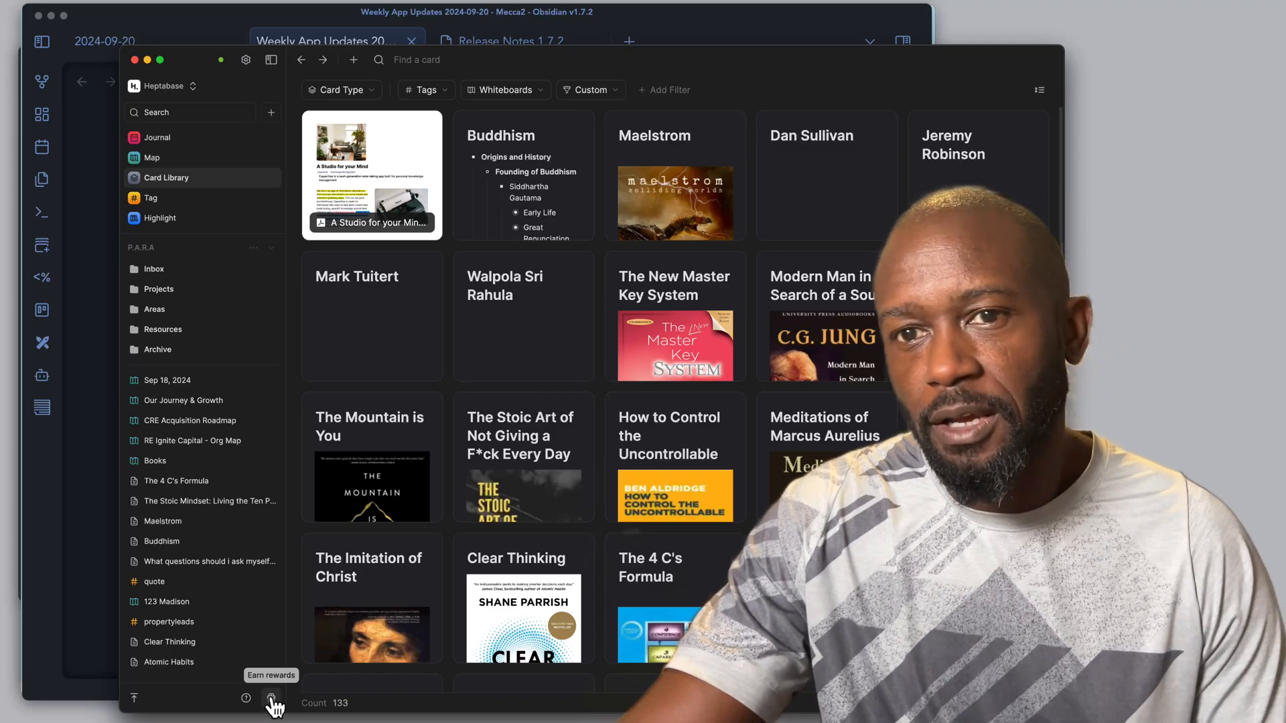
Show Heptabase's invite-friends referral rewards panel, then dismiss it
click(272, 697)
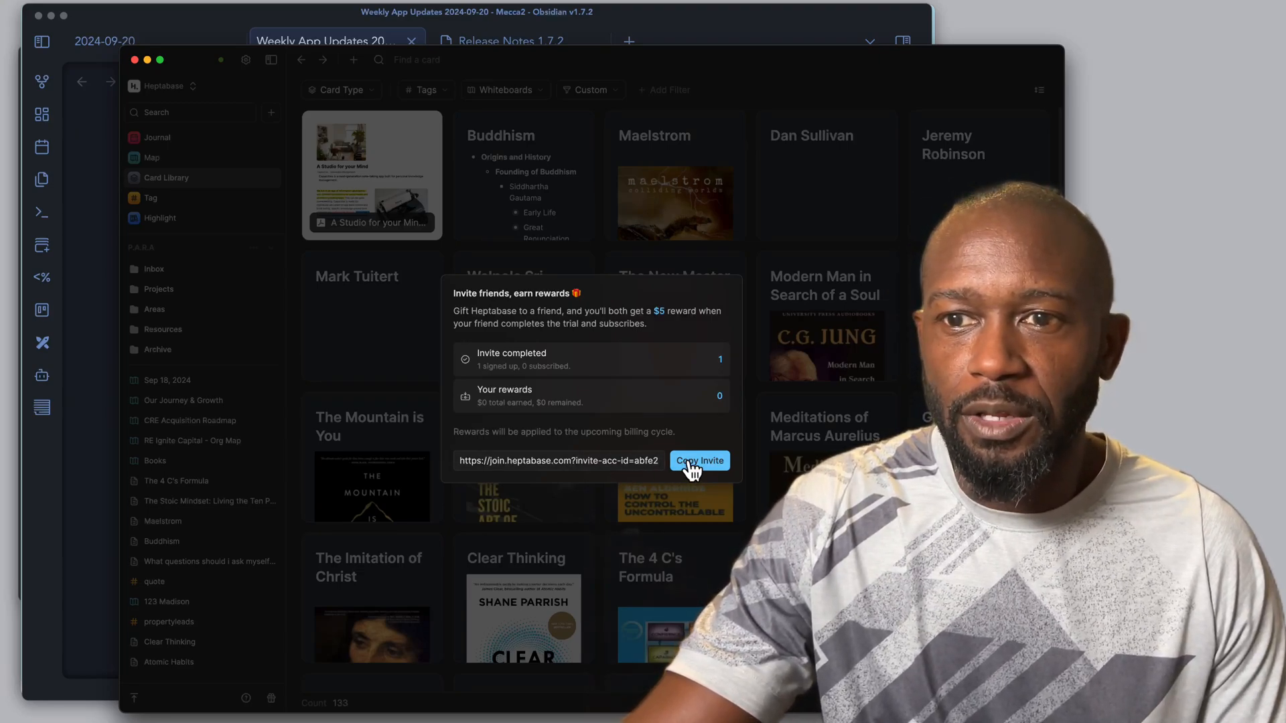
mouse_move(633, 452)
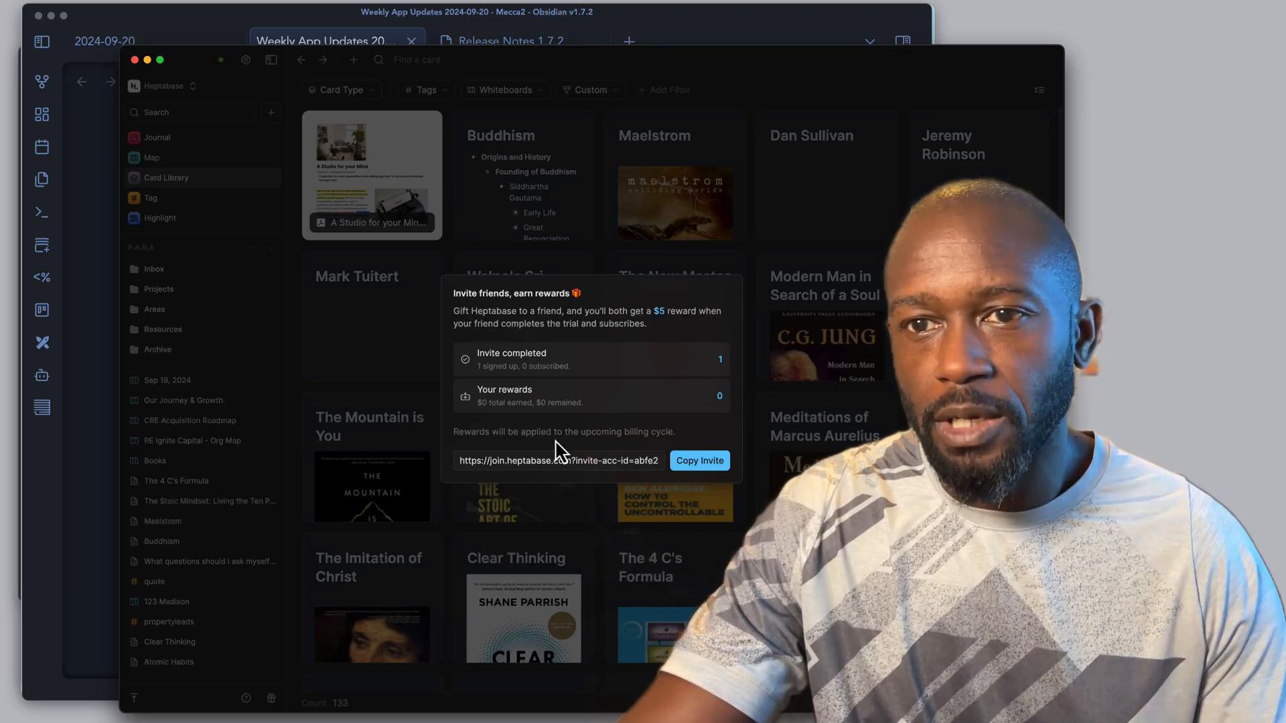
click(403, 344)
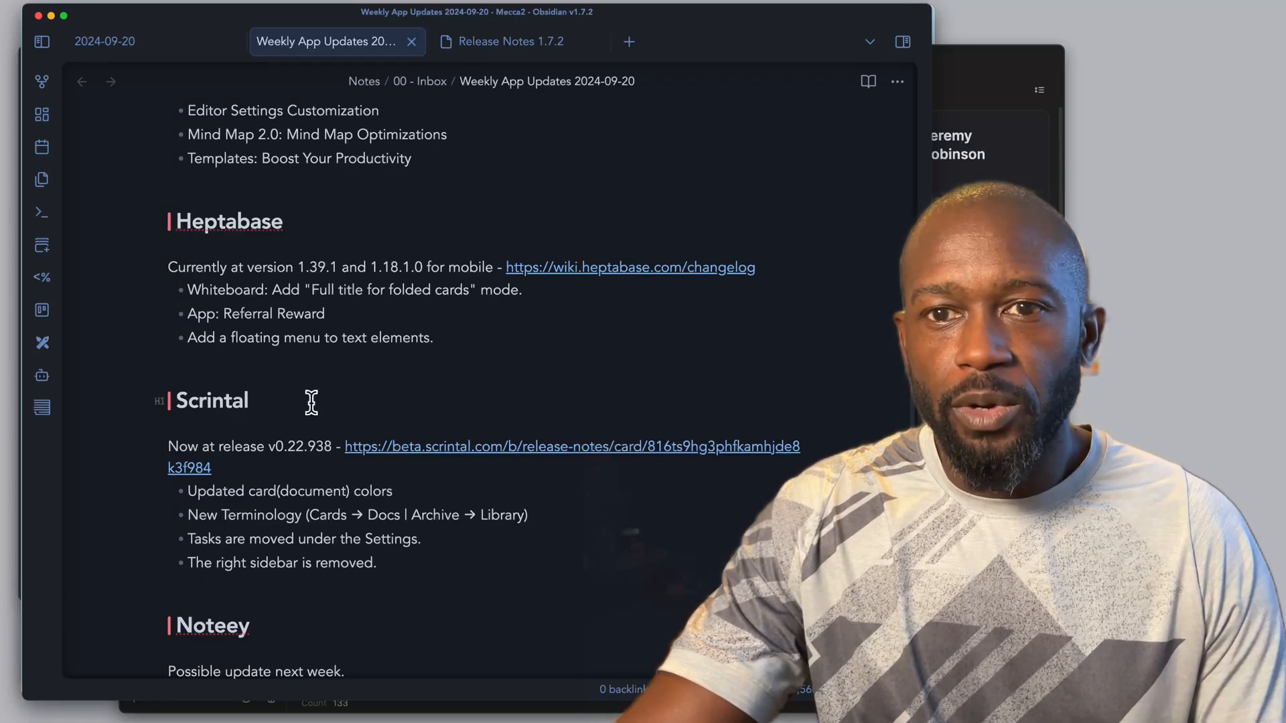
mouse_move(341, 394)
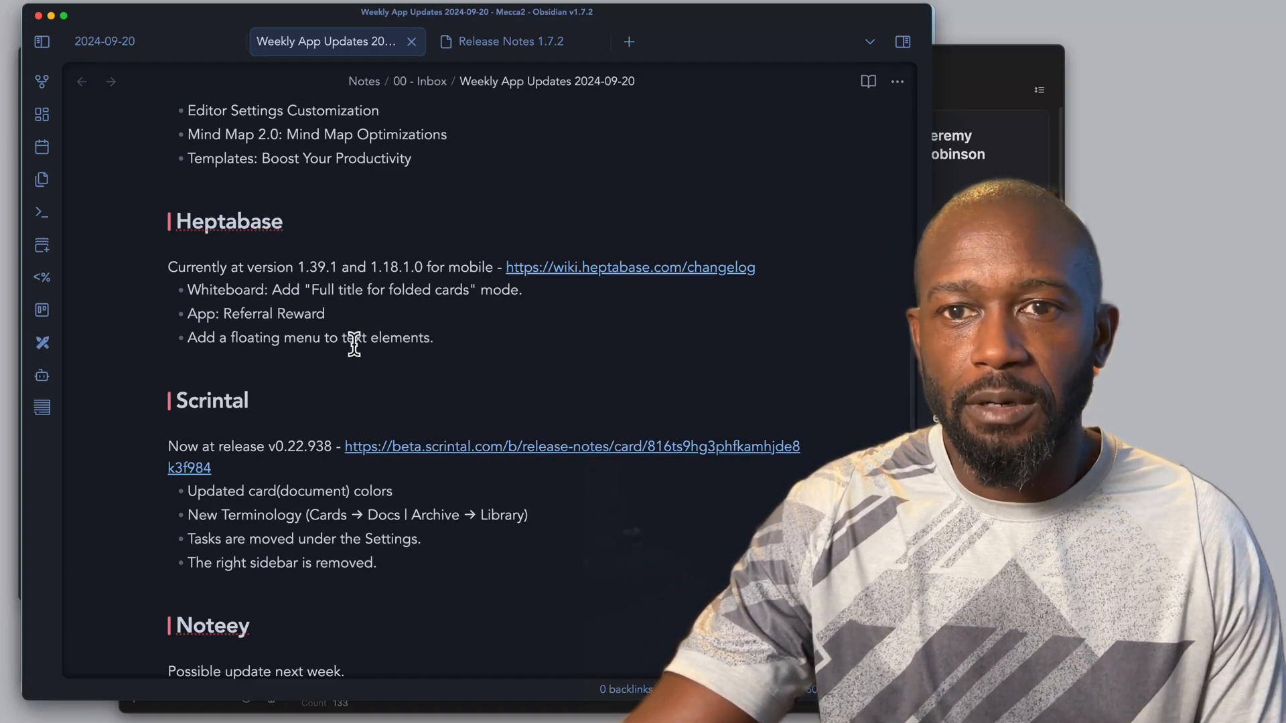
mouse_move(267, 295)
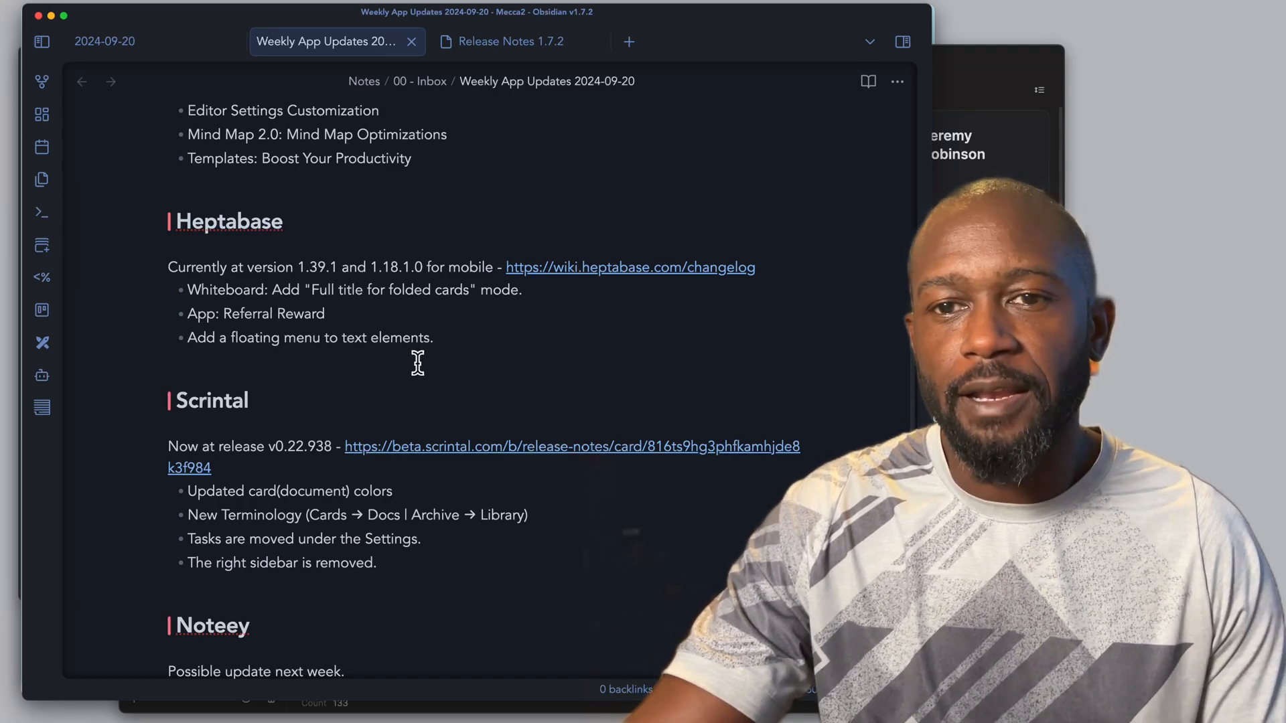
scroll(down, 3)
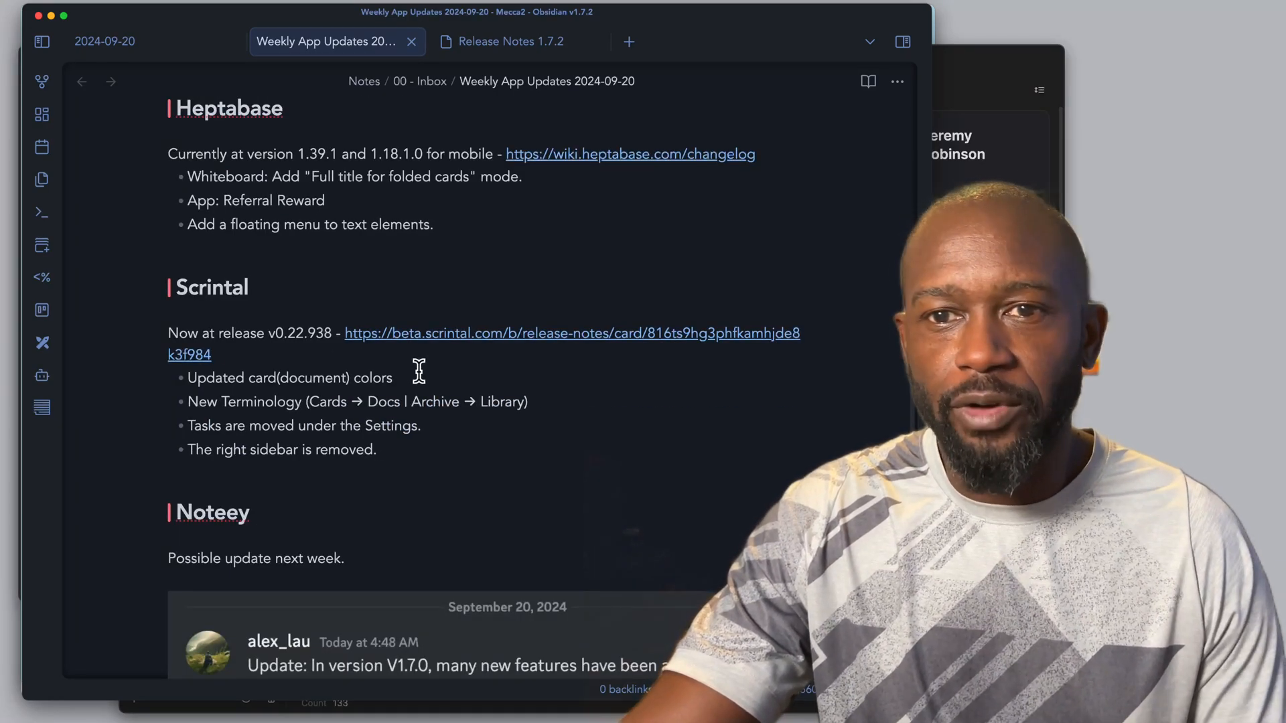
mouse_move(302, 343)
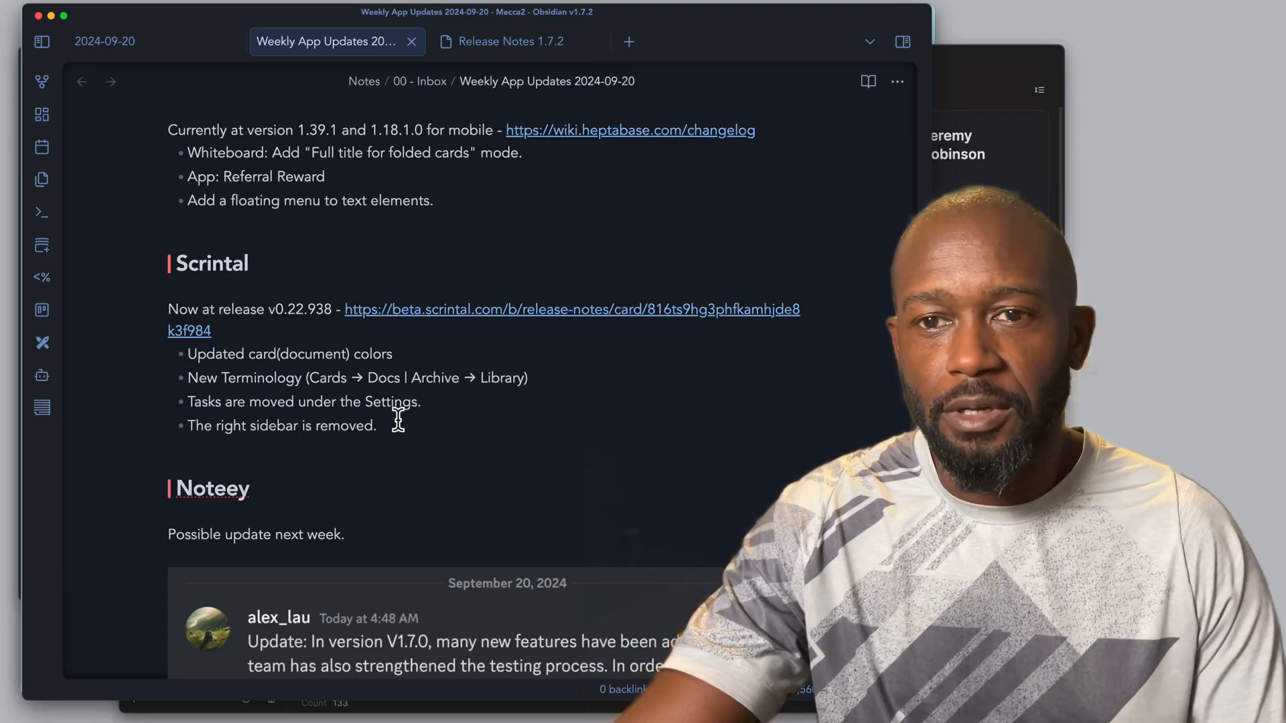
mouse_move(390, 424)
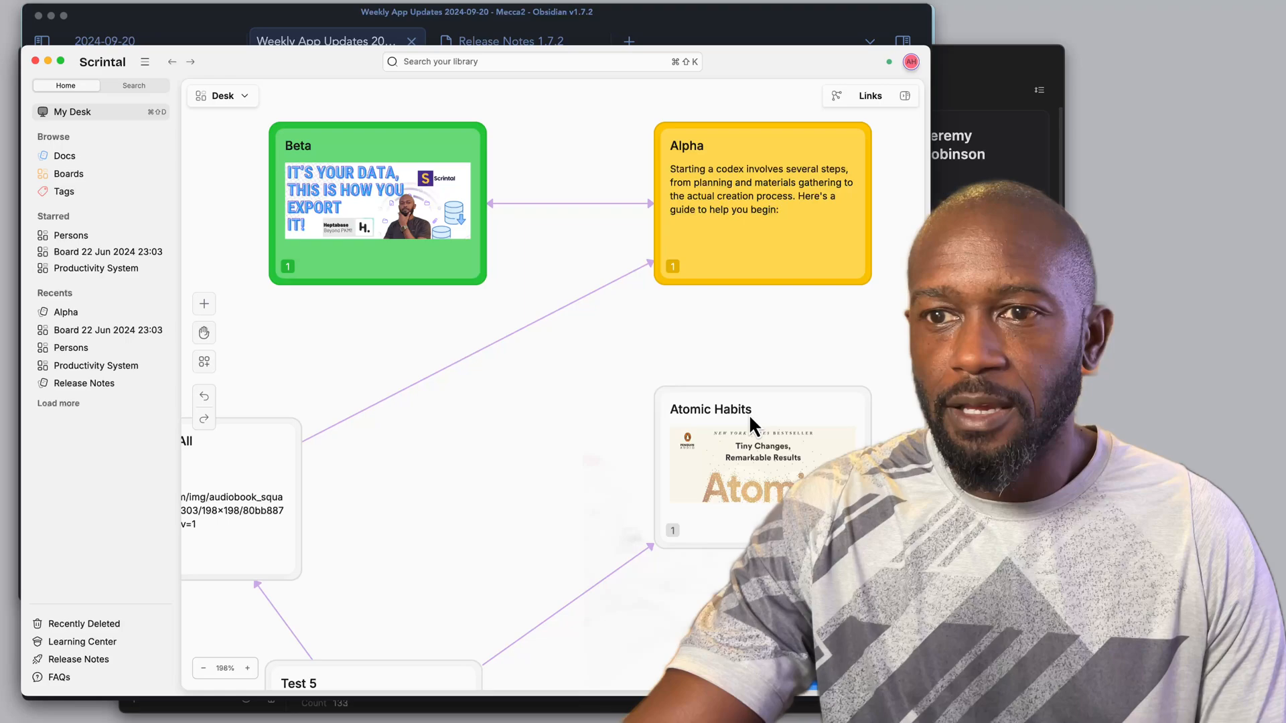
mouse_move(698, 253)
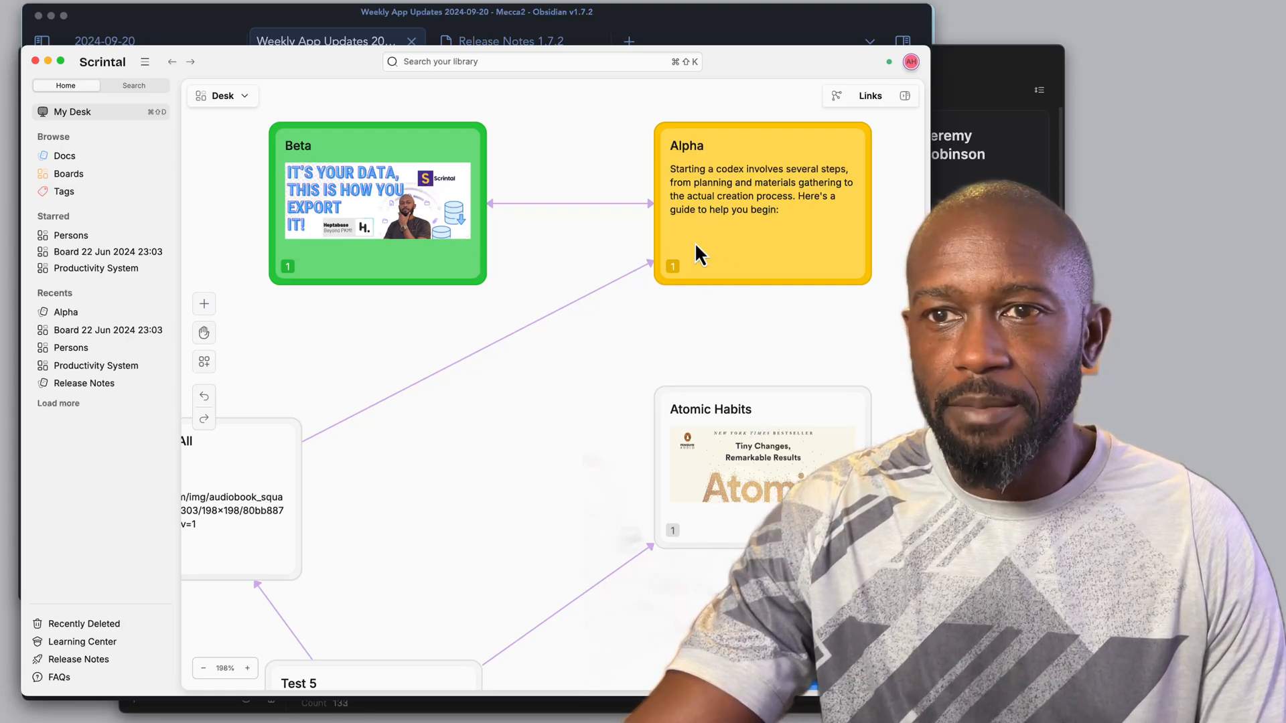
mouse_move(352, 469)
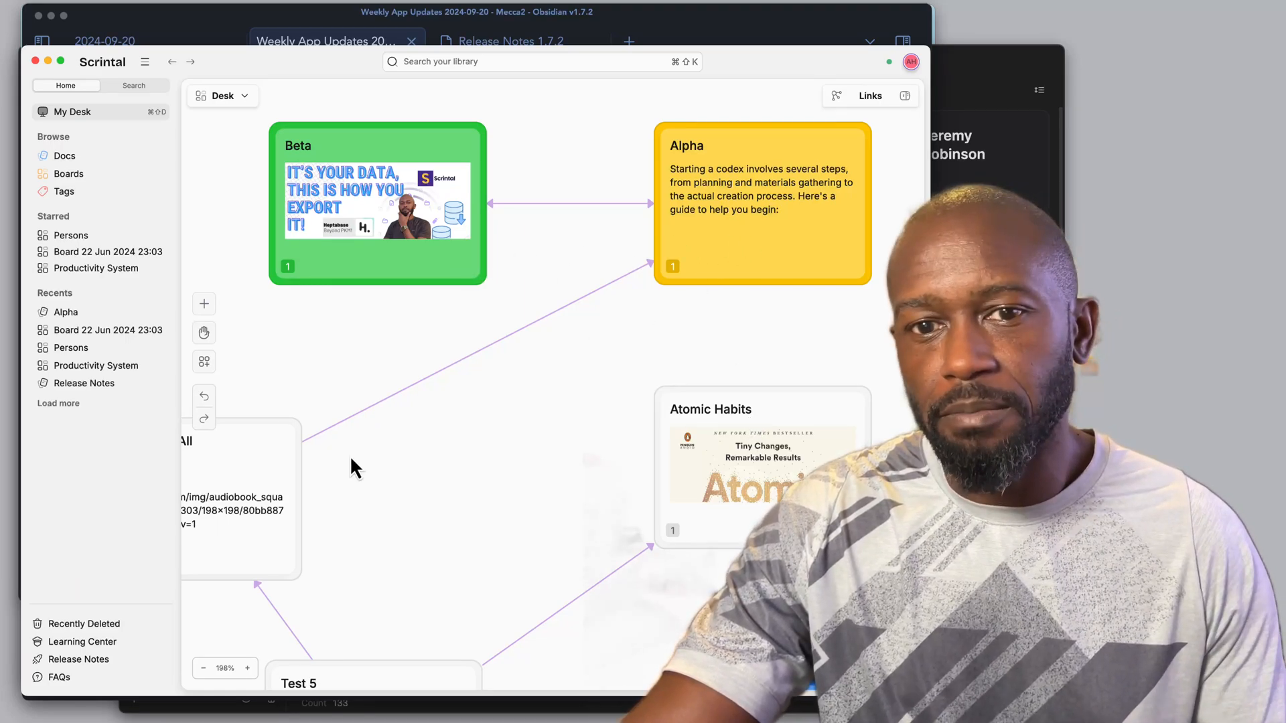
mouse_move(82, 659)
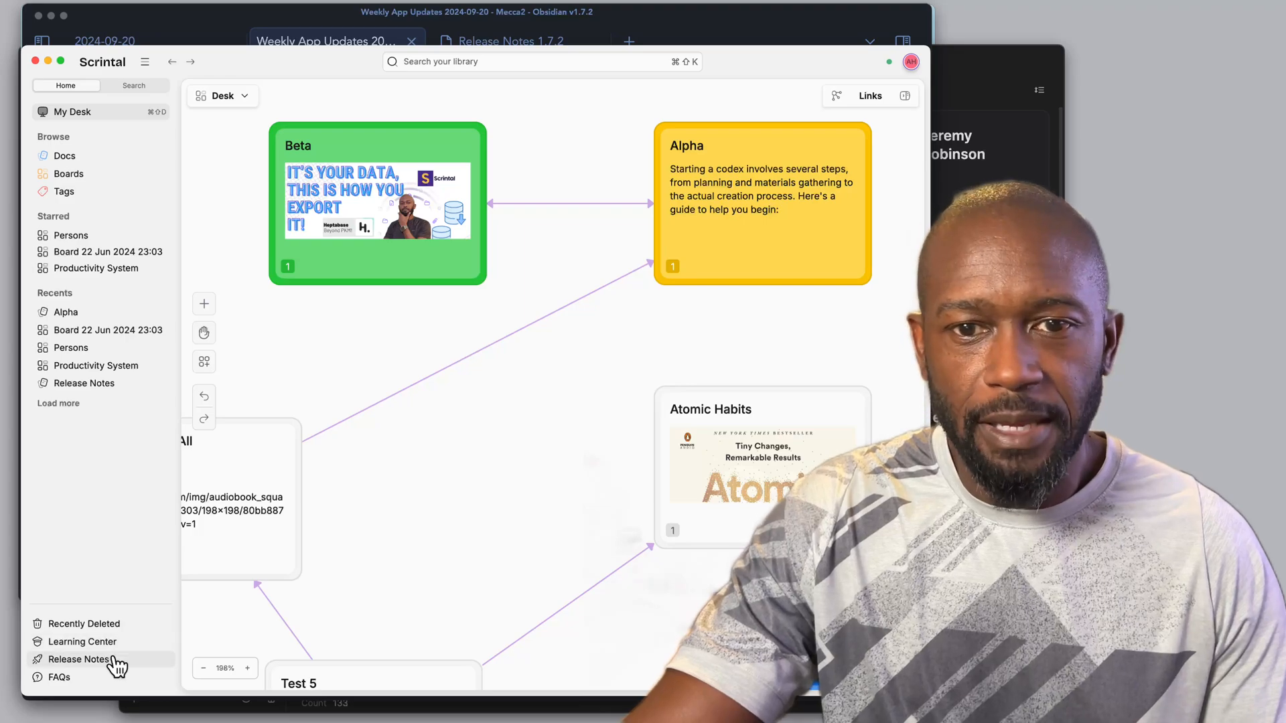
click(83, 659)
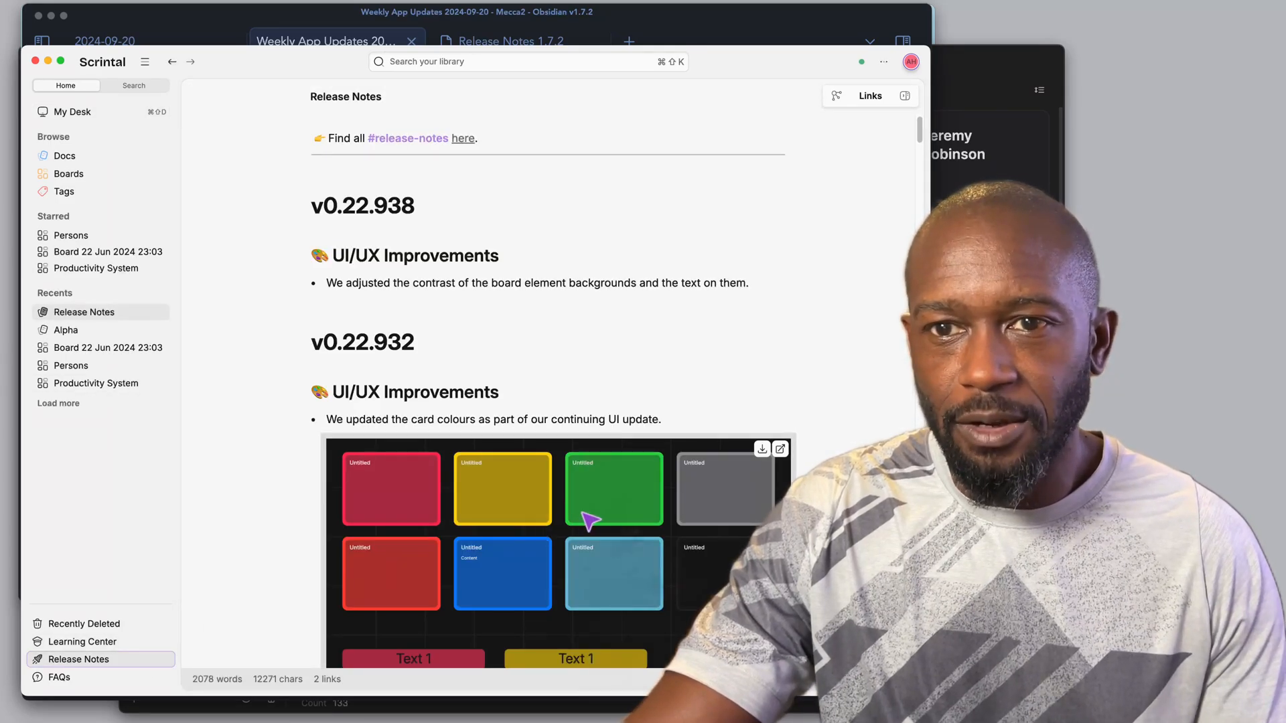
scroll(down, 3)
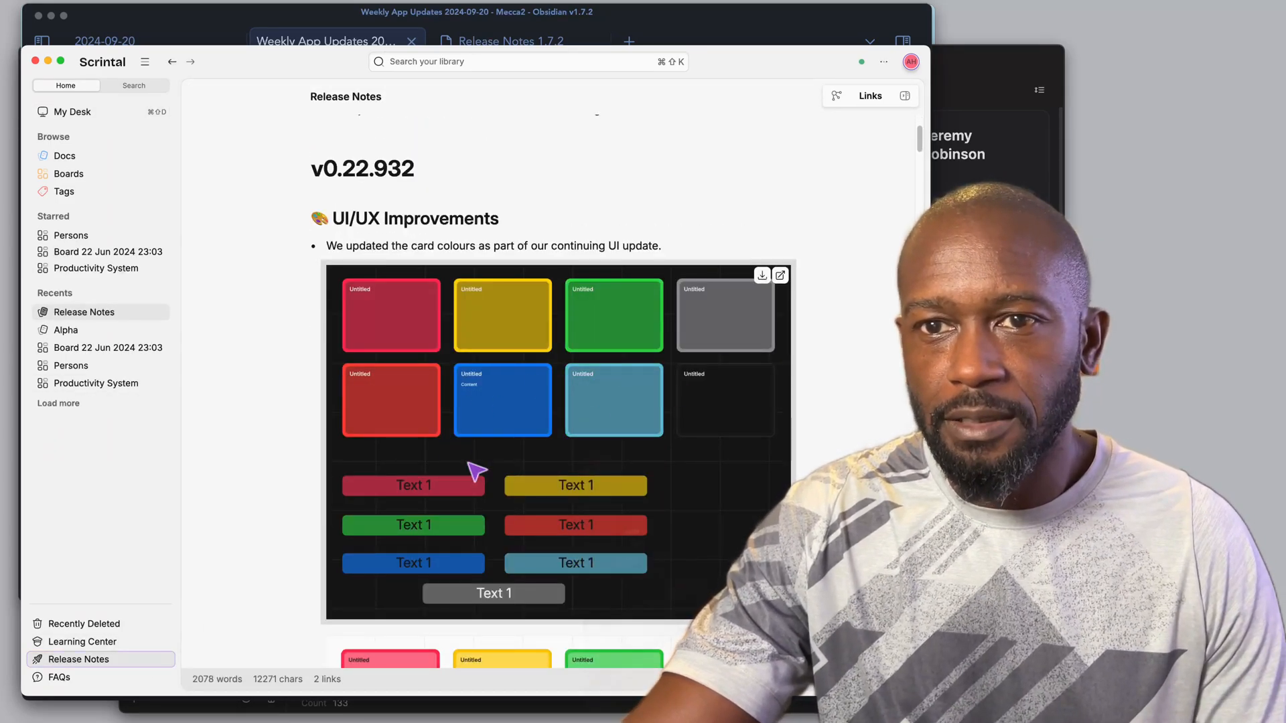
scroll(down, 3)
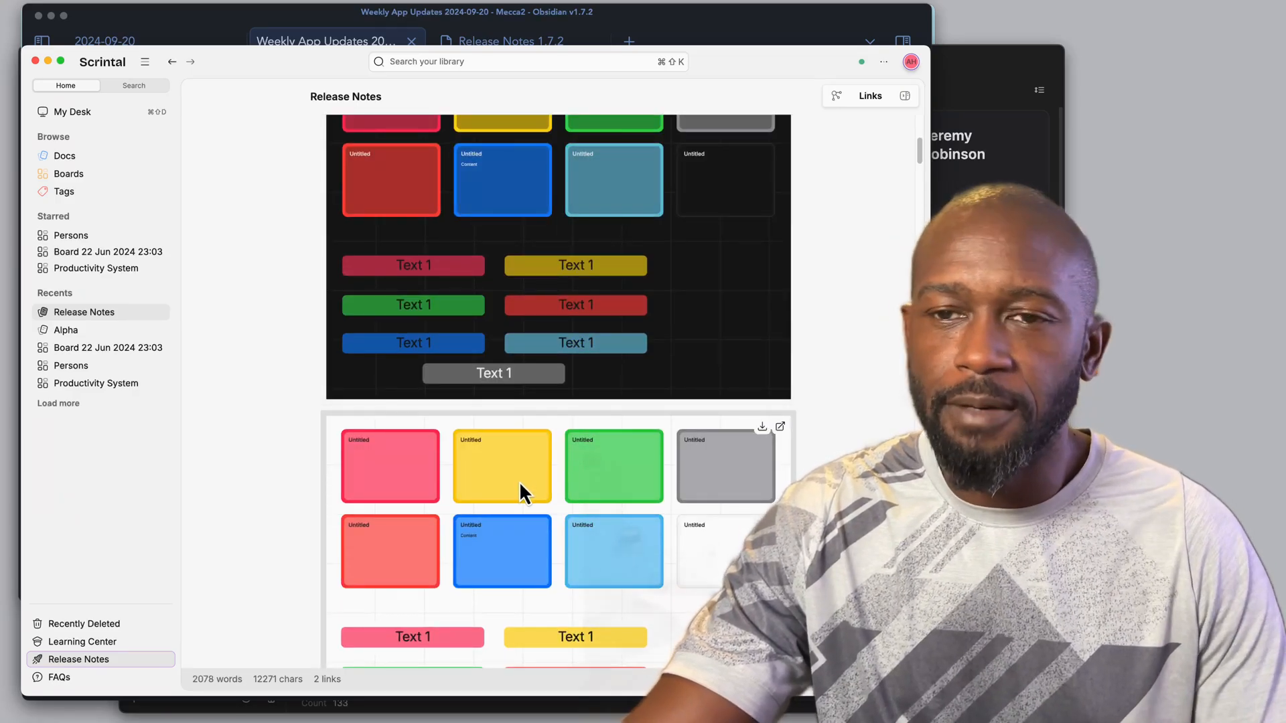
scroll(down, 3)
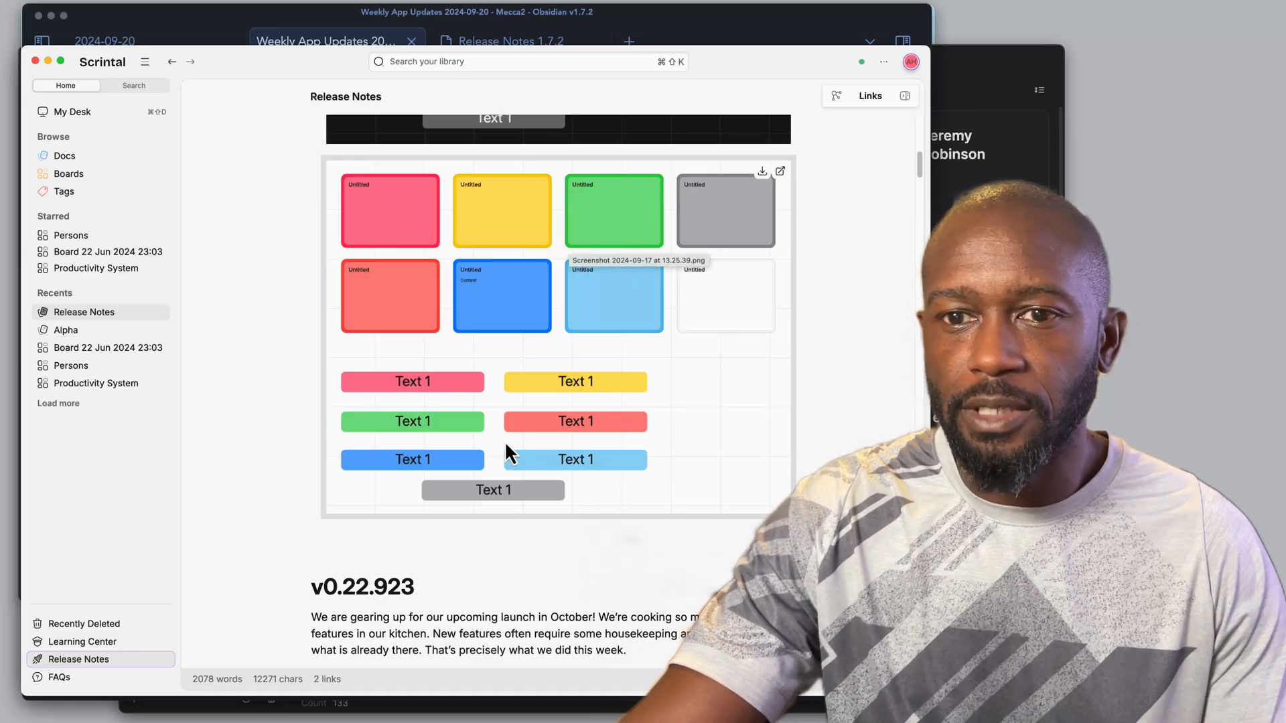
scroll(down, 3)
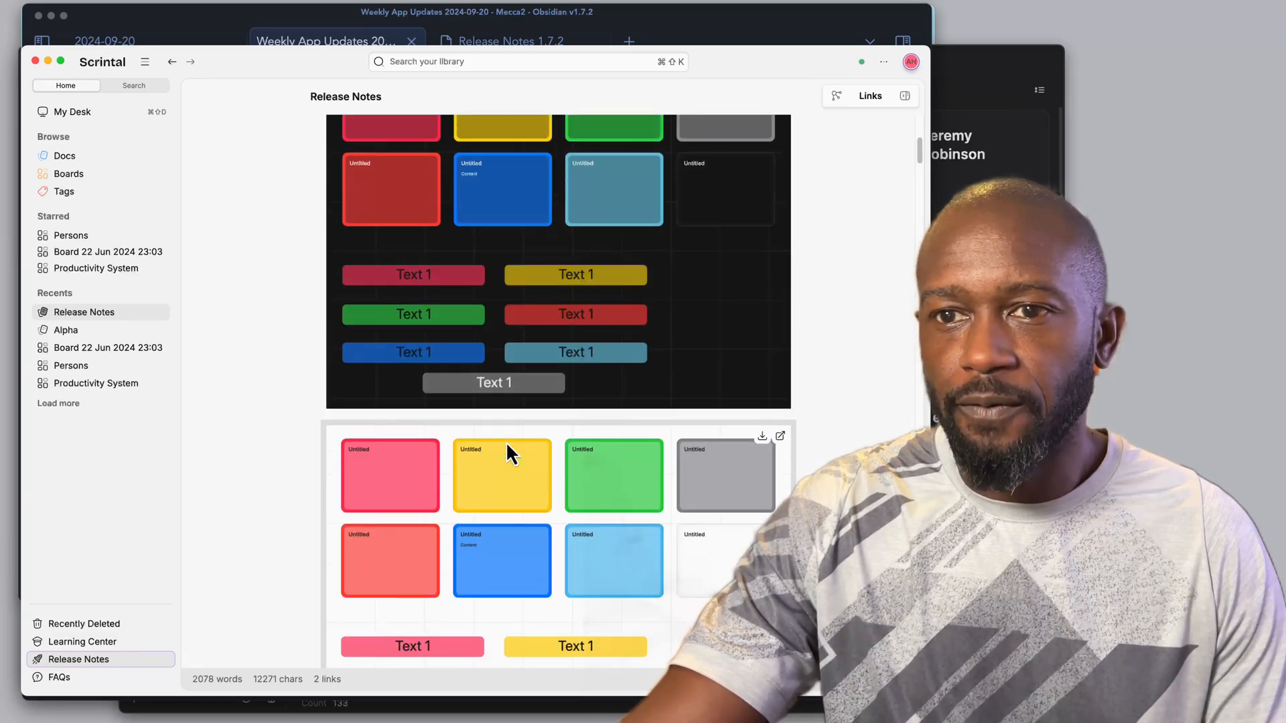
scroll(up, 3)
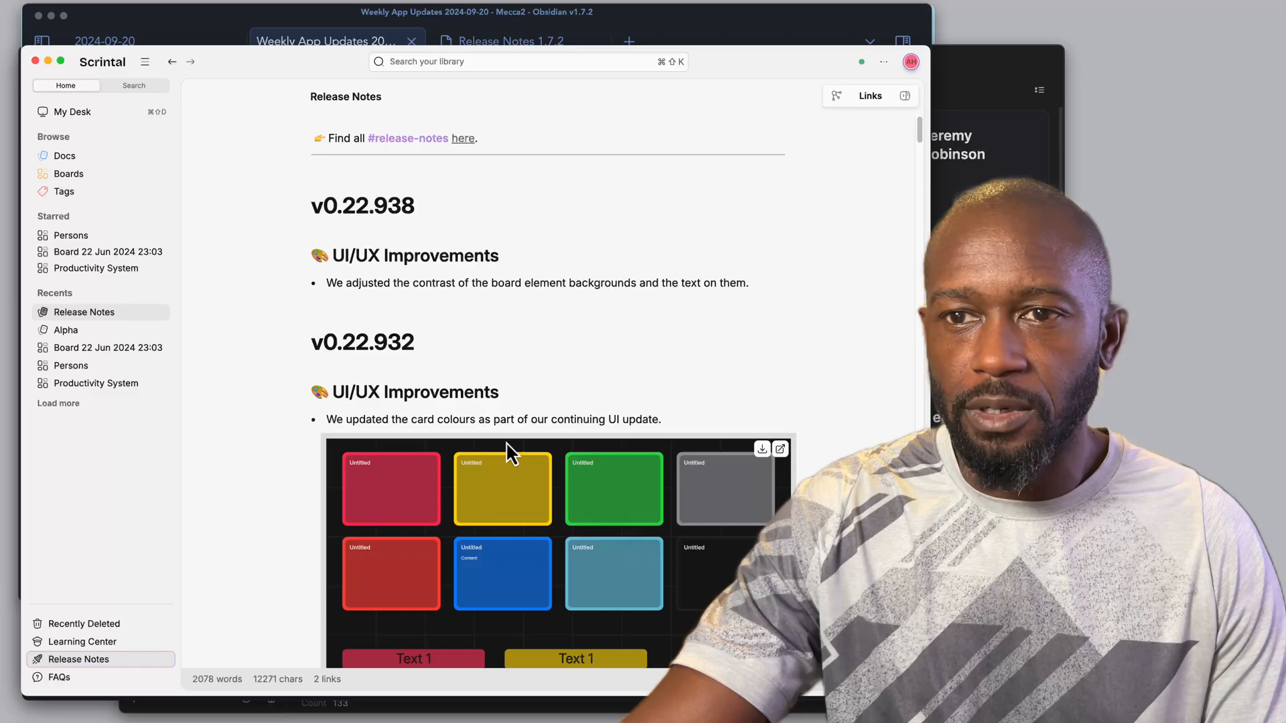
scroll(down, 3)
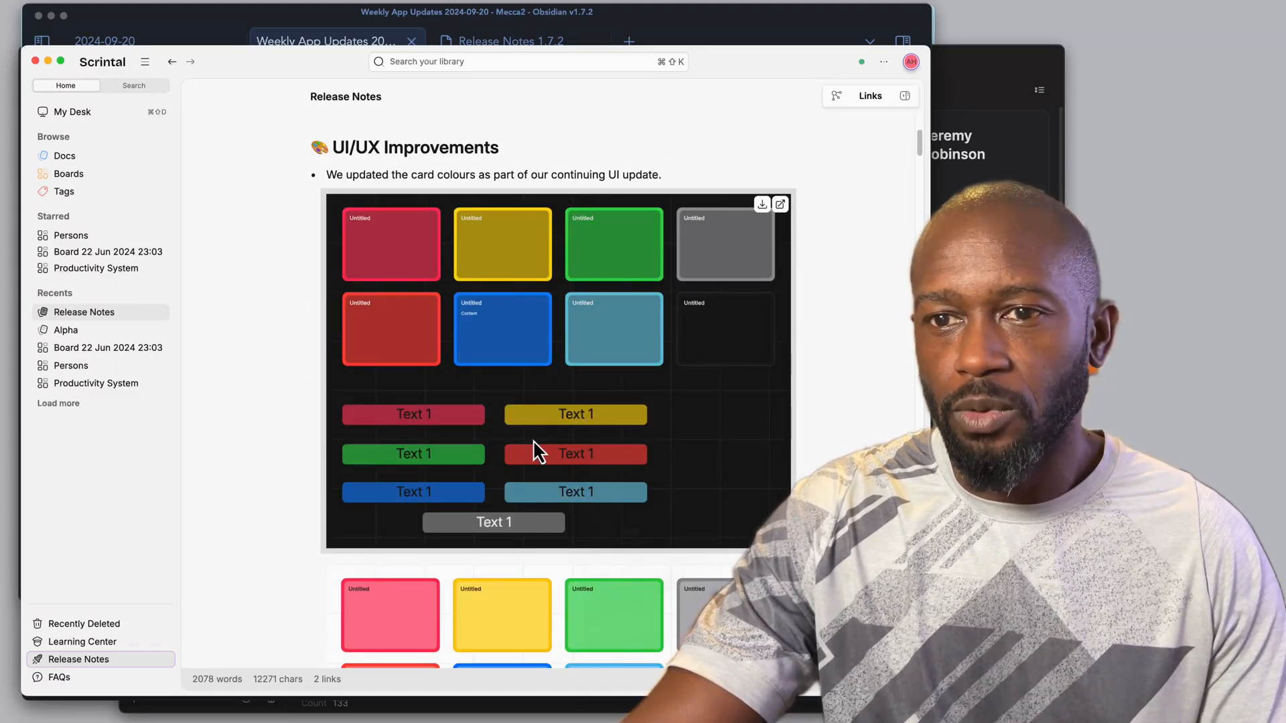
scroll(down, 3)
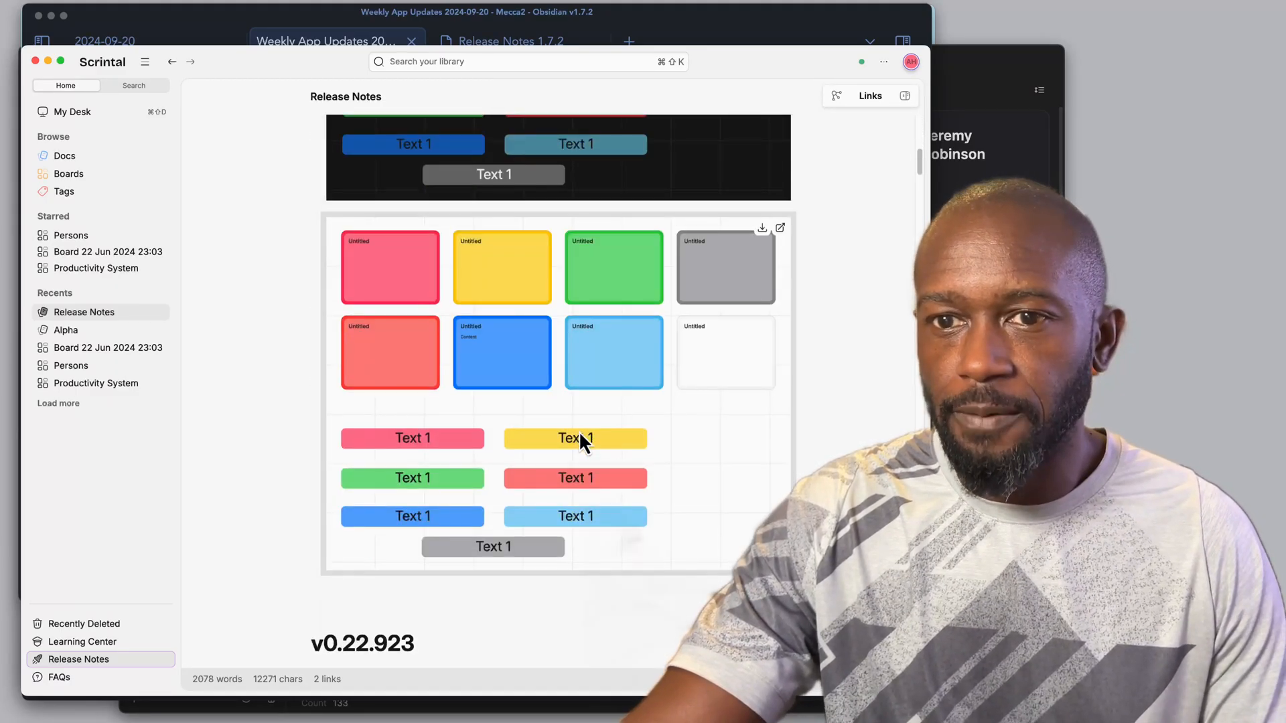
scroll(down, 3)
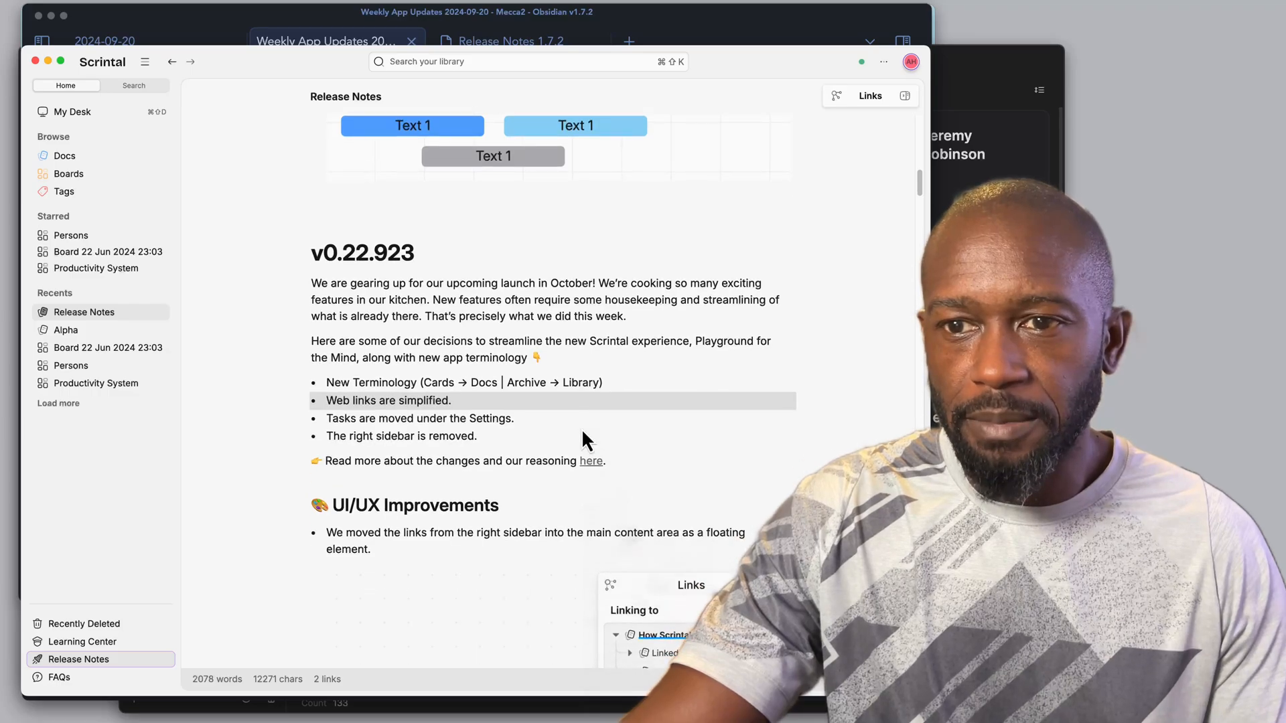
scroll(up, 3)
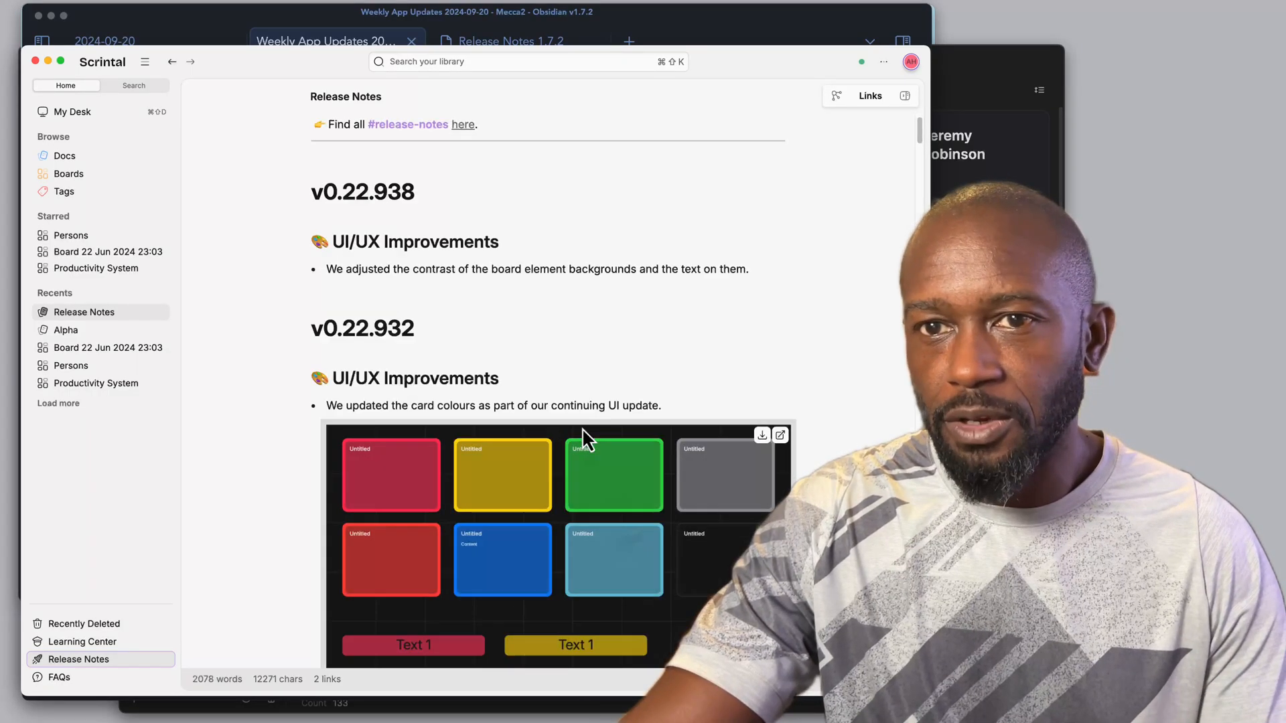
scroll(up, 3)
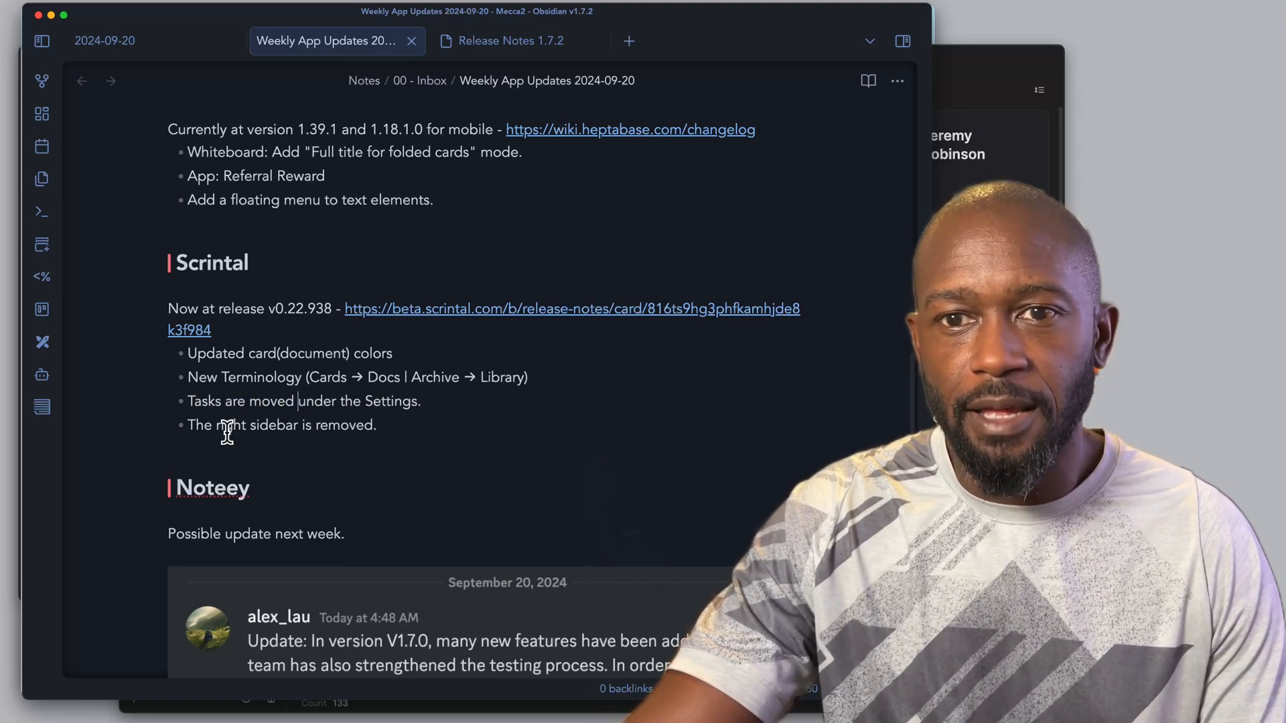
mouse_move(379, 555)
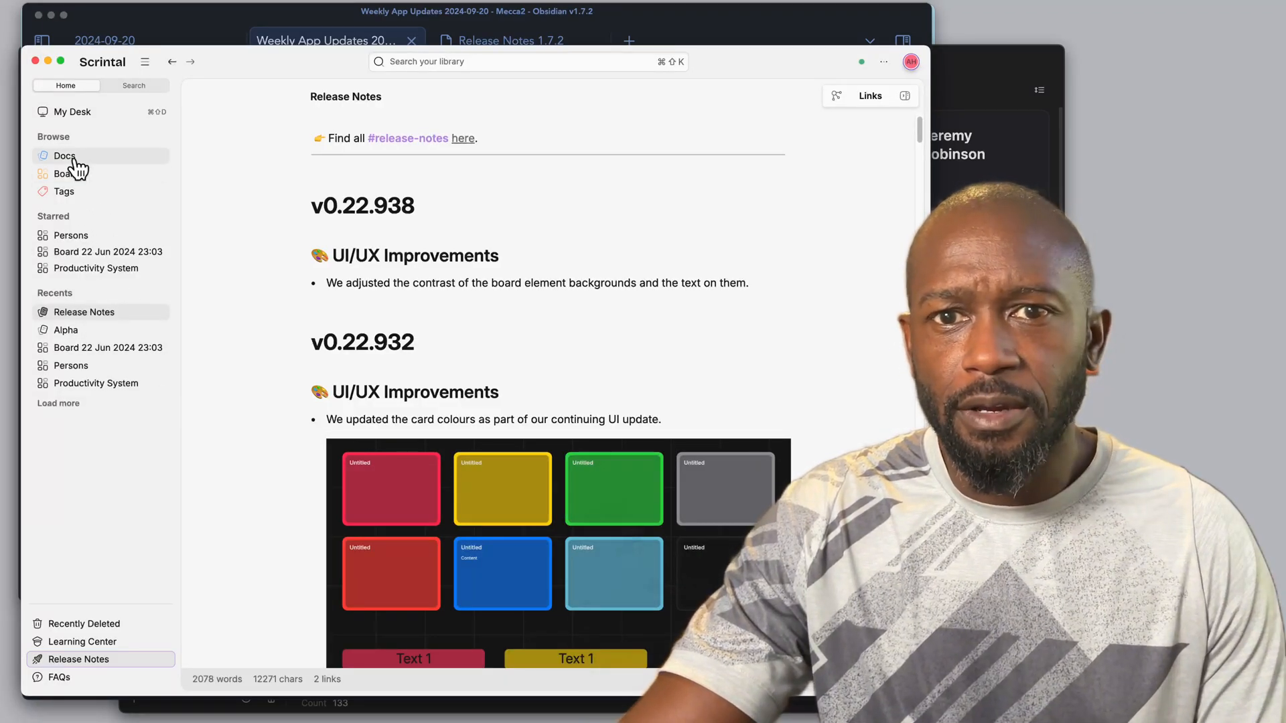
Show My Desk's linked-cards panel, collapse and re-expand it, and bring up the board's options menu
click(72, 112)
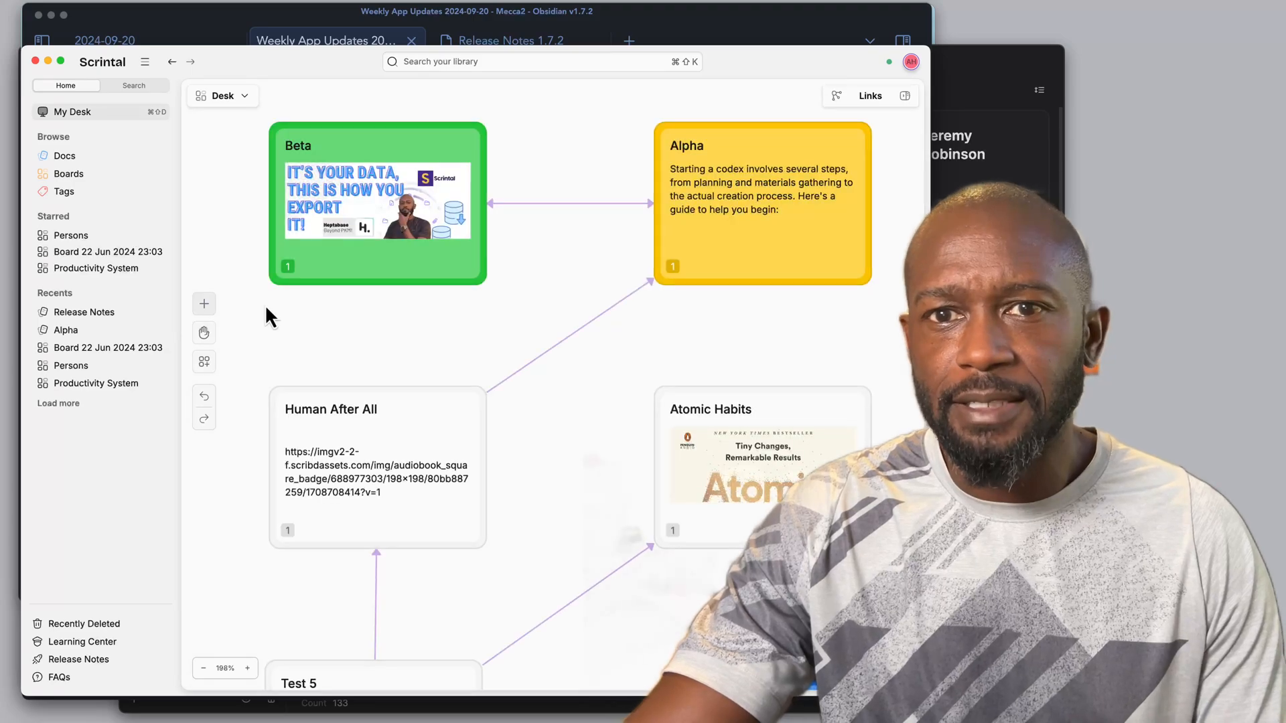
mouse_move(344, 305)
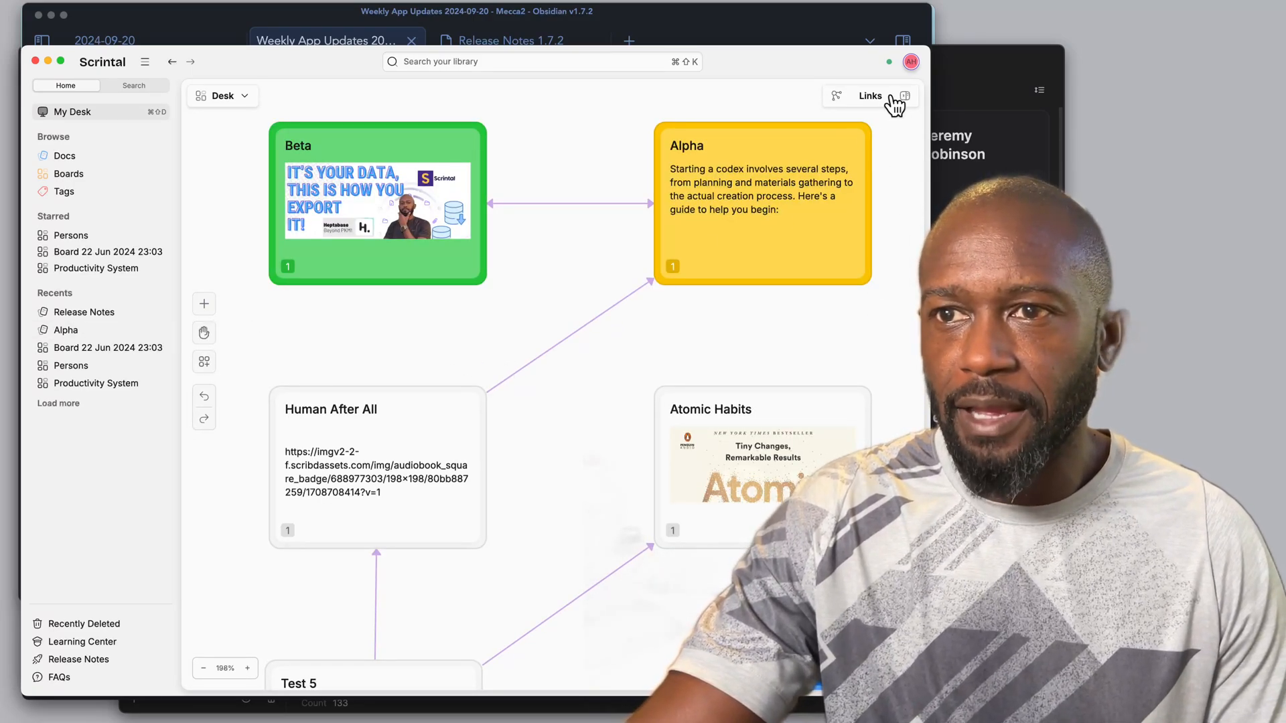
mouse_move(902, 159)
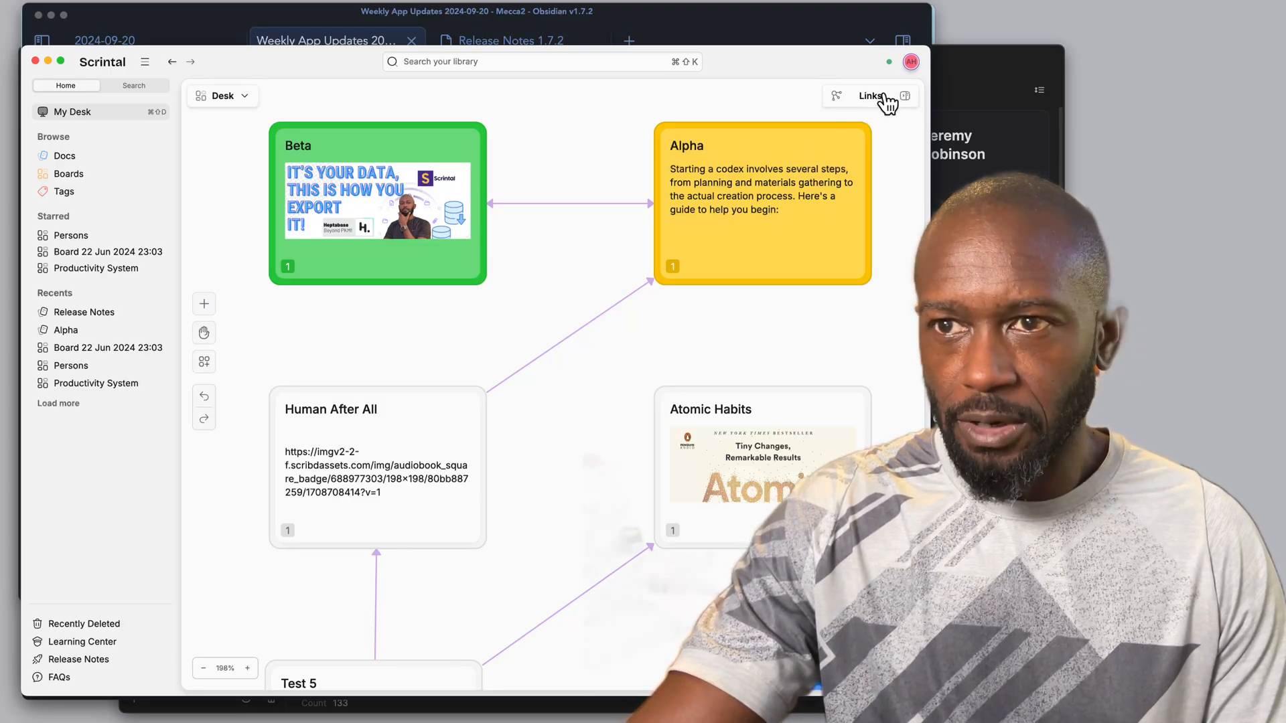
click(868, 96)
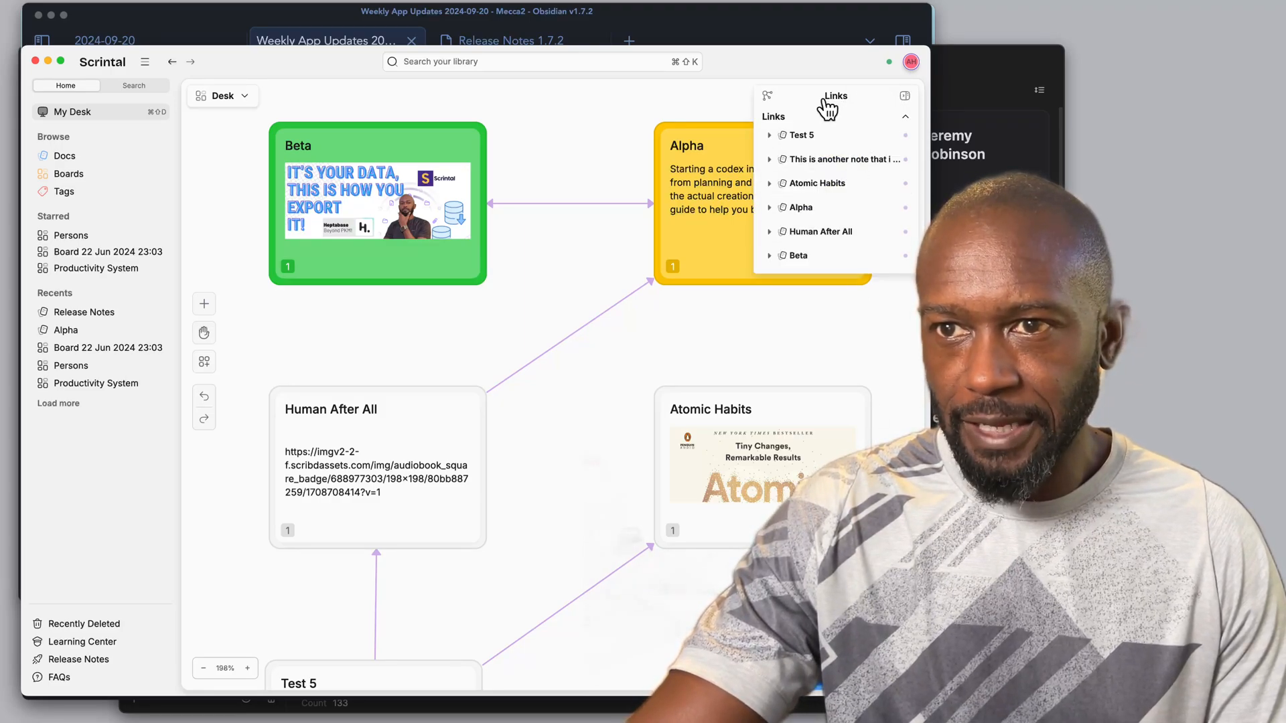
mouse_move(857, 261)
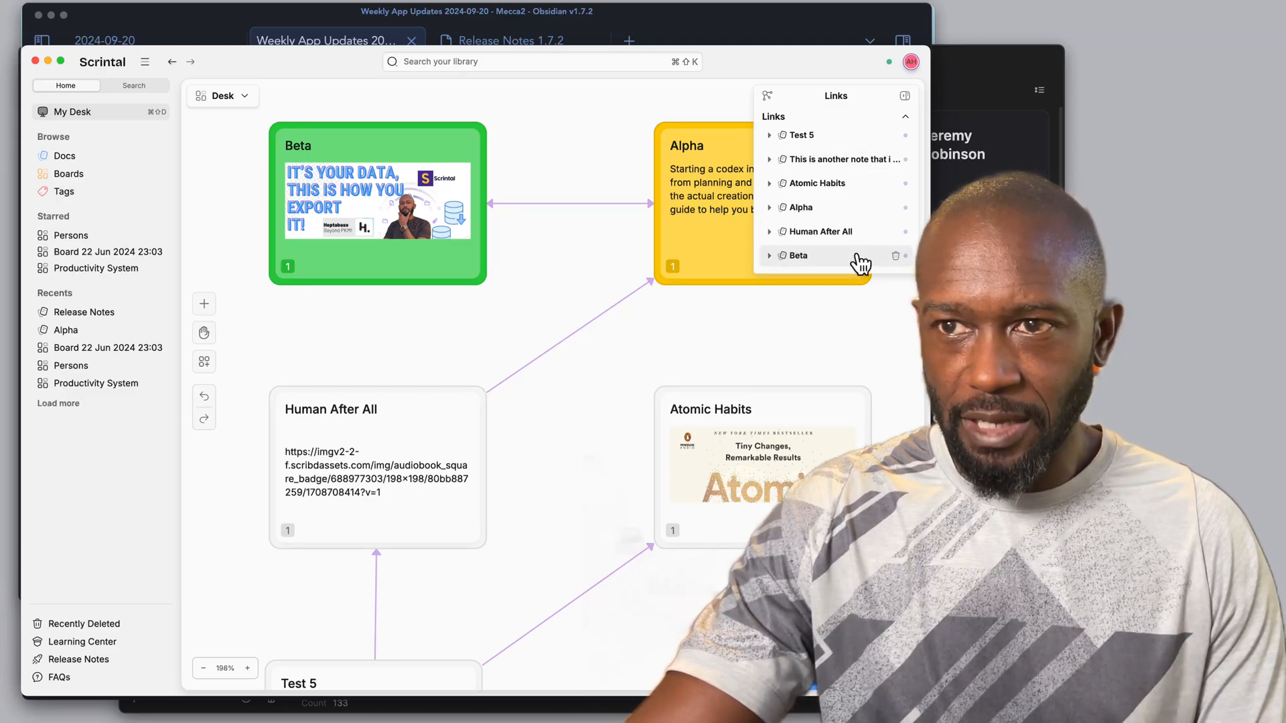
mouse_move(902, 151)
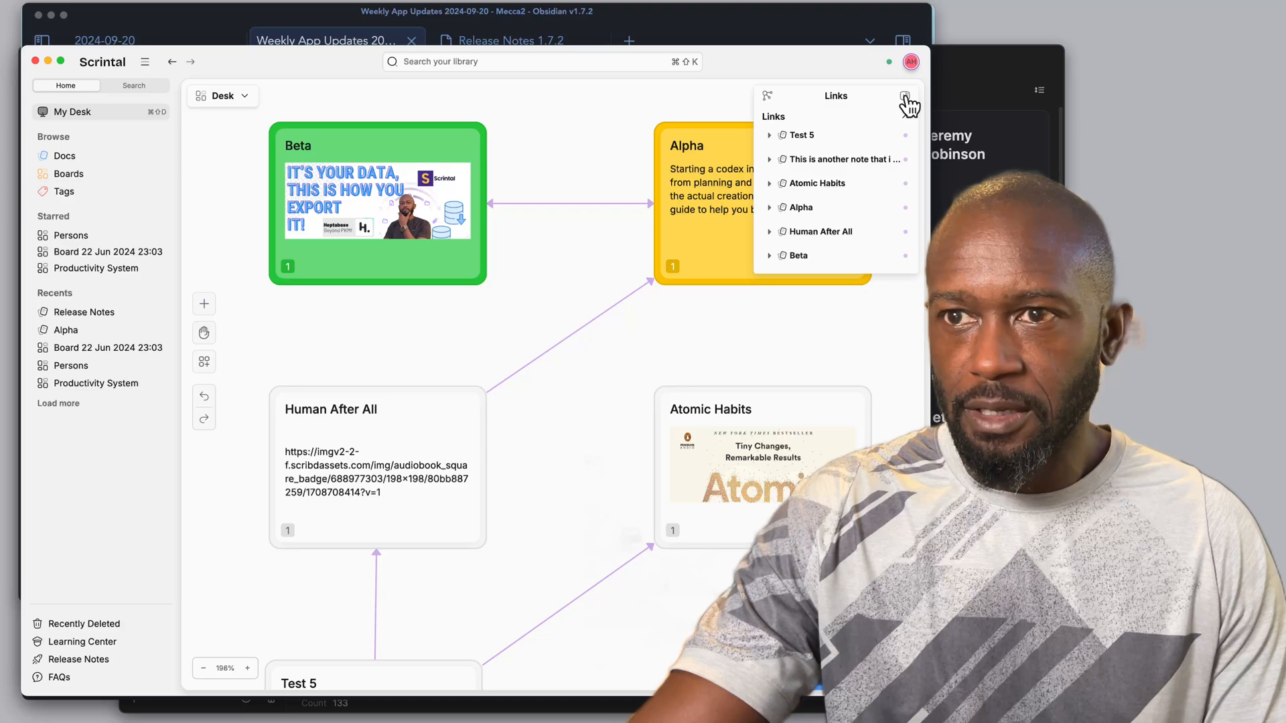
click(907, 97)
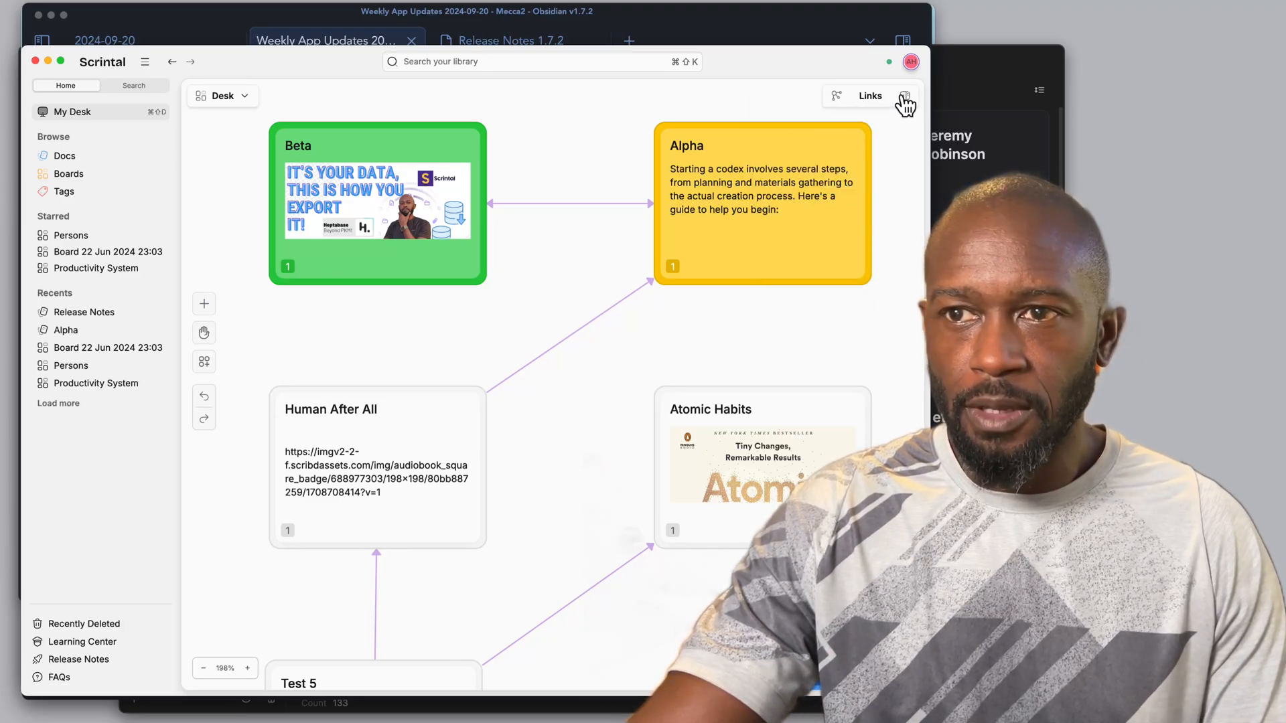
click(905, 96)
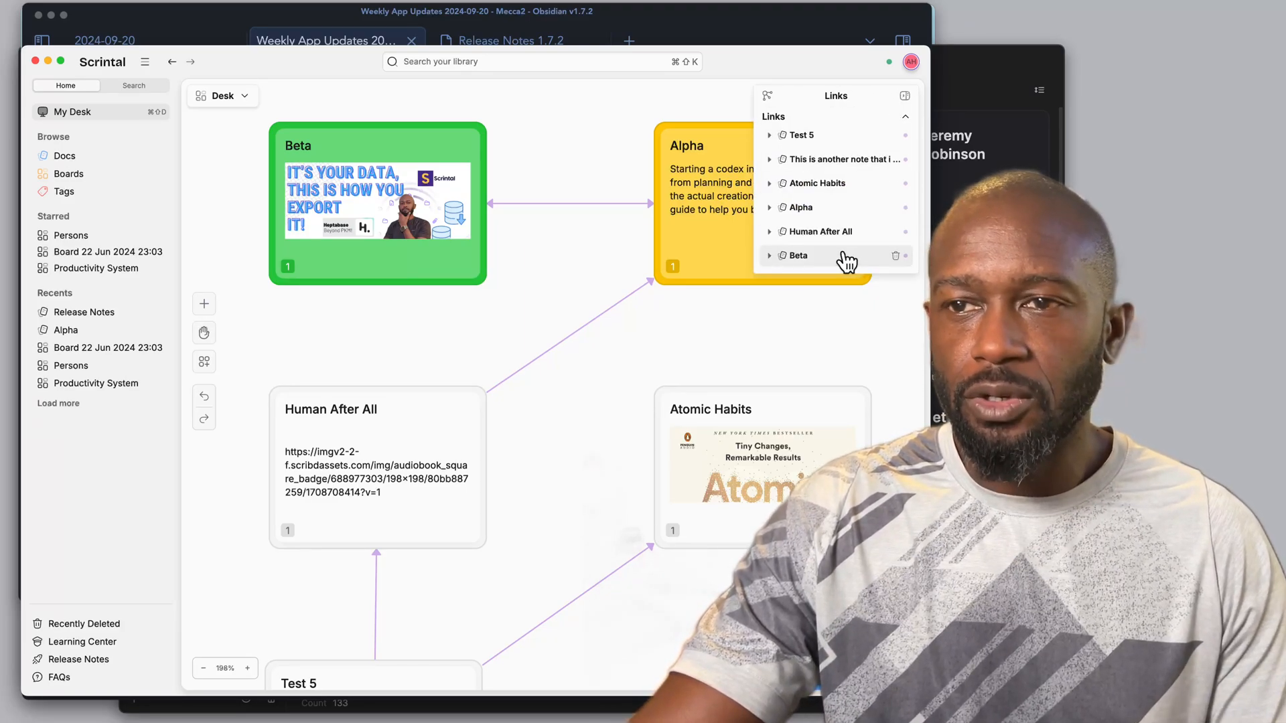
mouse_move(886, 115)
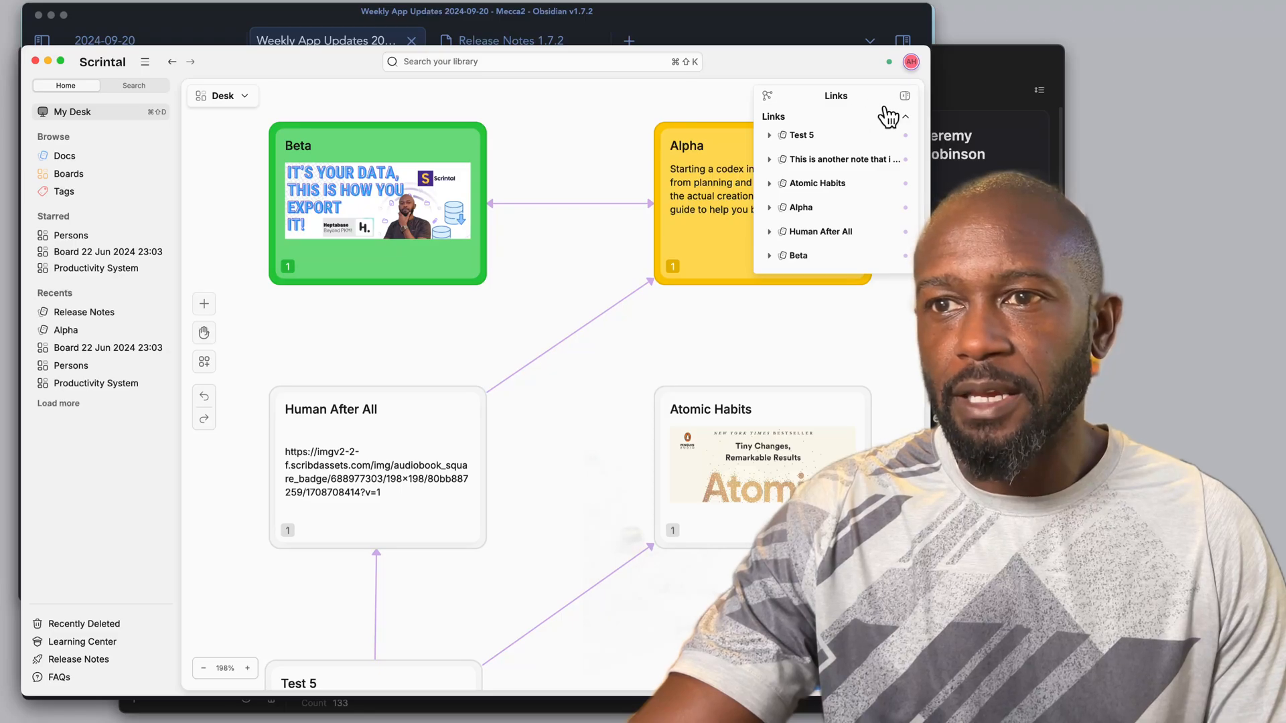
mouse_move(873, 190)
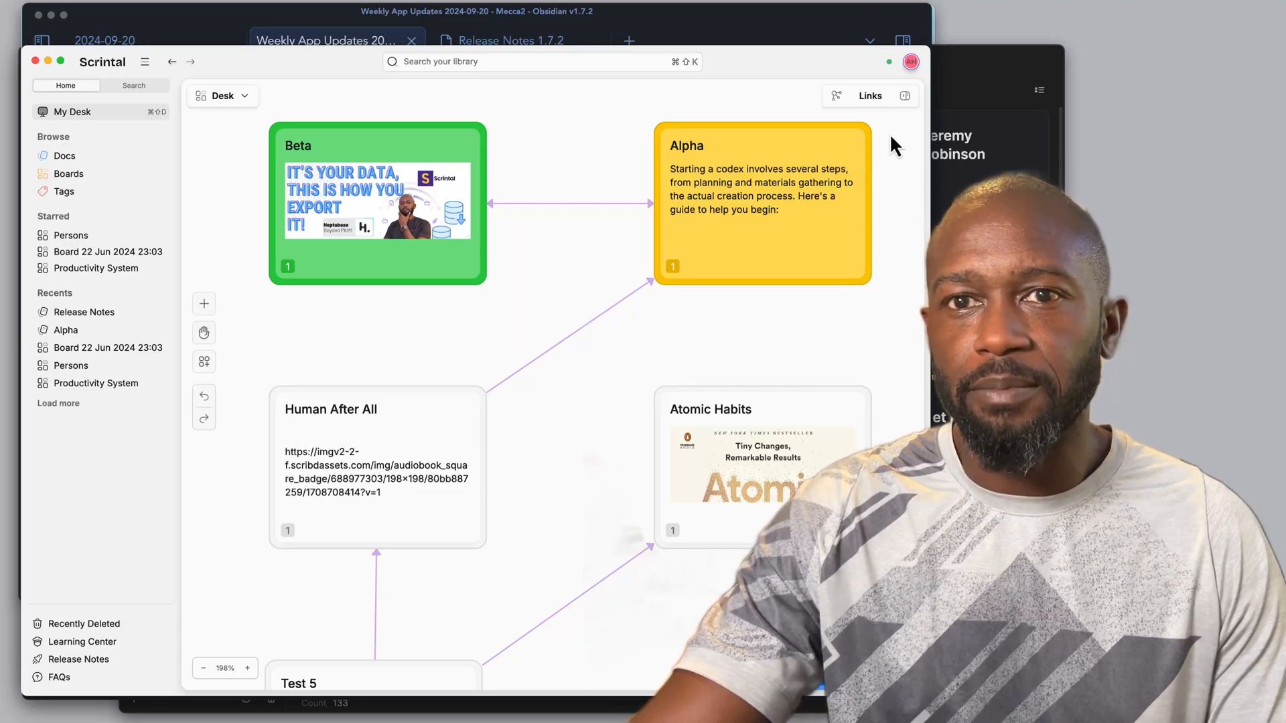
click(221, 96)
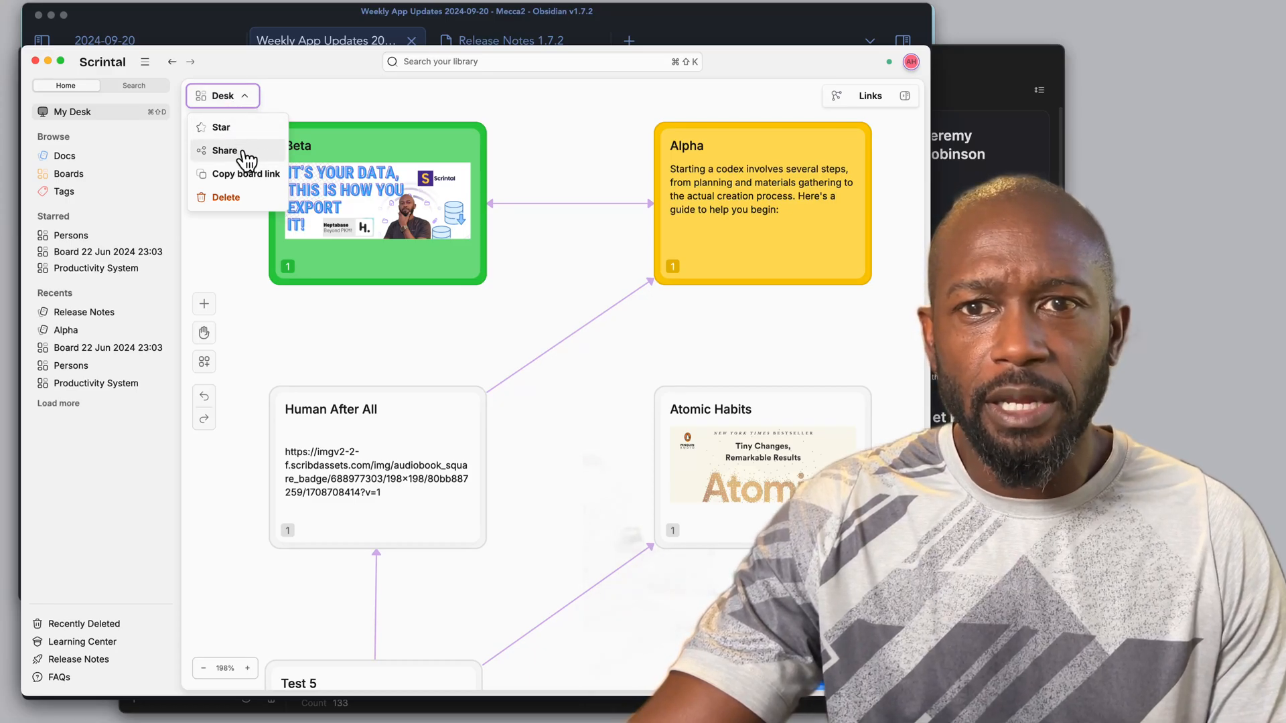
mouse_move(275, 239)
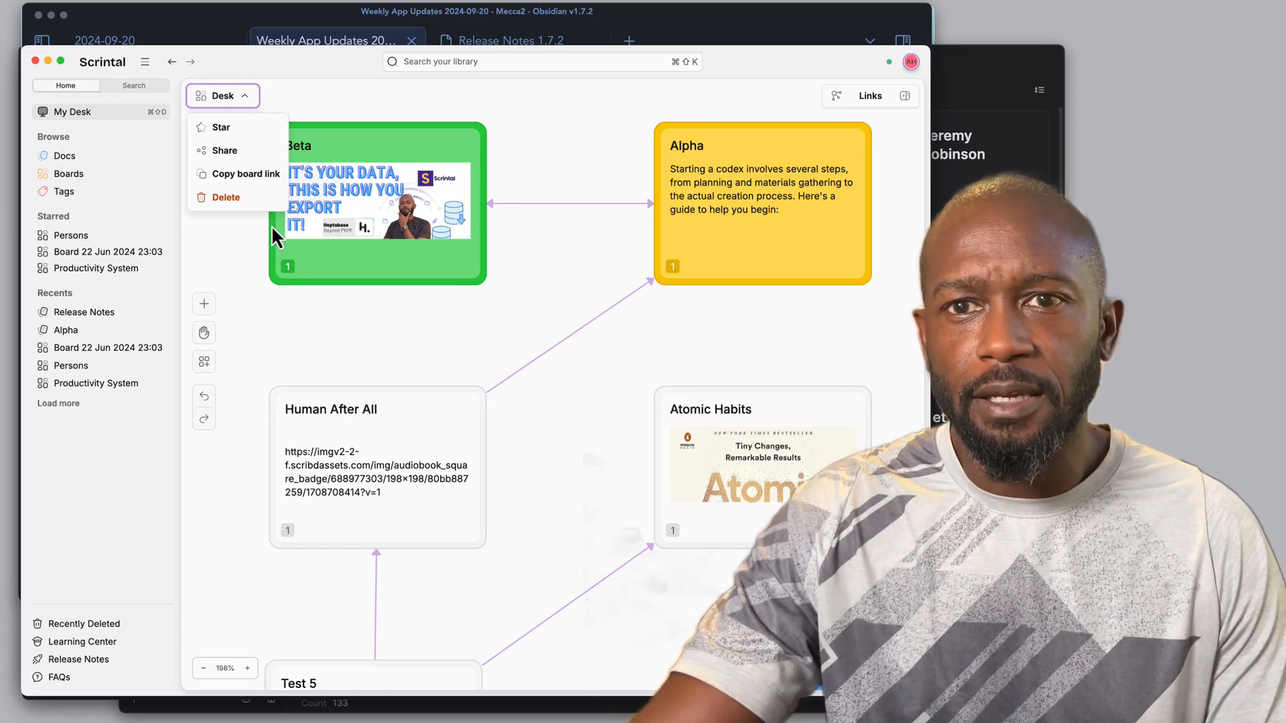
mouse_move(320, 225)
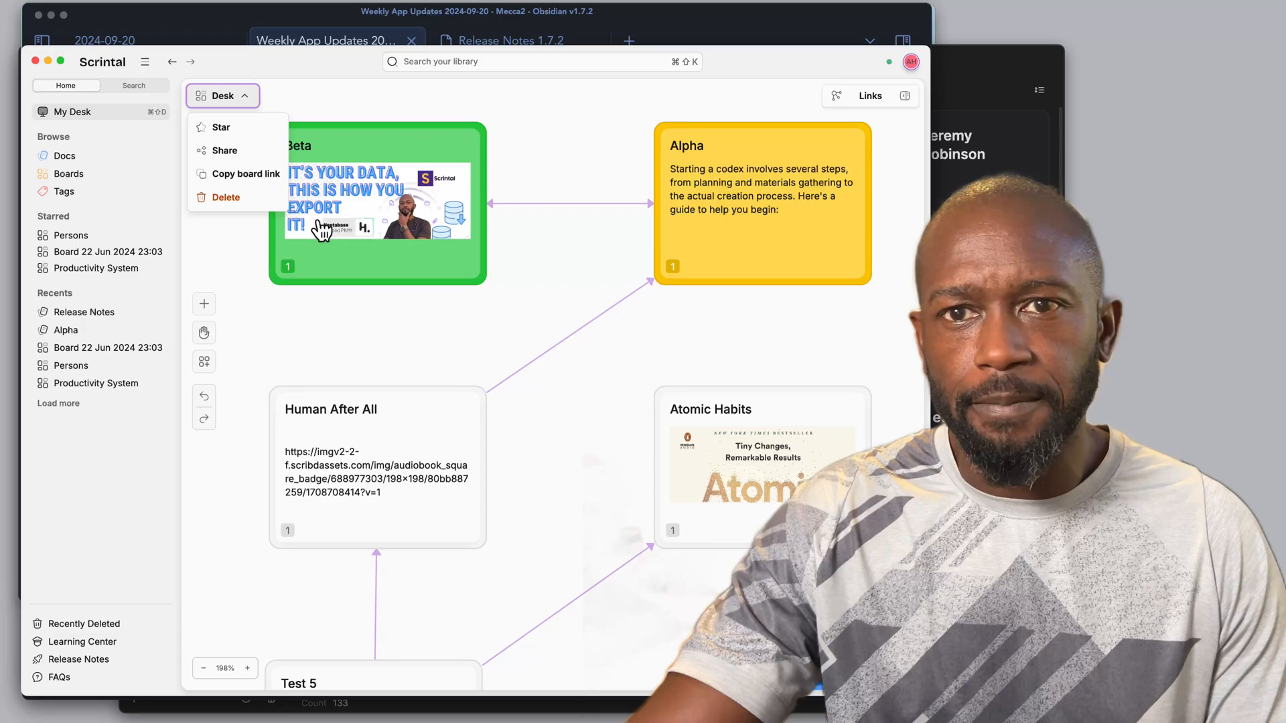
Switch to the starred Board 22 Jun 2024 23:03 with the Brainstorming Board template
click(108, 252)
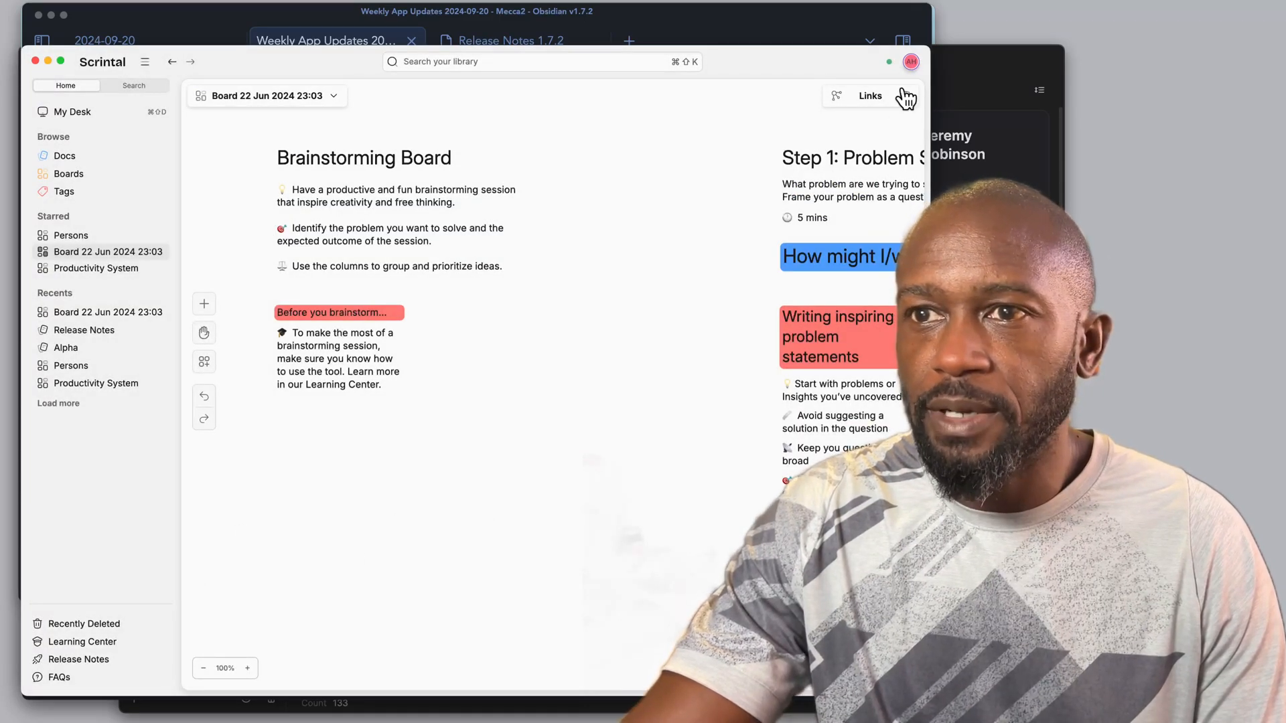
mouse_move(336, 378)
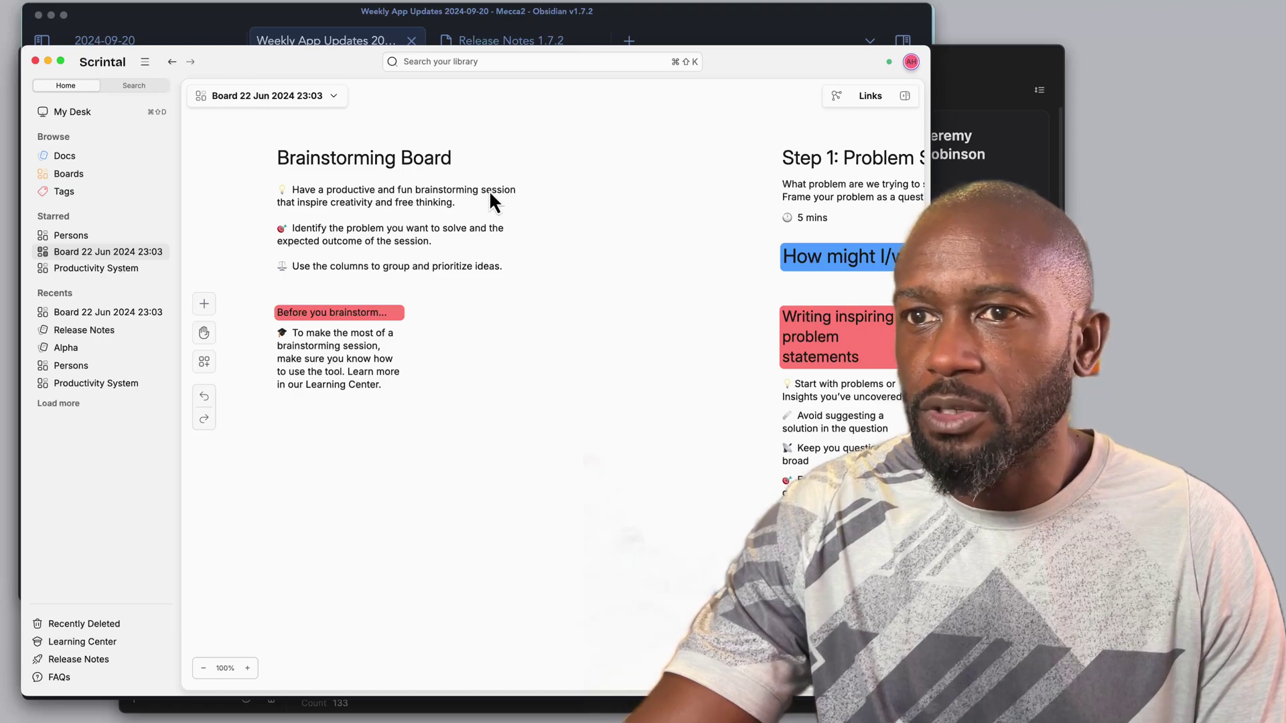
mouse_move(824, 199)
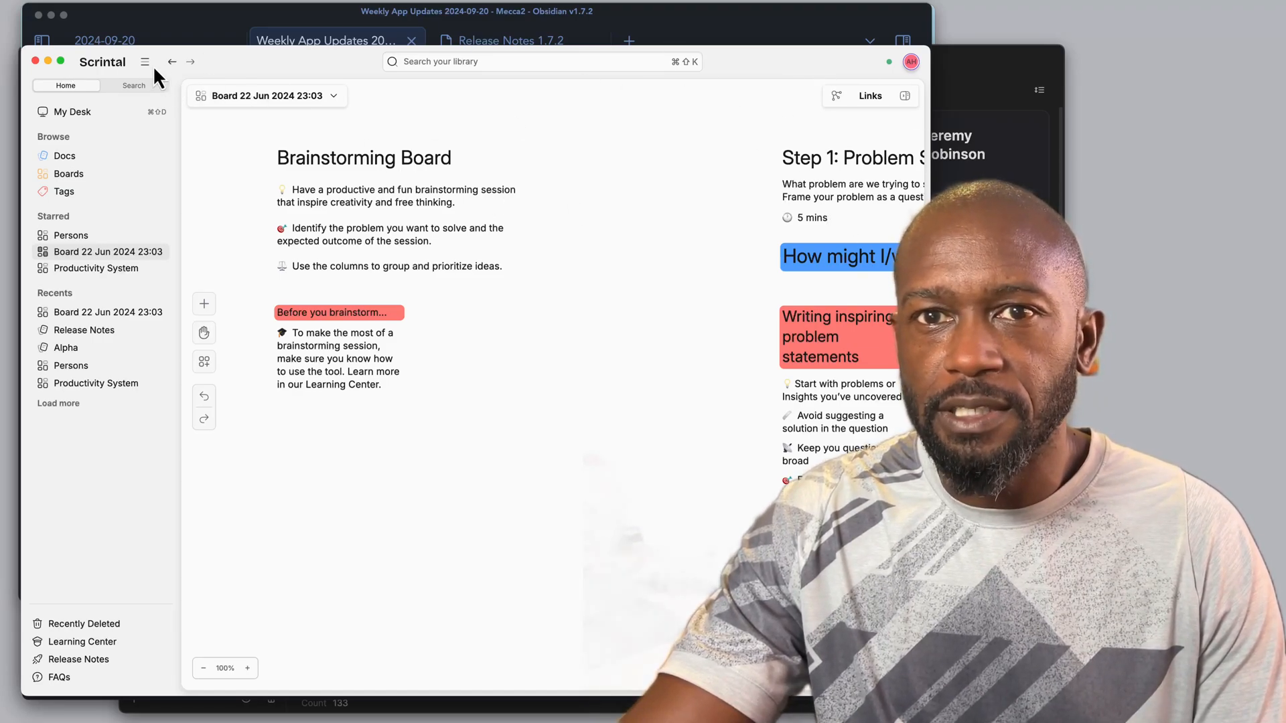
click(144, 60)
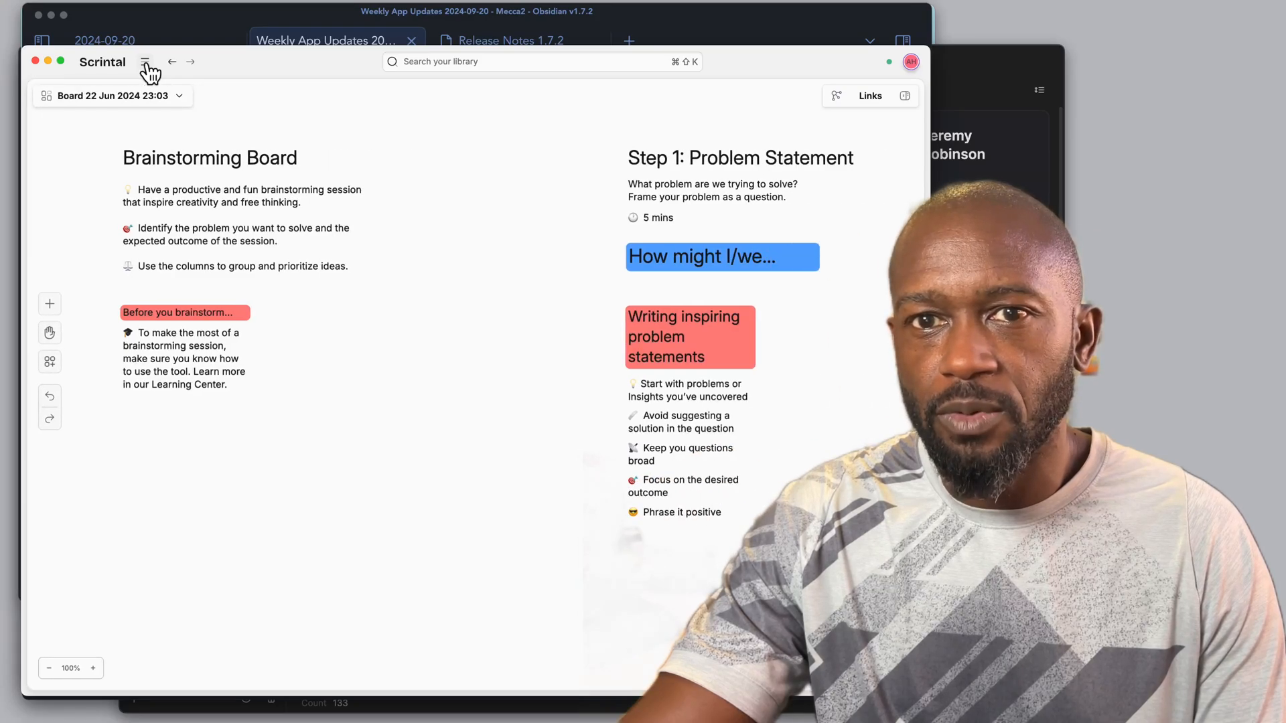
click(145, 61)
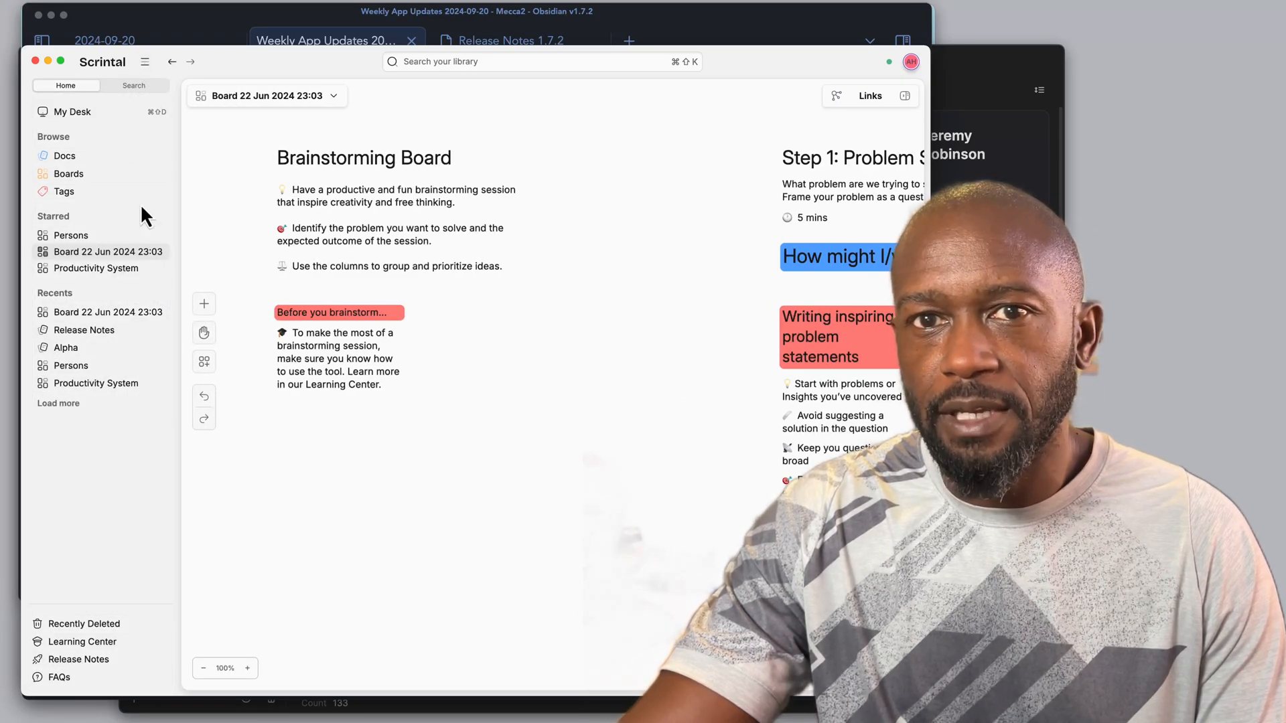
click(145, 61)
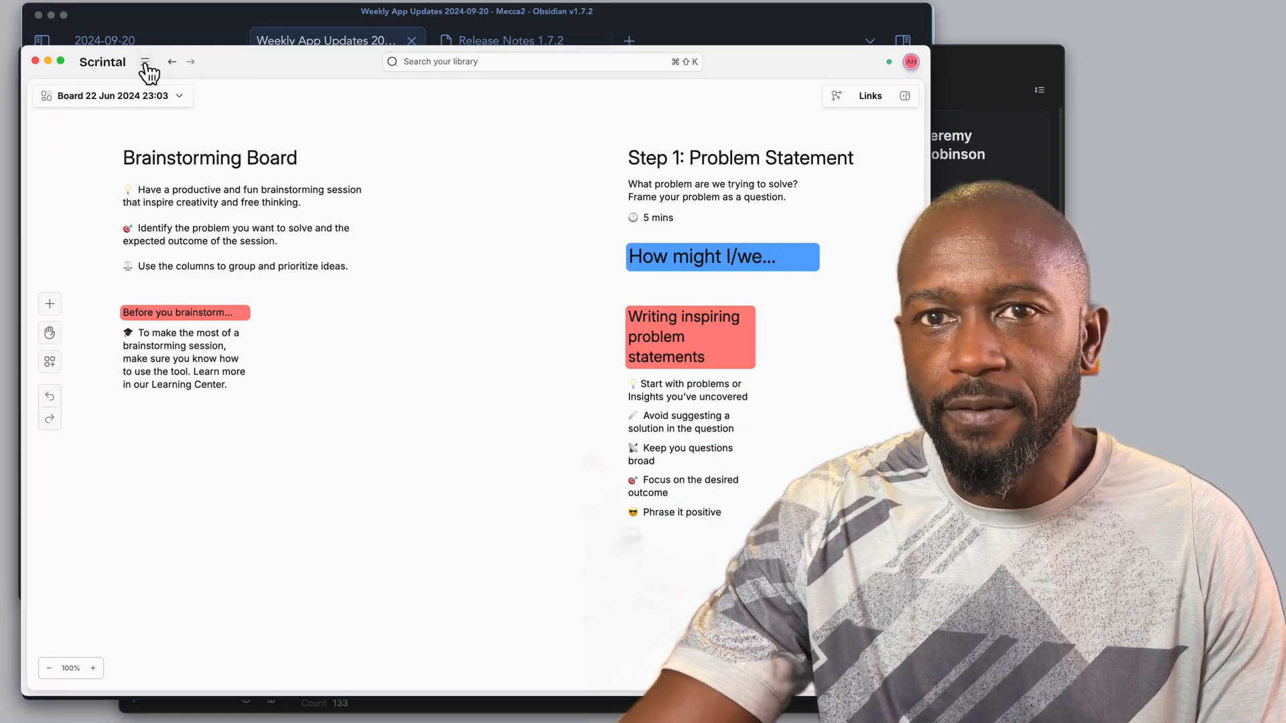
click(146, 62)
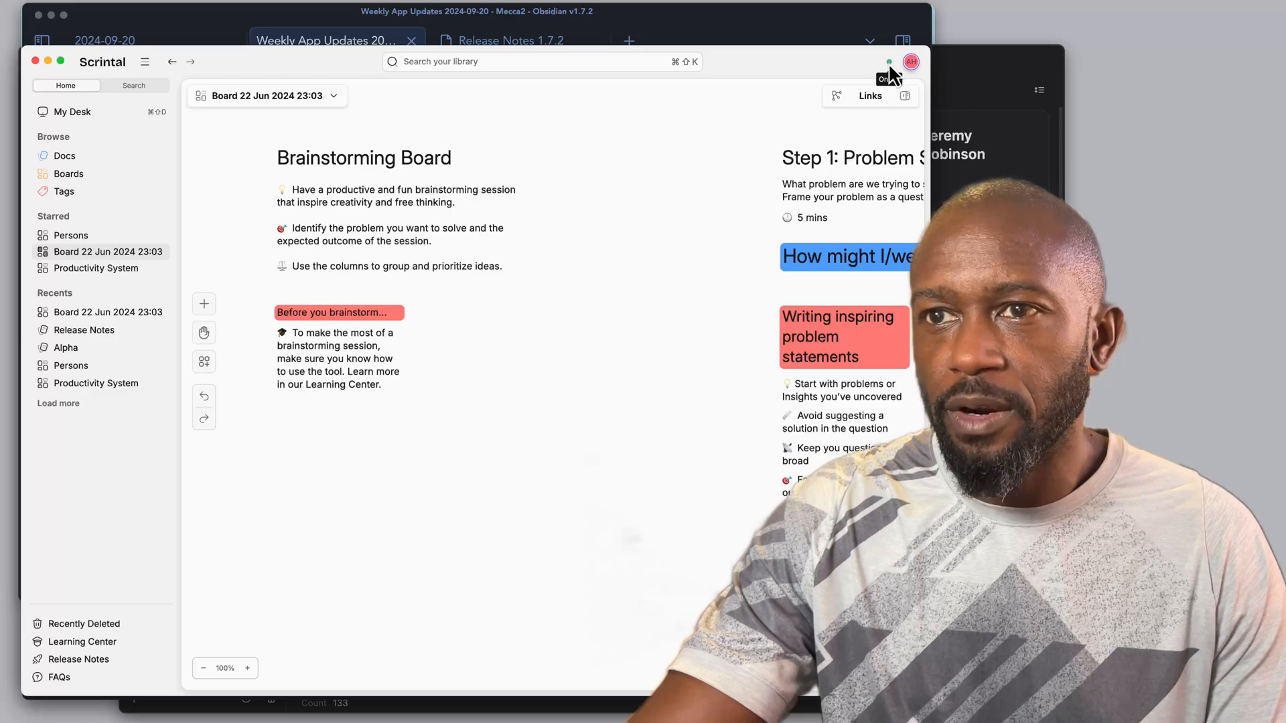
Switch Scrintal to the dark theme, then back to the light theme
click(911, 62)
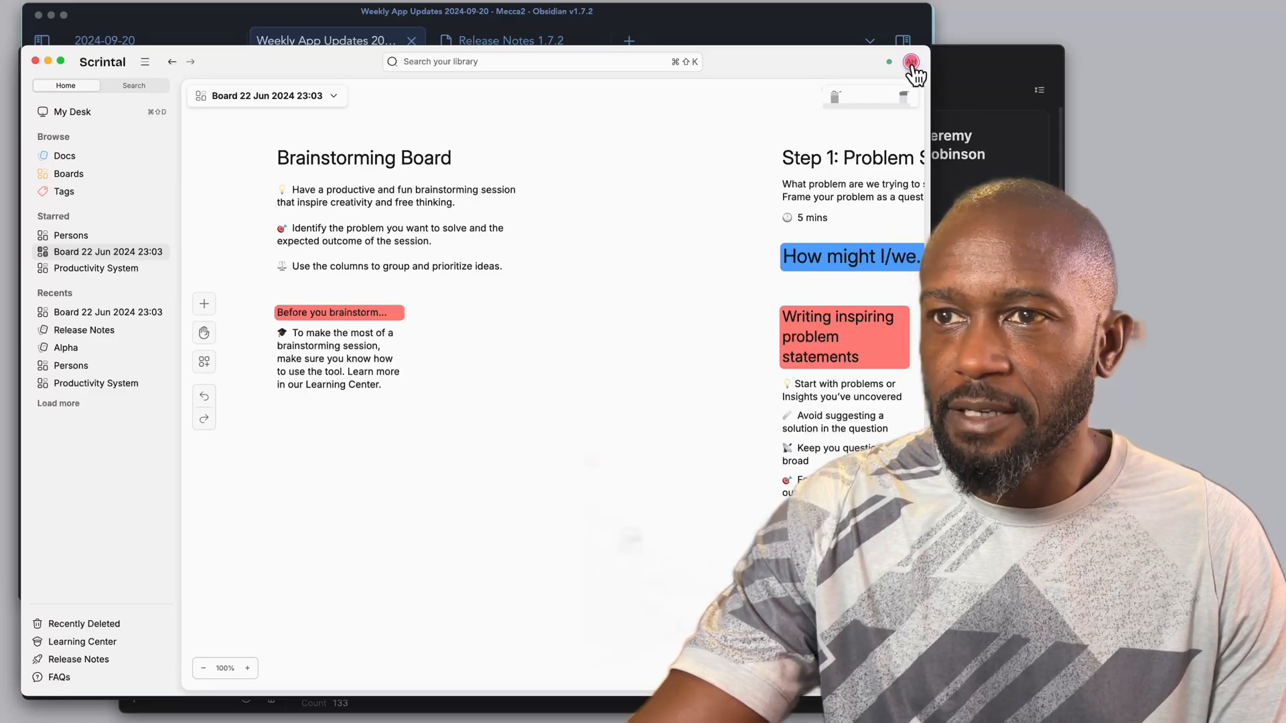
click(910, 61)
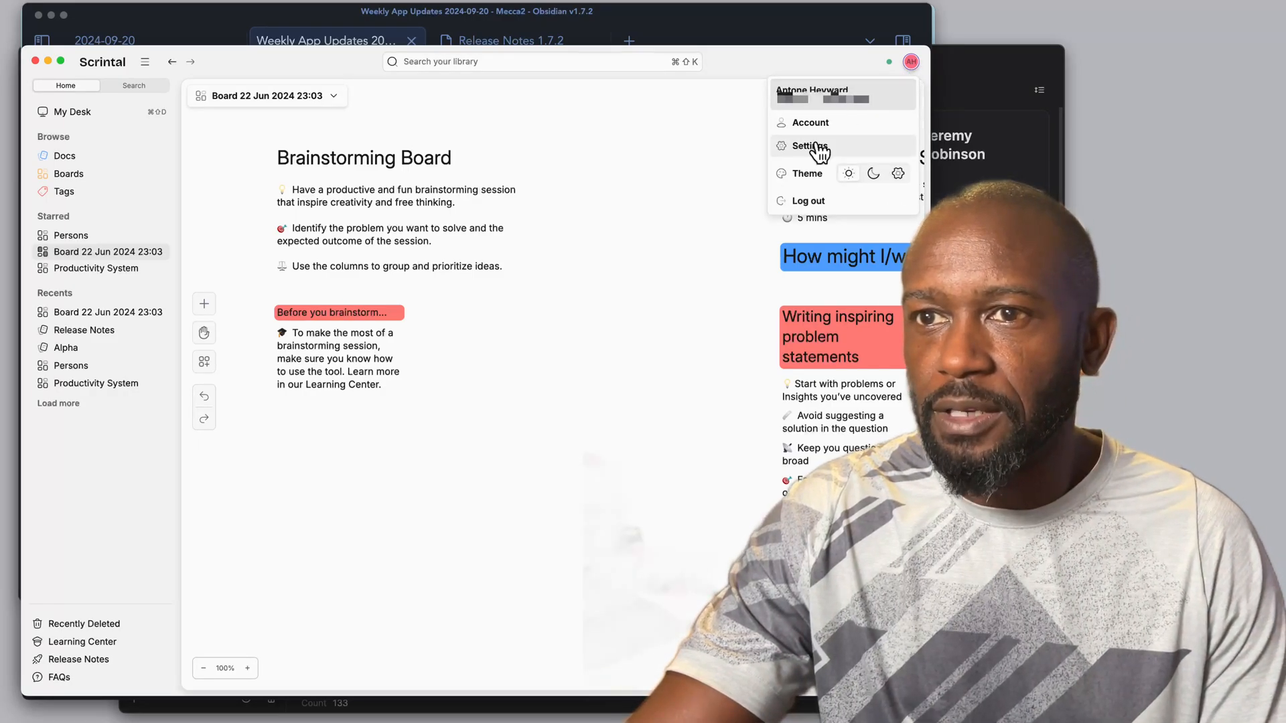
mouse_move(836, 185)
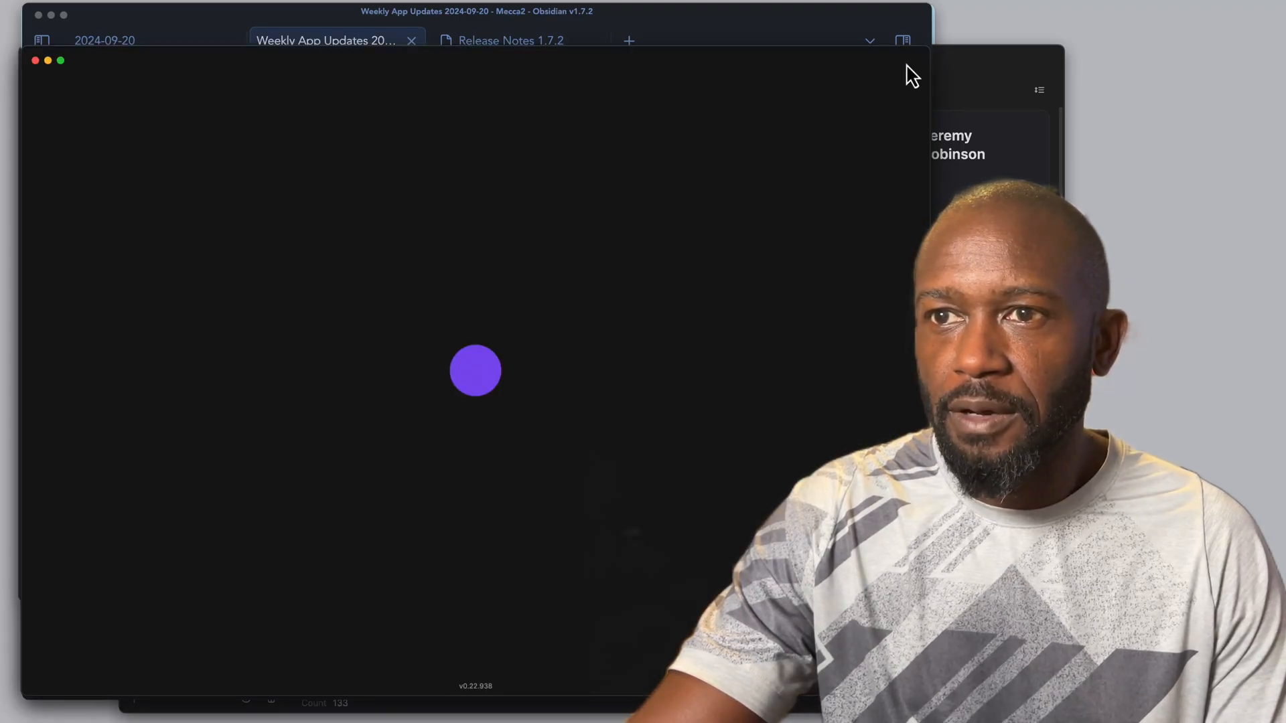
click(911, 61)
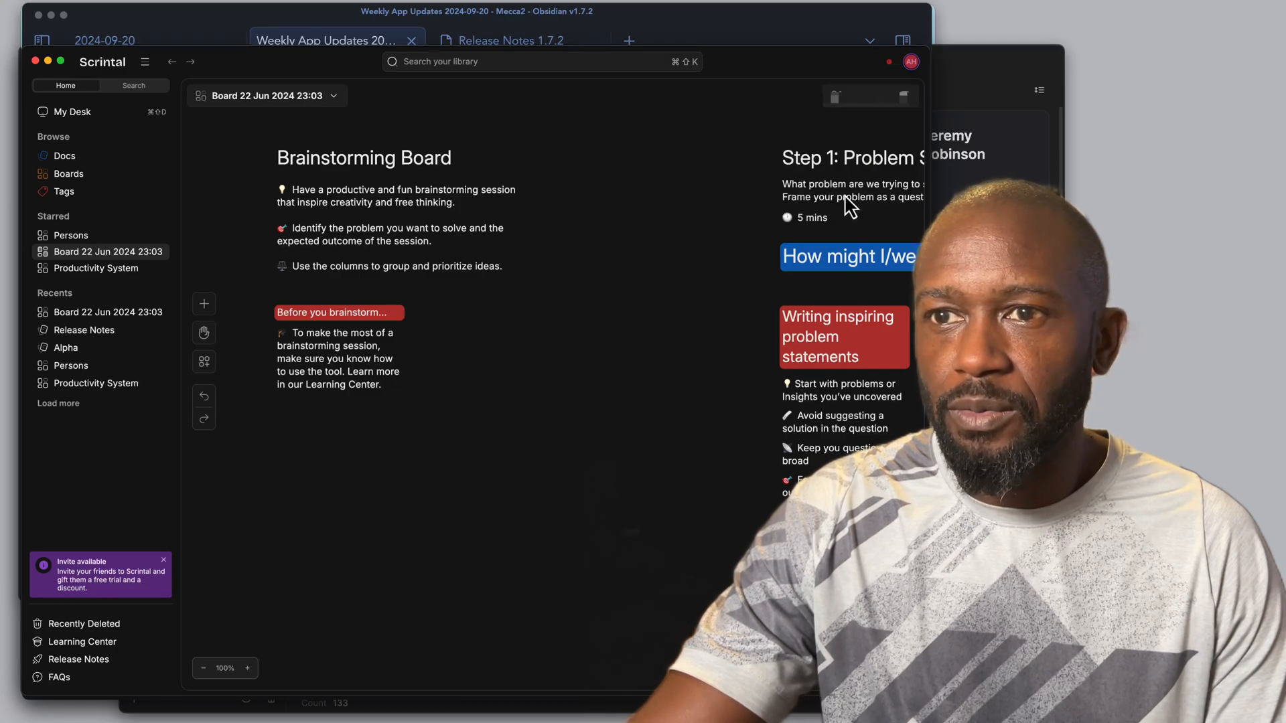
mouse_move(523, 347)
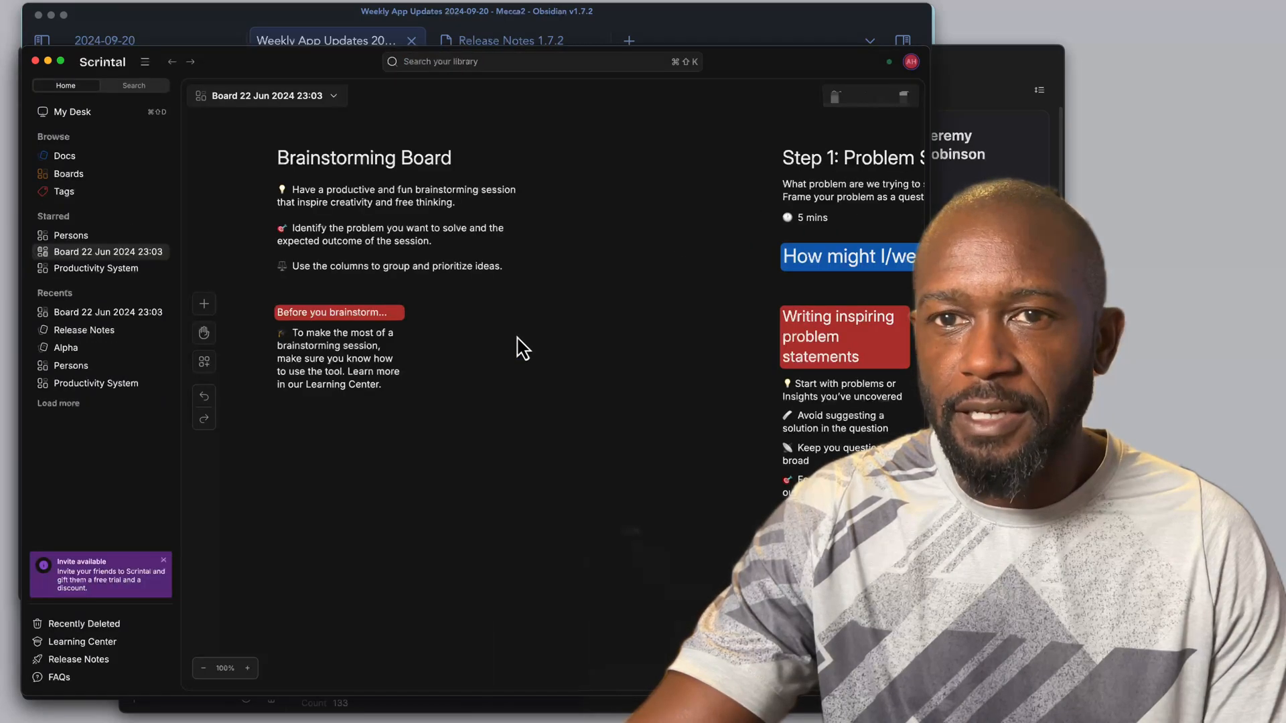
click(911, 60)
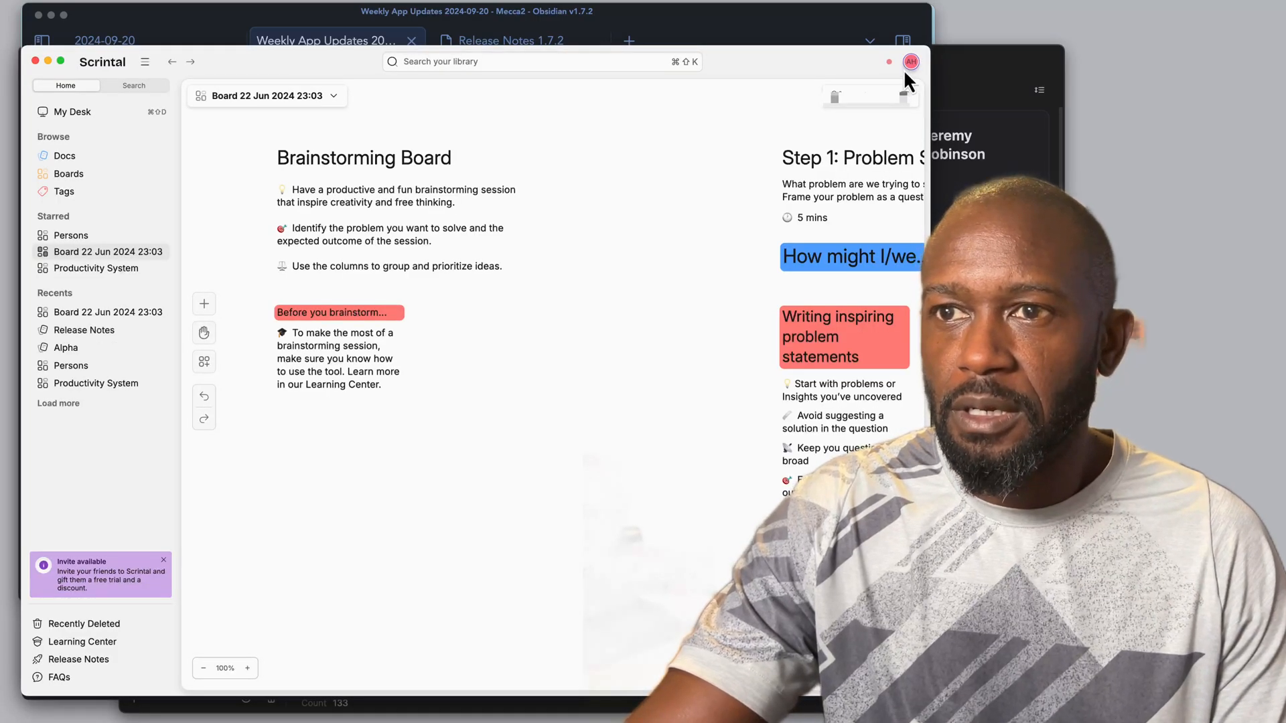
Open Scrintal's Settings page from the account menu
click(911, 62)
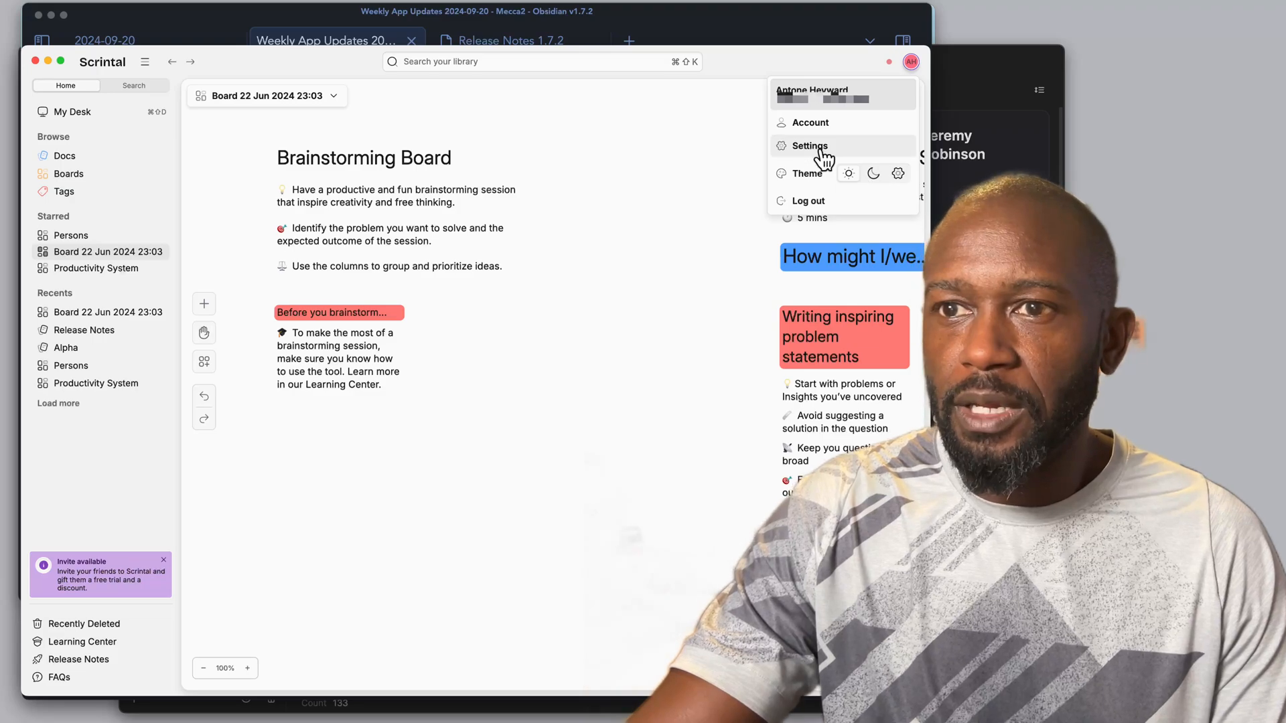
click(809, 144)
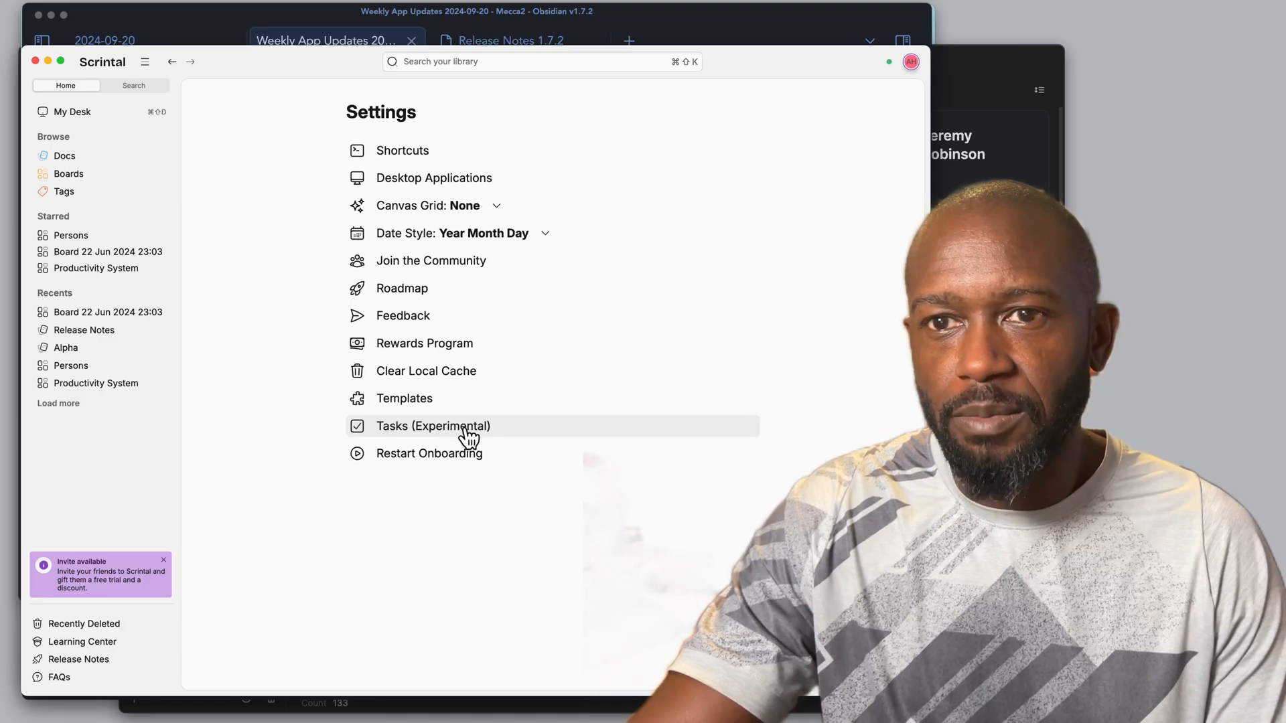
In the experimental Tasks overview, include completed docs briefly, then hide them again
click(434, 426)
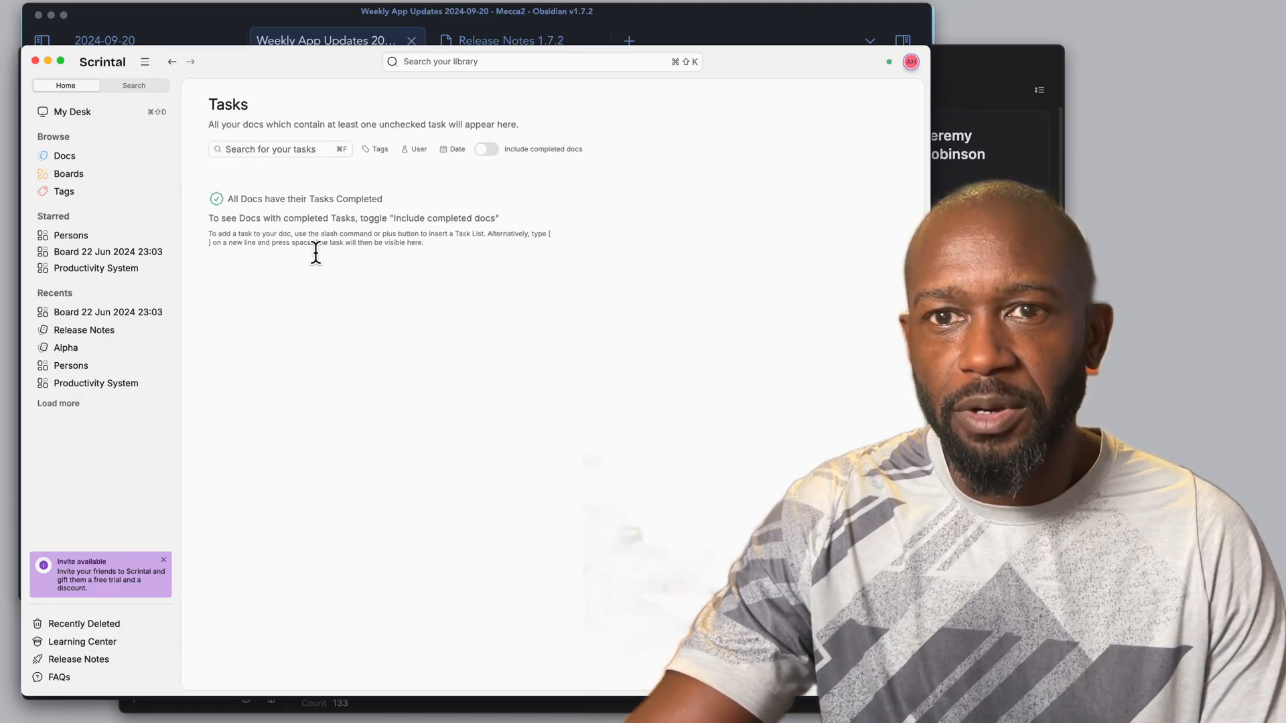
mouse_move(379, 238)
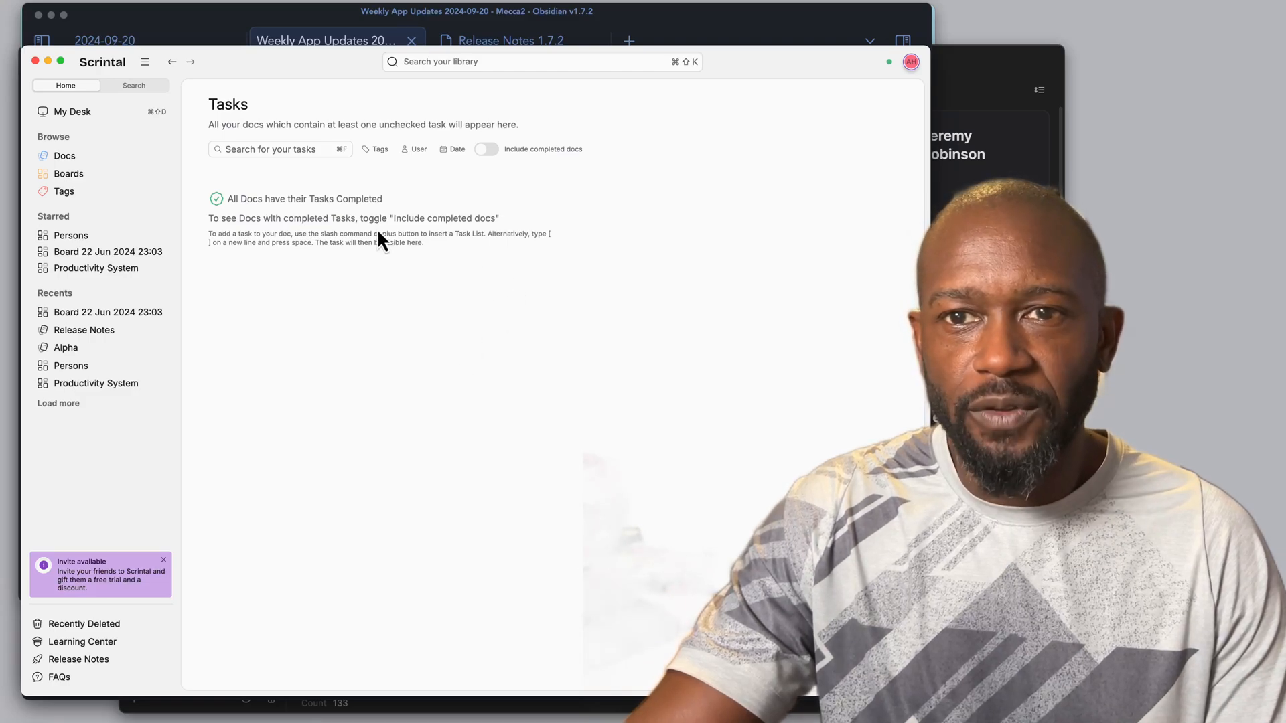
mouse_move(540, 294)
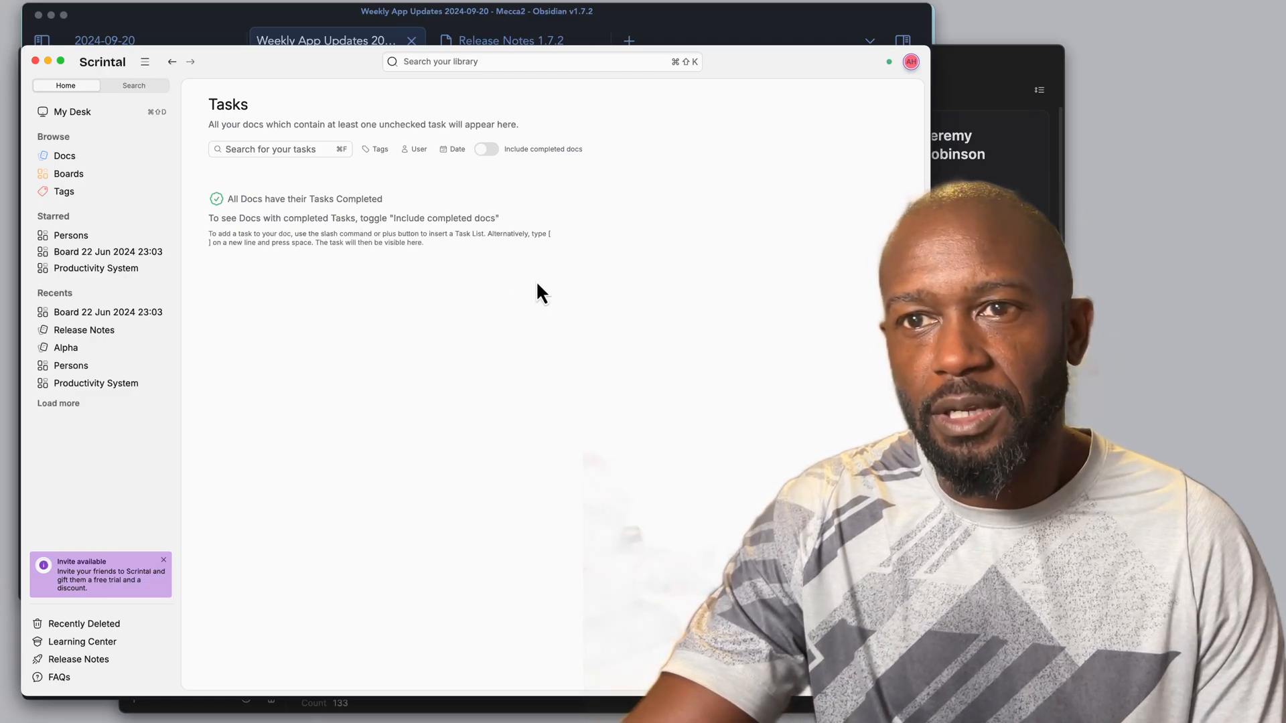
click(485, 148)
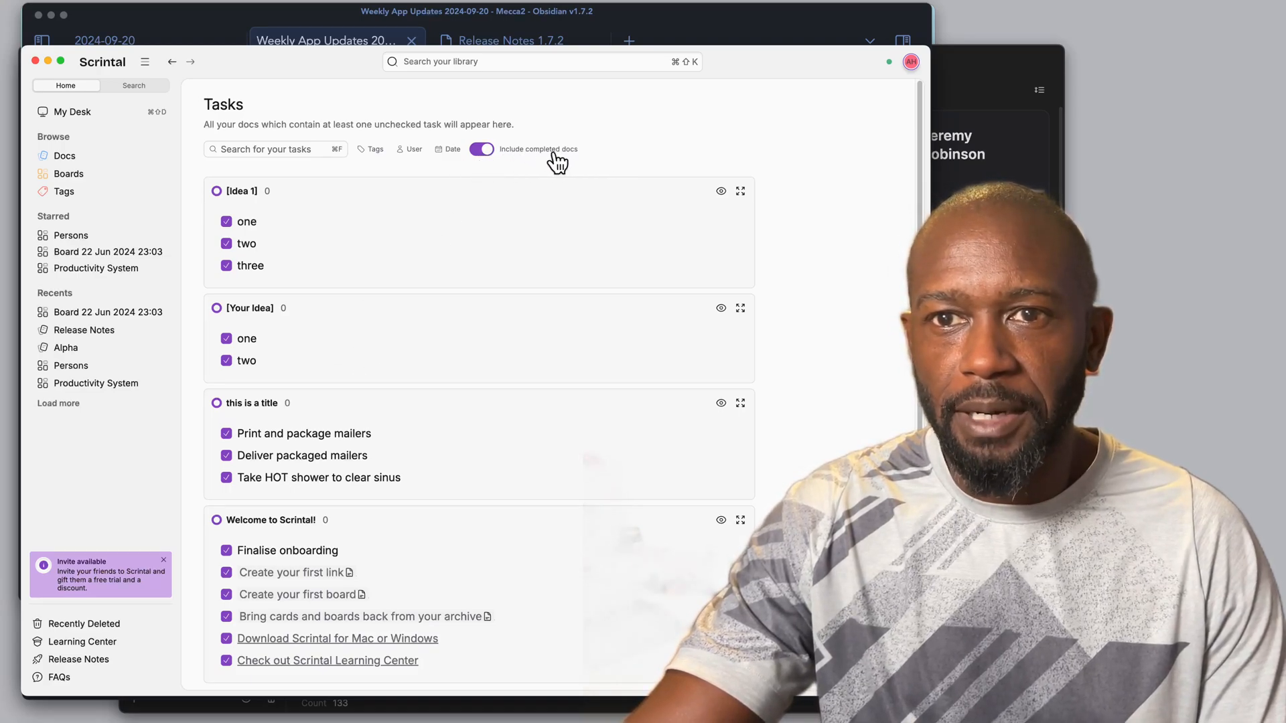
click(481, 148)
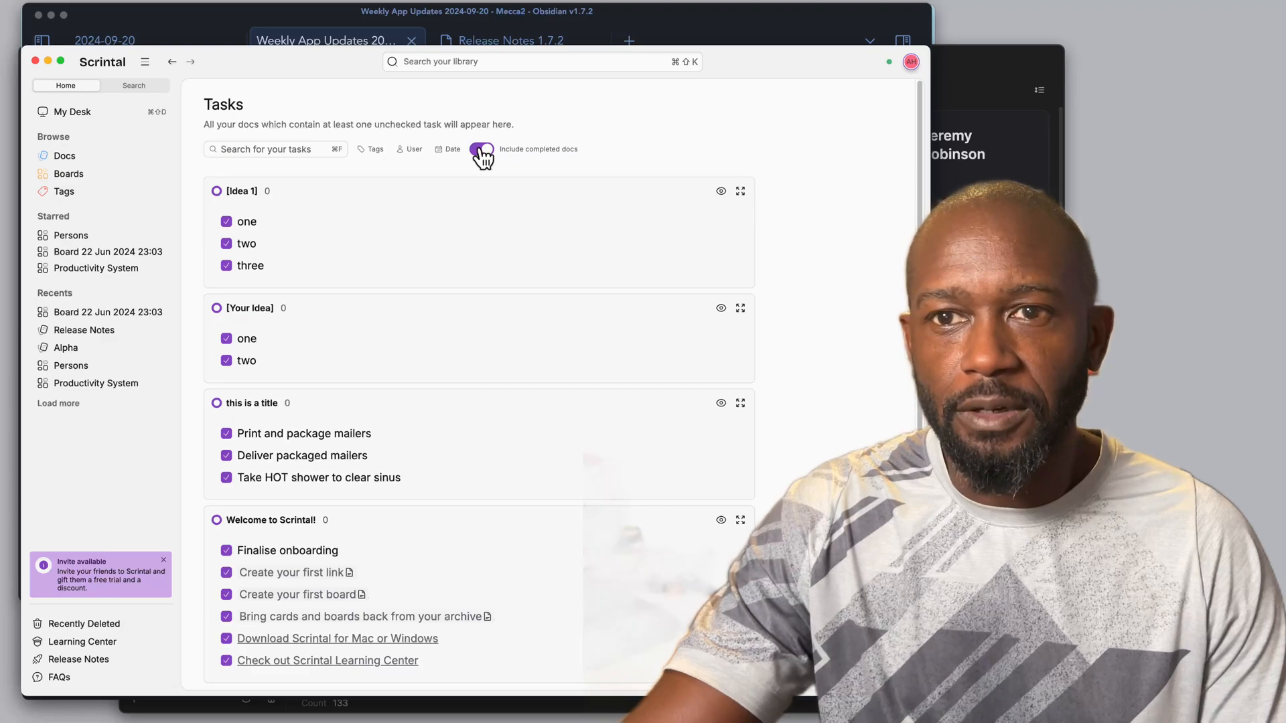
click(485, 149)
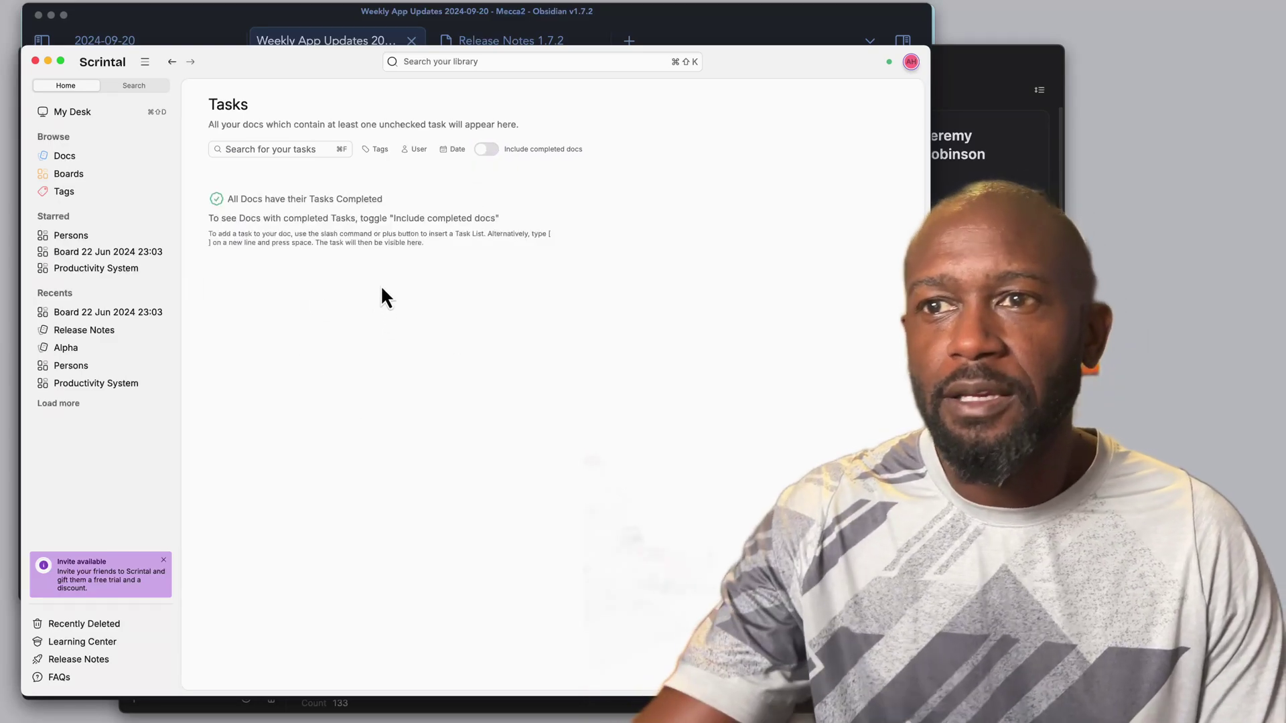
mouse_move(356, 261)
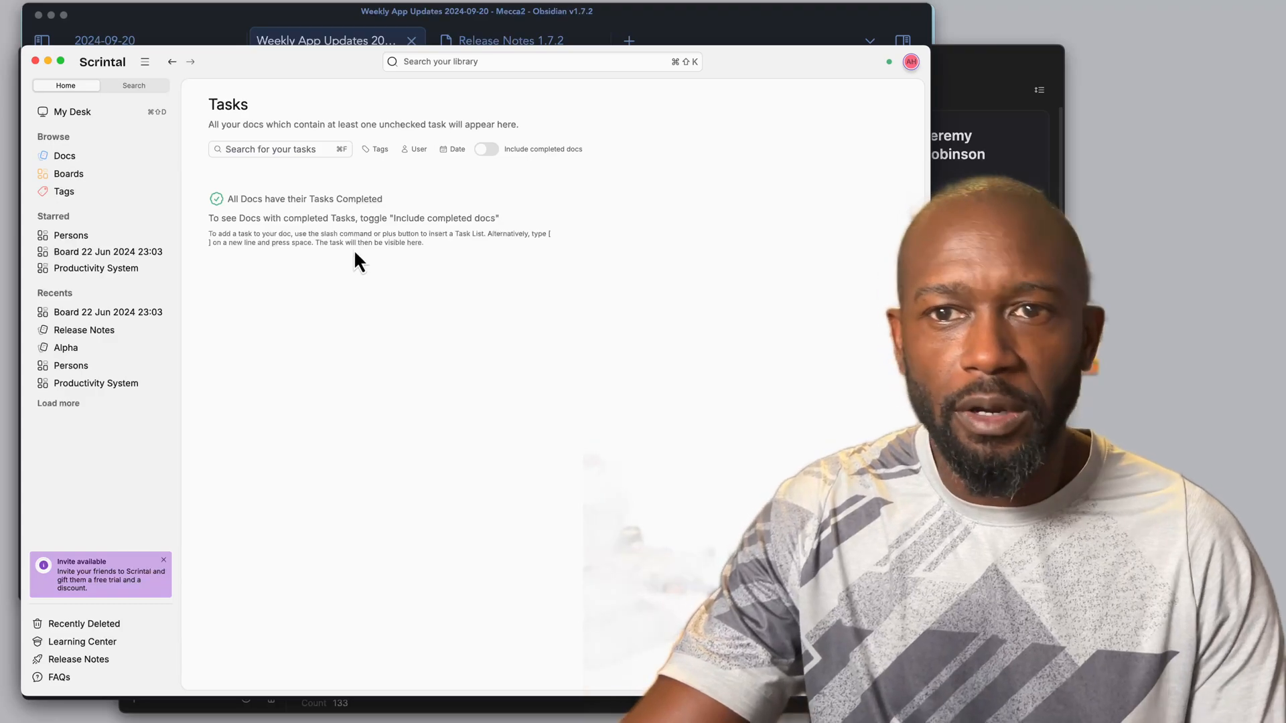
mouse_move(479, 151)
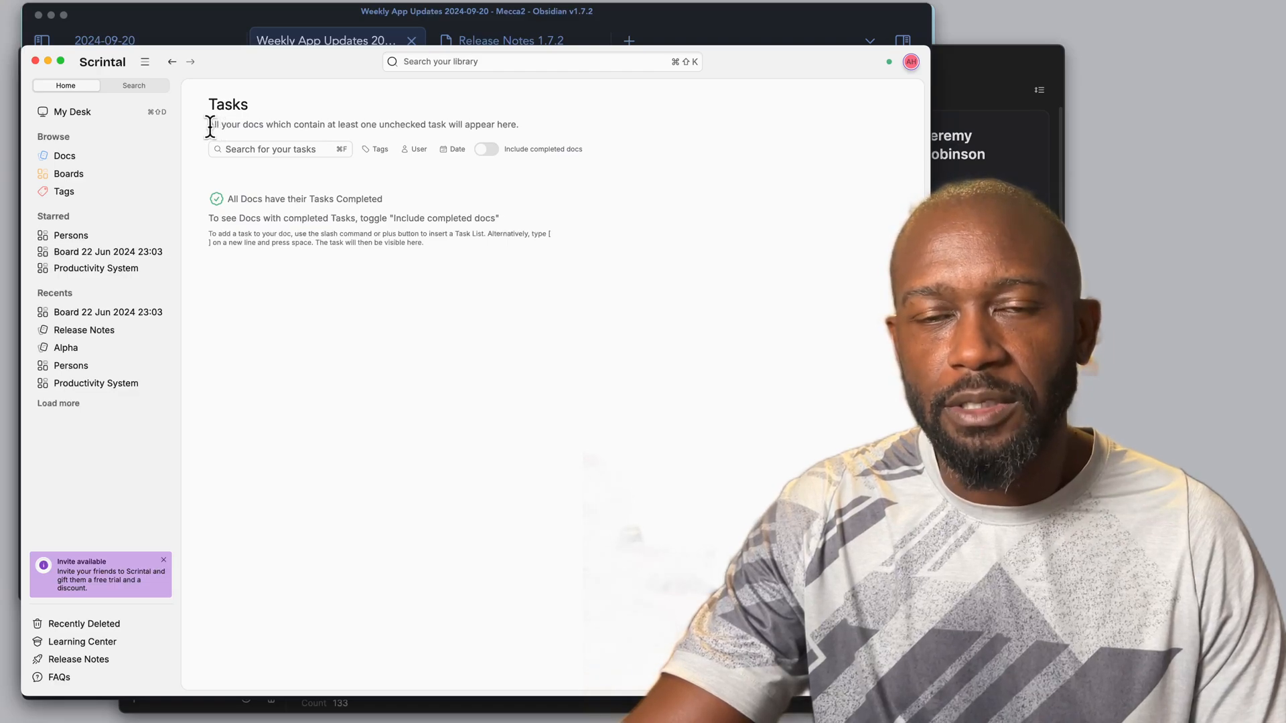
mouse_move(458, 174)
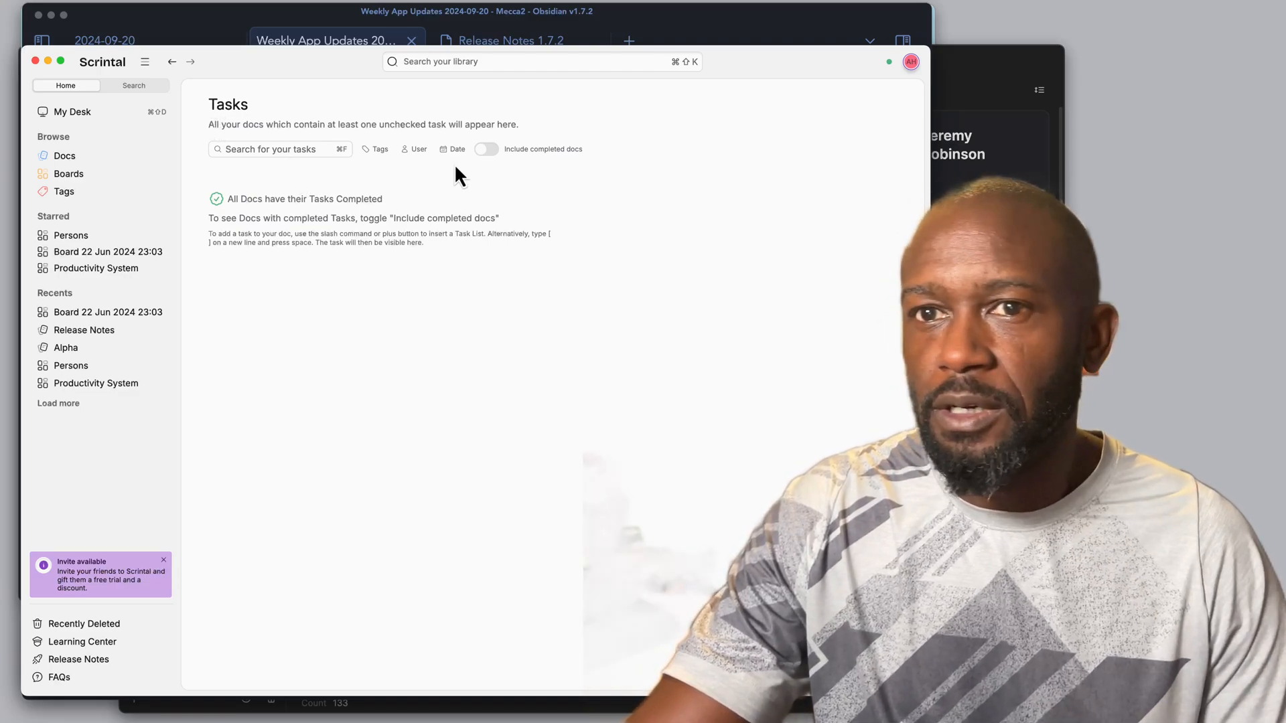
mouse_move(494, 127)
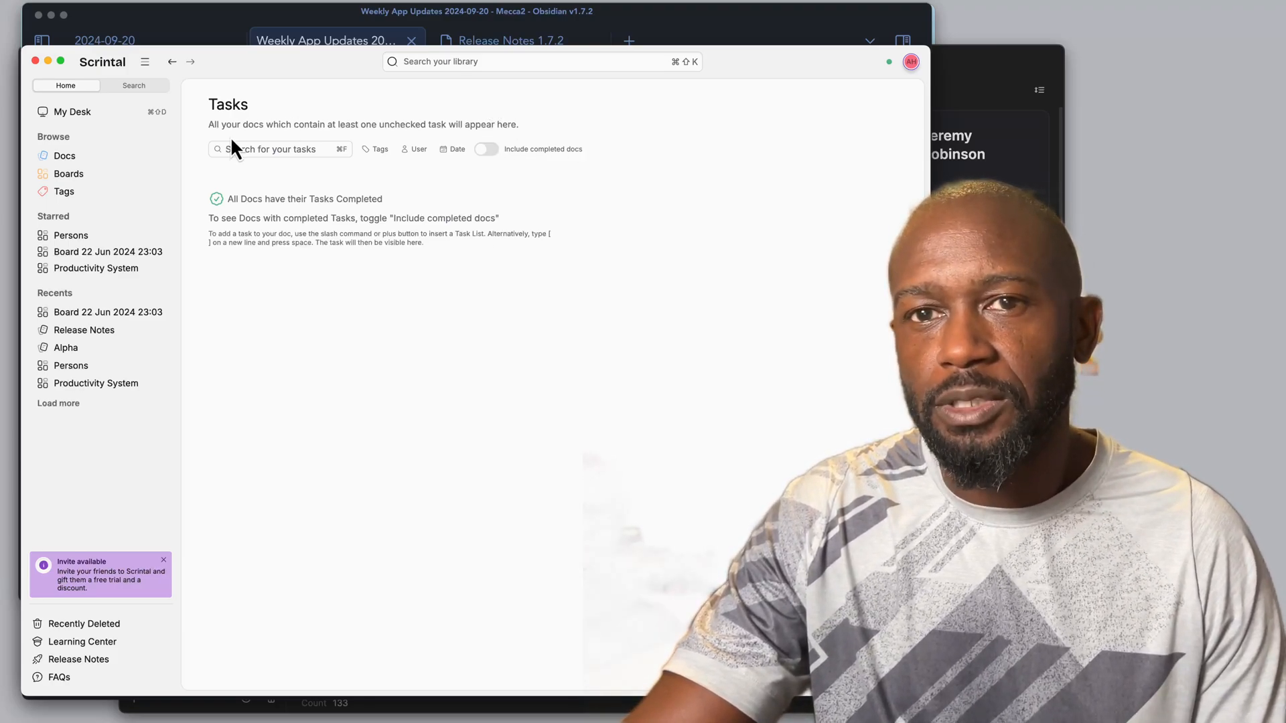
mouse_move(766, 282)
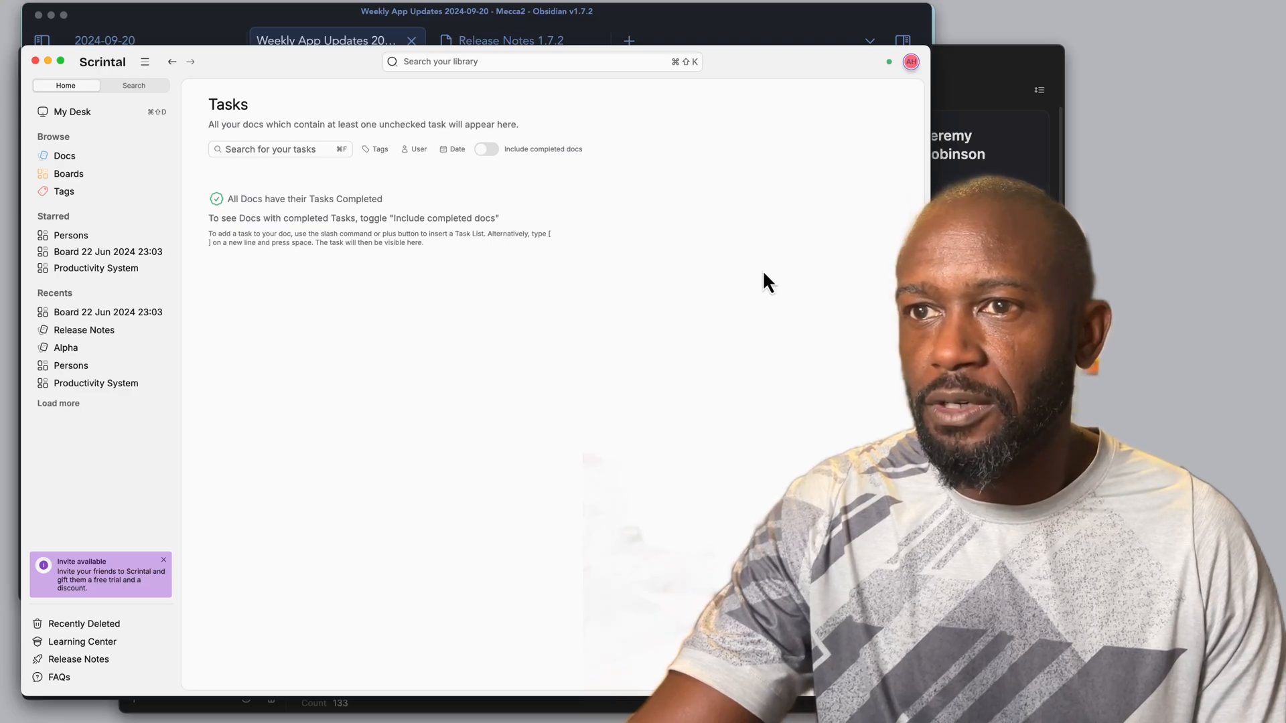
mouse_move(321, 278)
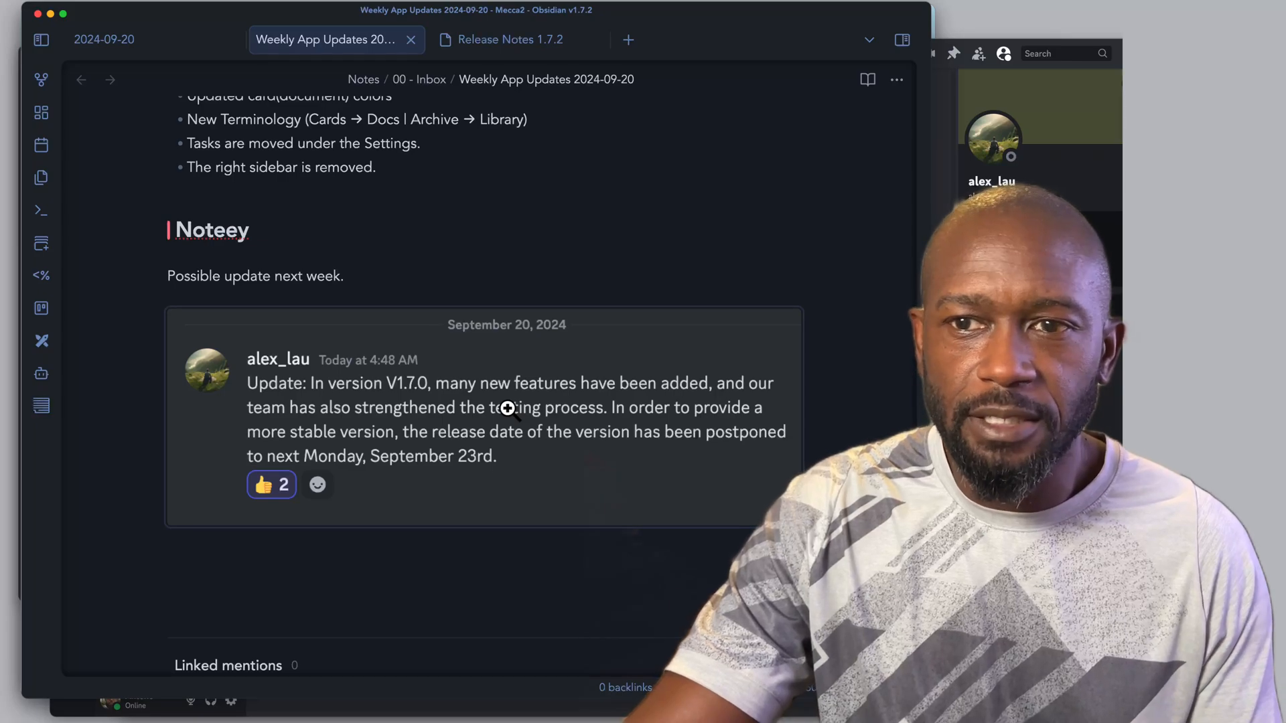
mouse_move(450, 462)
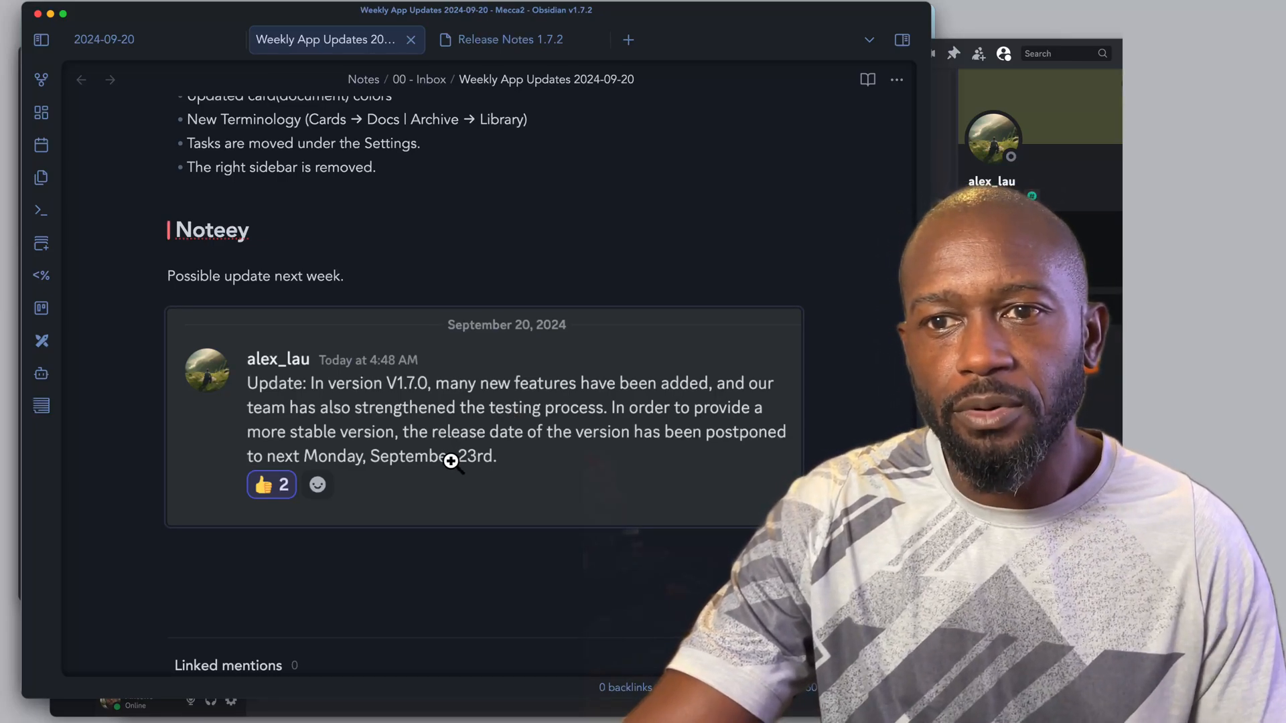
mouse_move(532, 422)
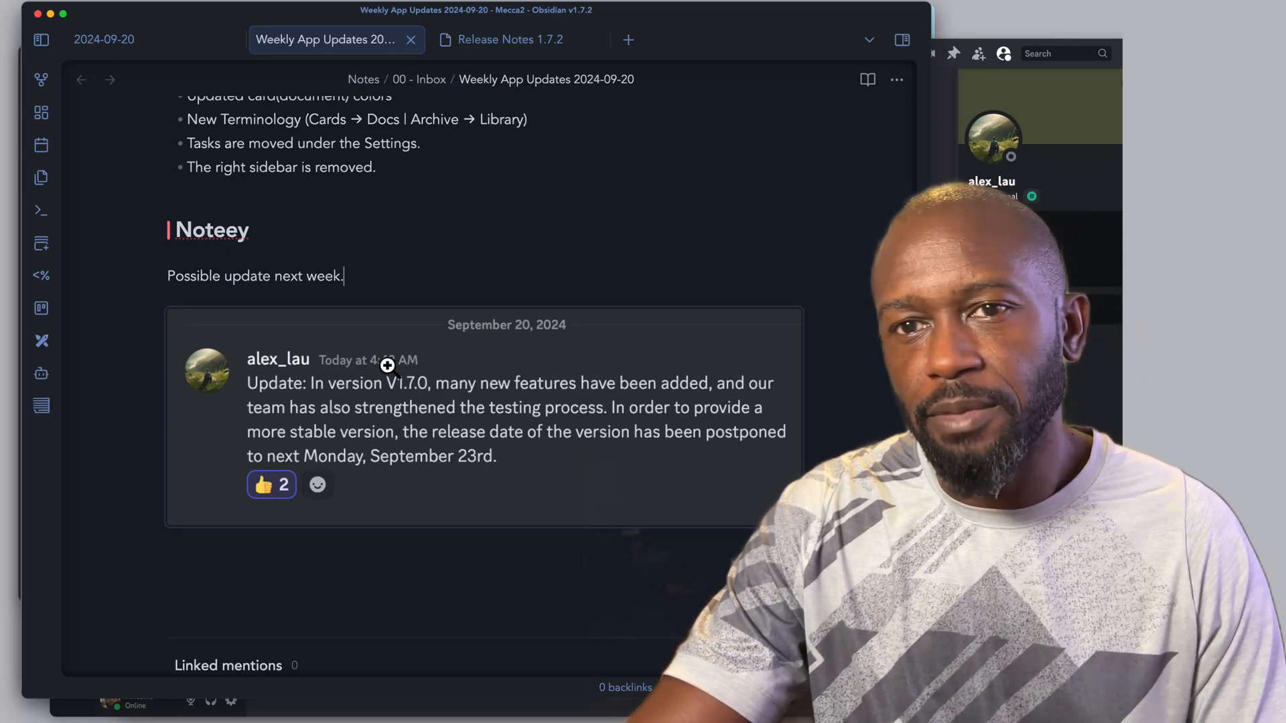
mouse_move(371, 351)
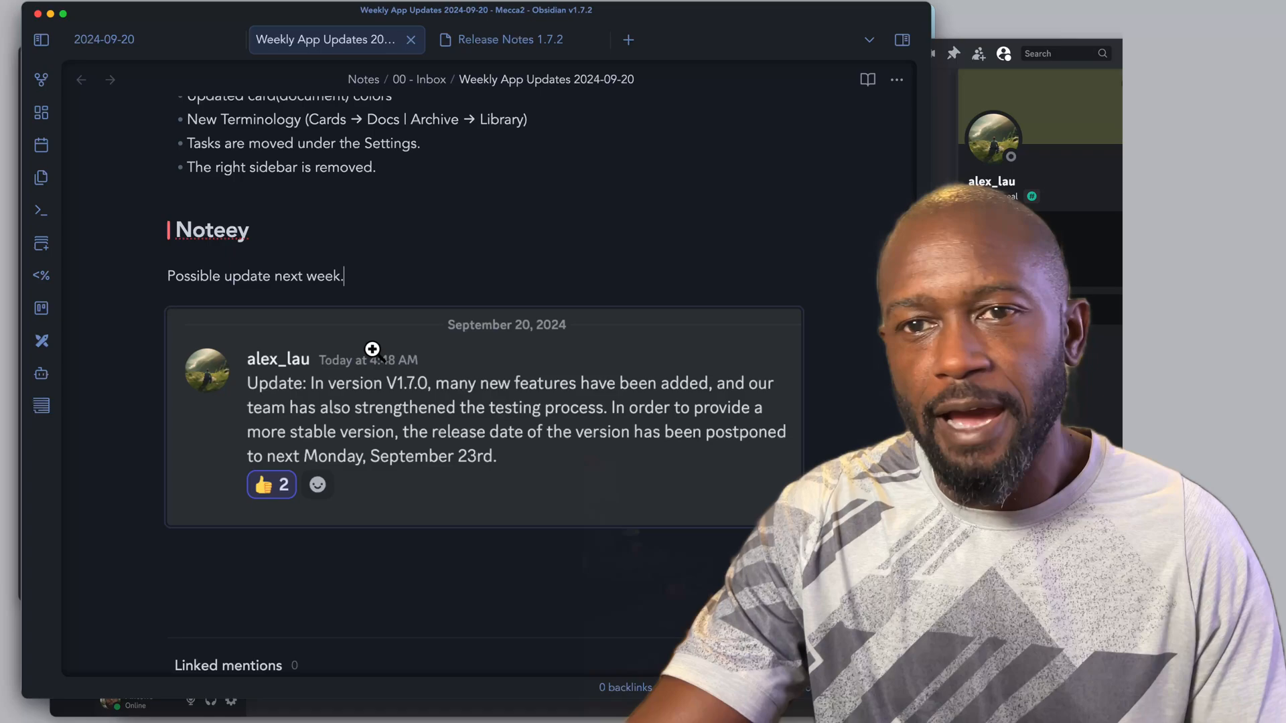
mouse_move(409, 394)
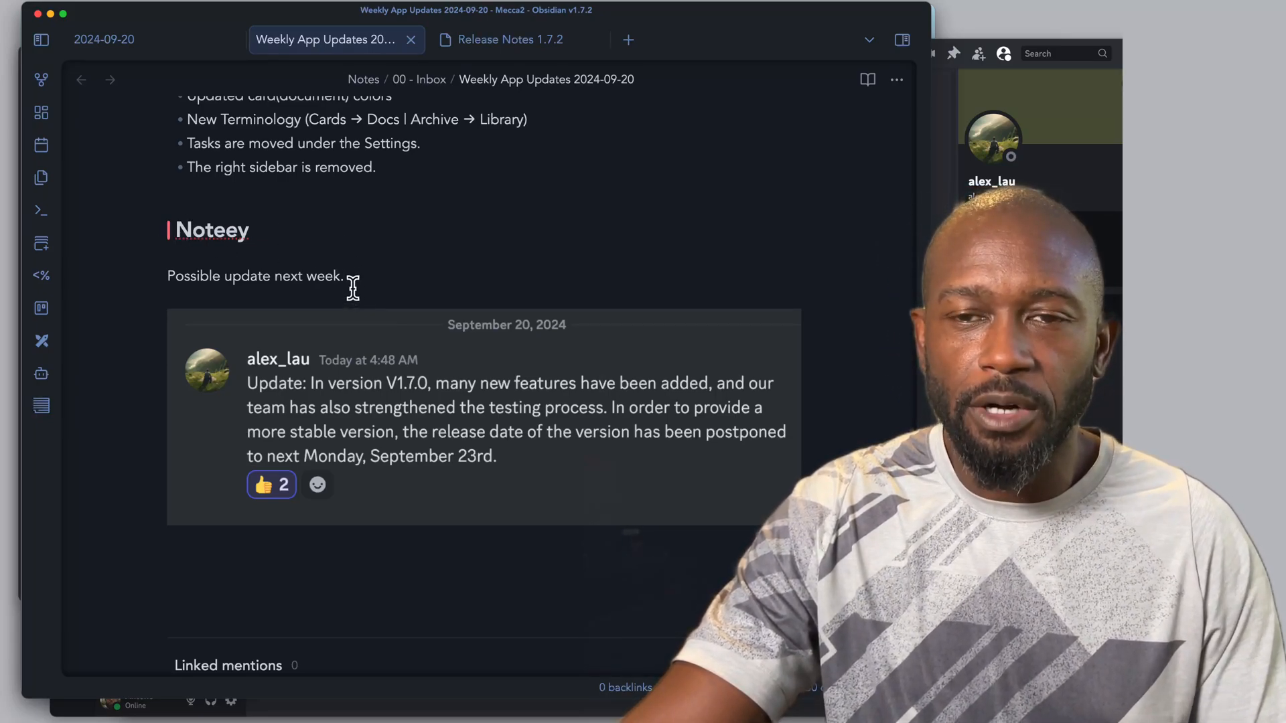
mouse_move(417, 297)
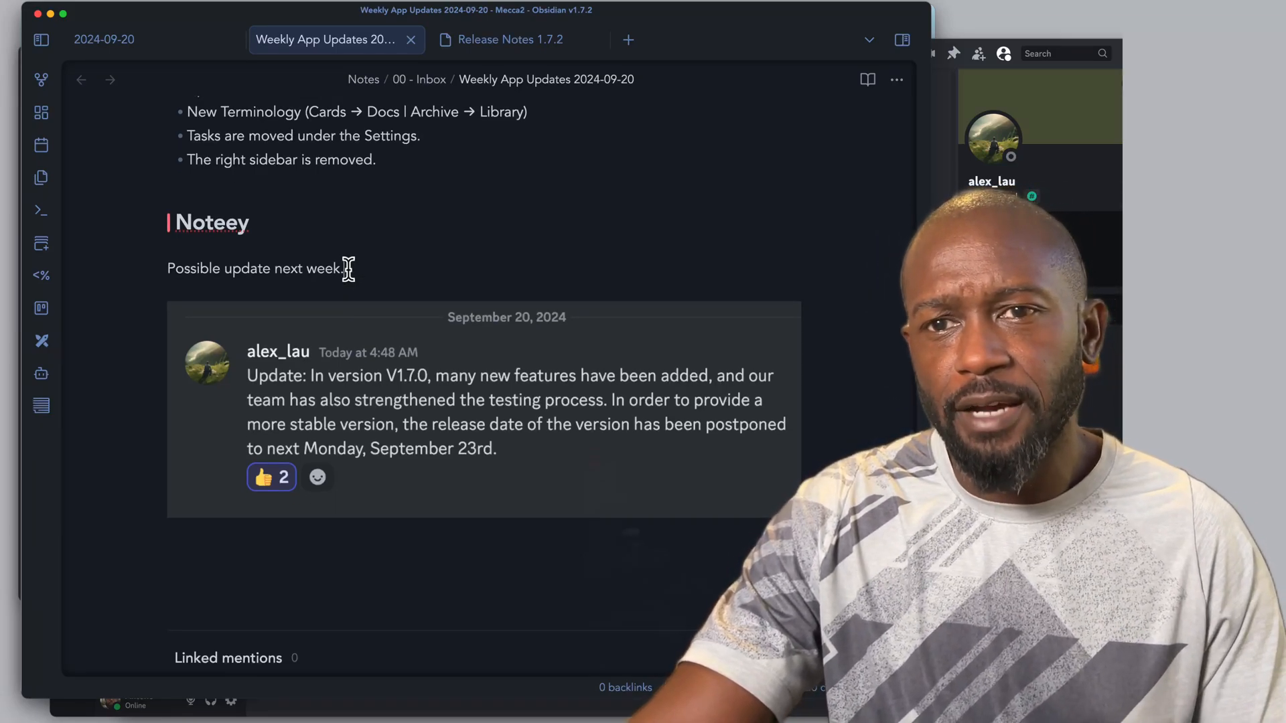
Scroll up so the Scrintal section shows above Noteey in the weekly updates note
scroll(up, 3)
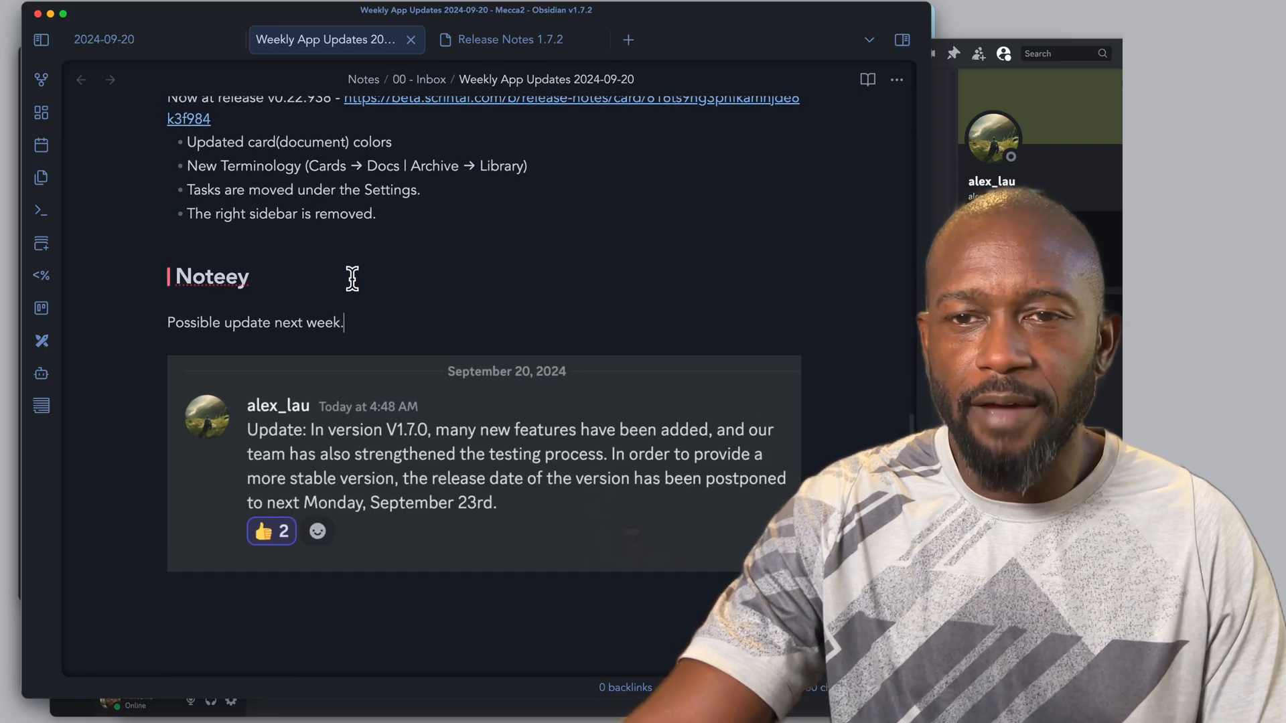
scroll(up, 3)
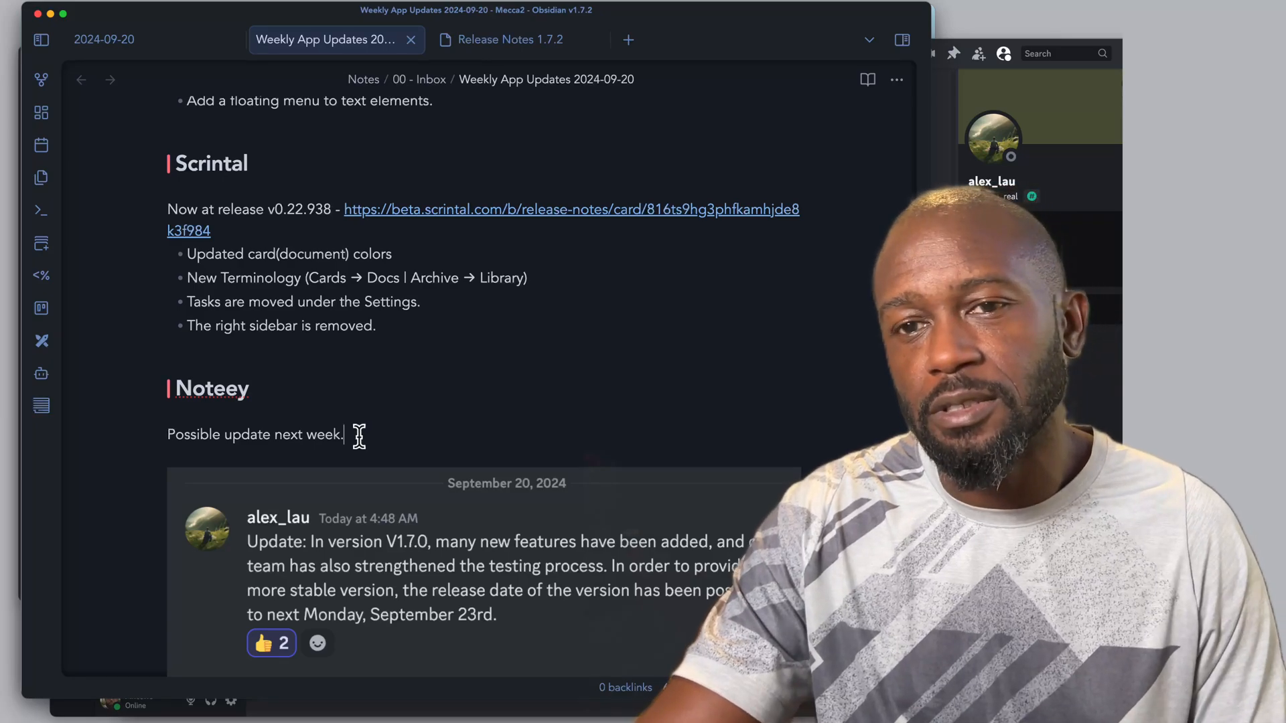
mouse_move(406, 434)
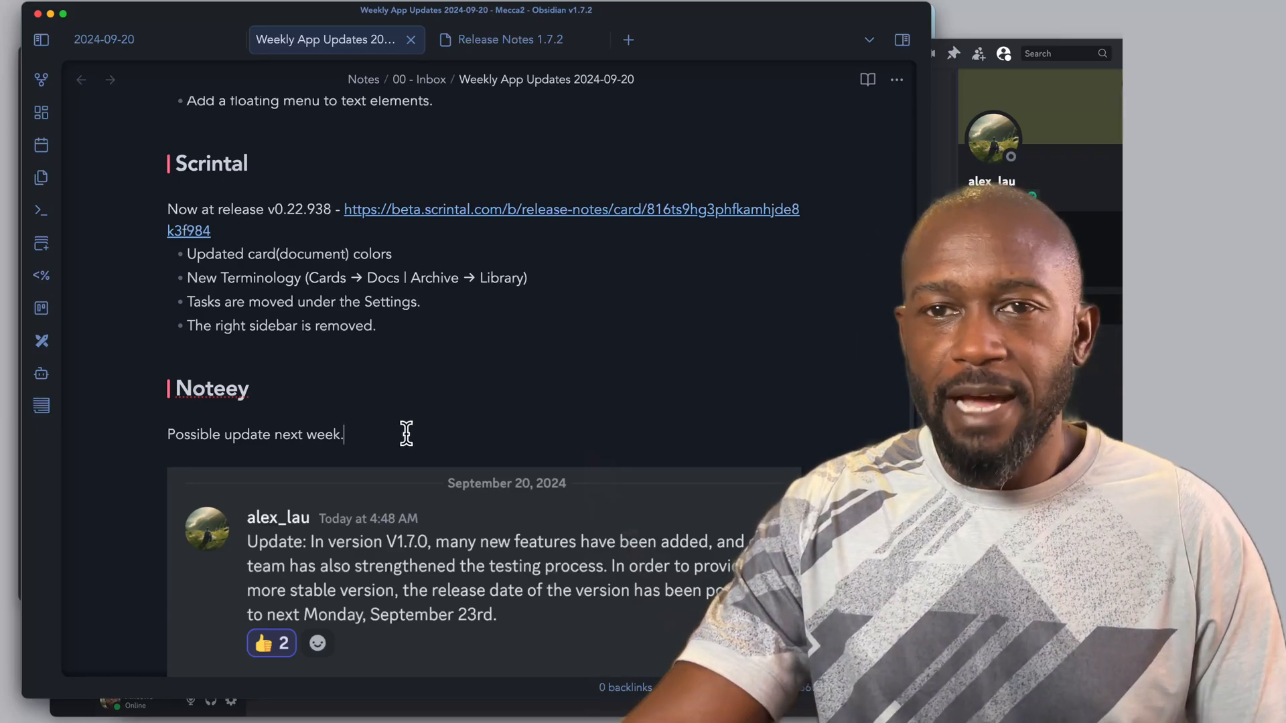